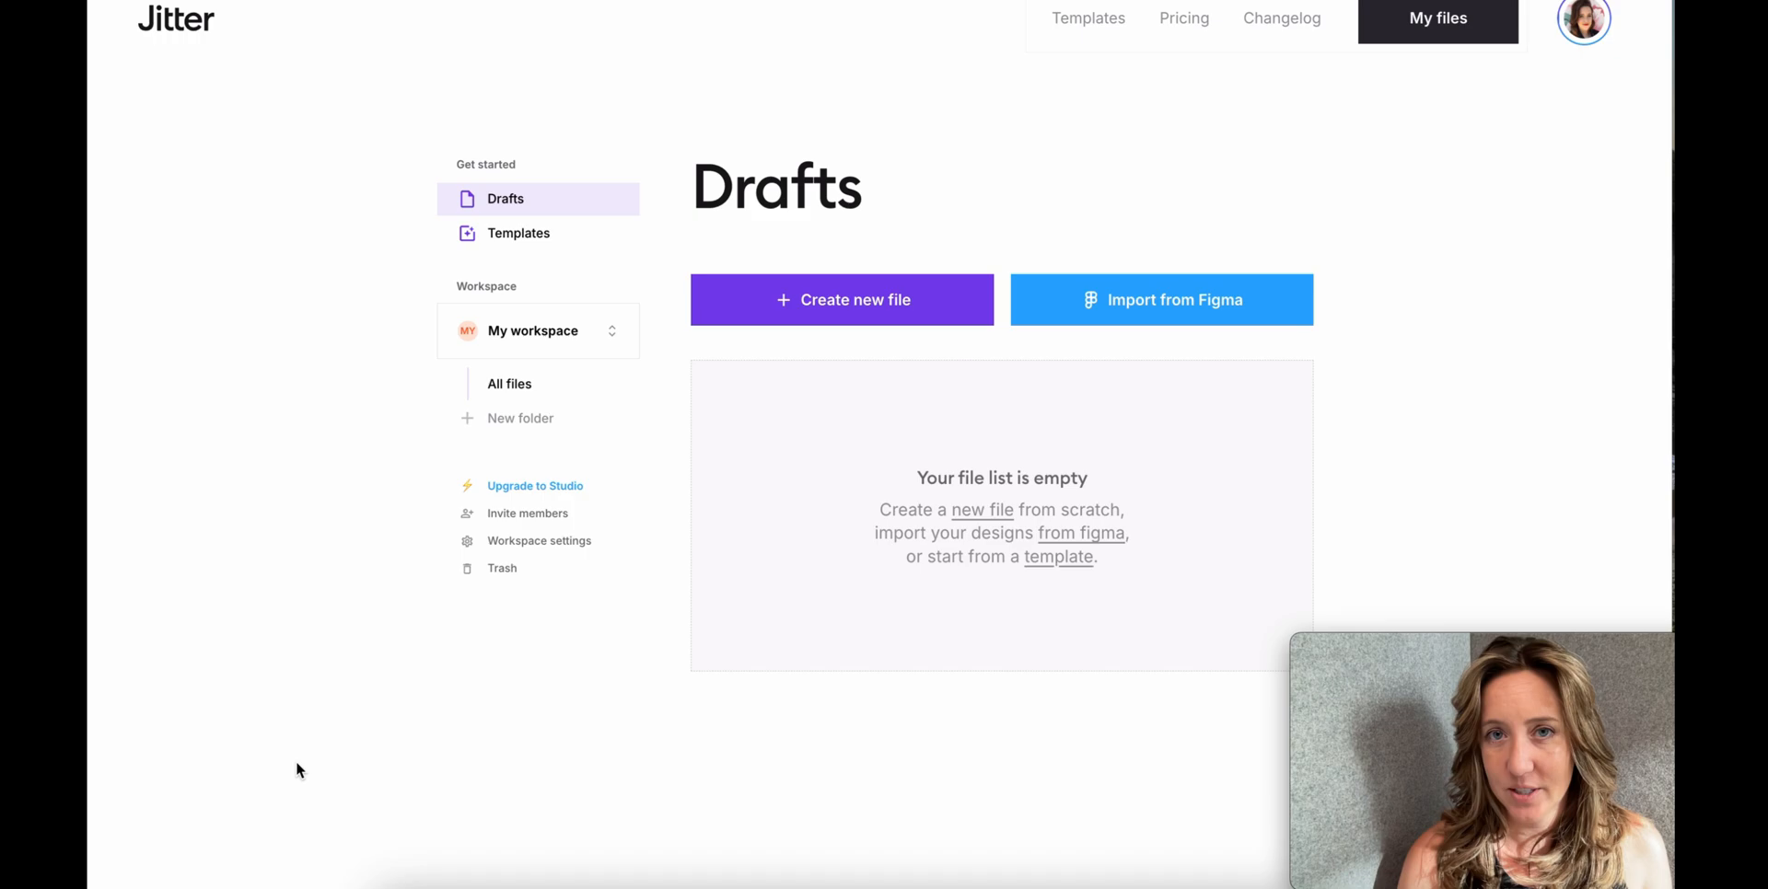
# - Browse the template gallery until the Text Mirror Effect template is visible
pyautogui.click(520, 234)
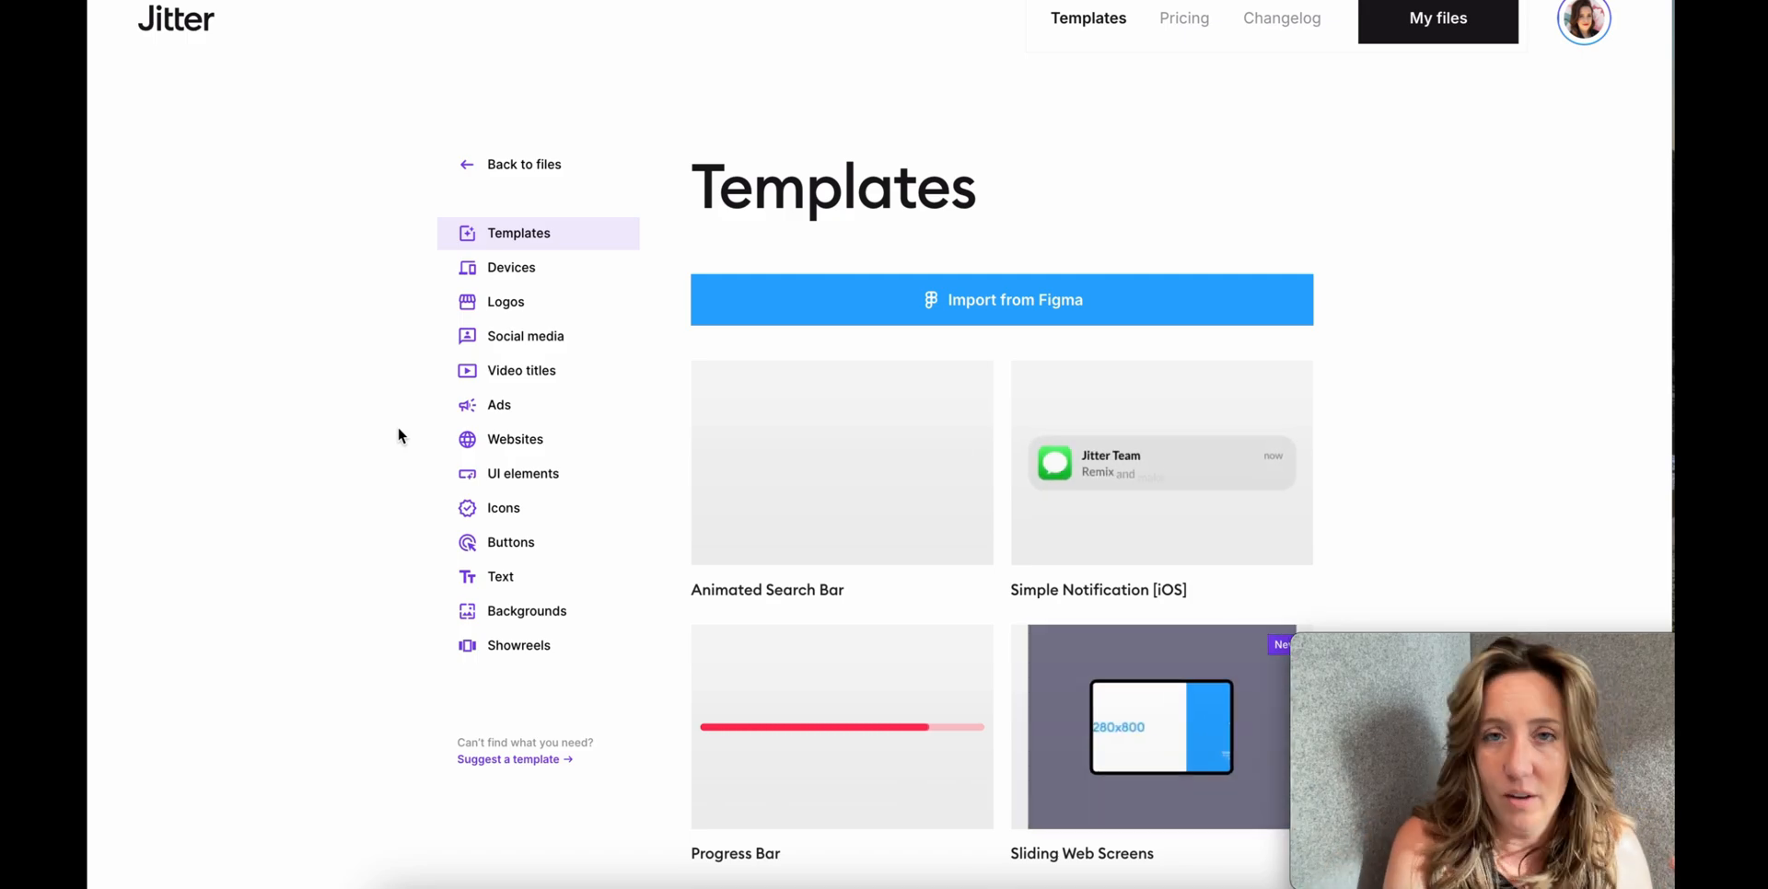
pyautogui.scroll(-3)
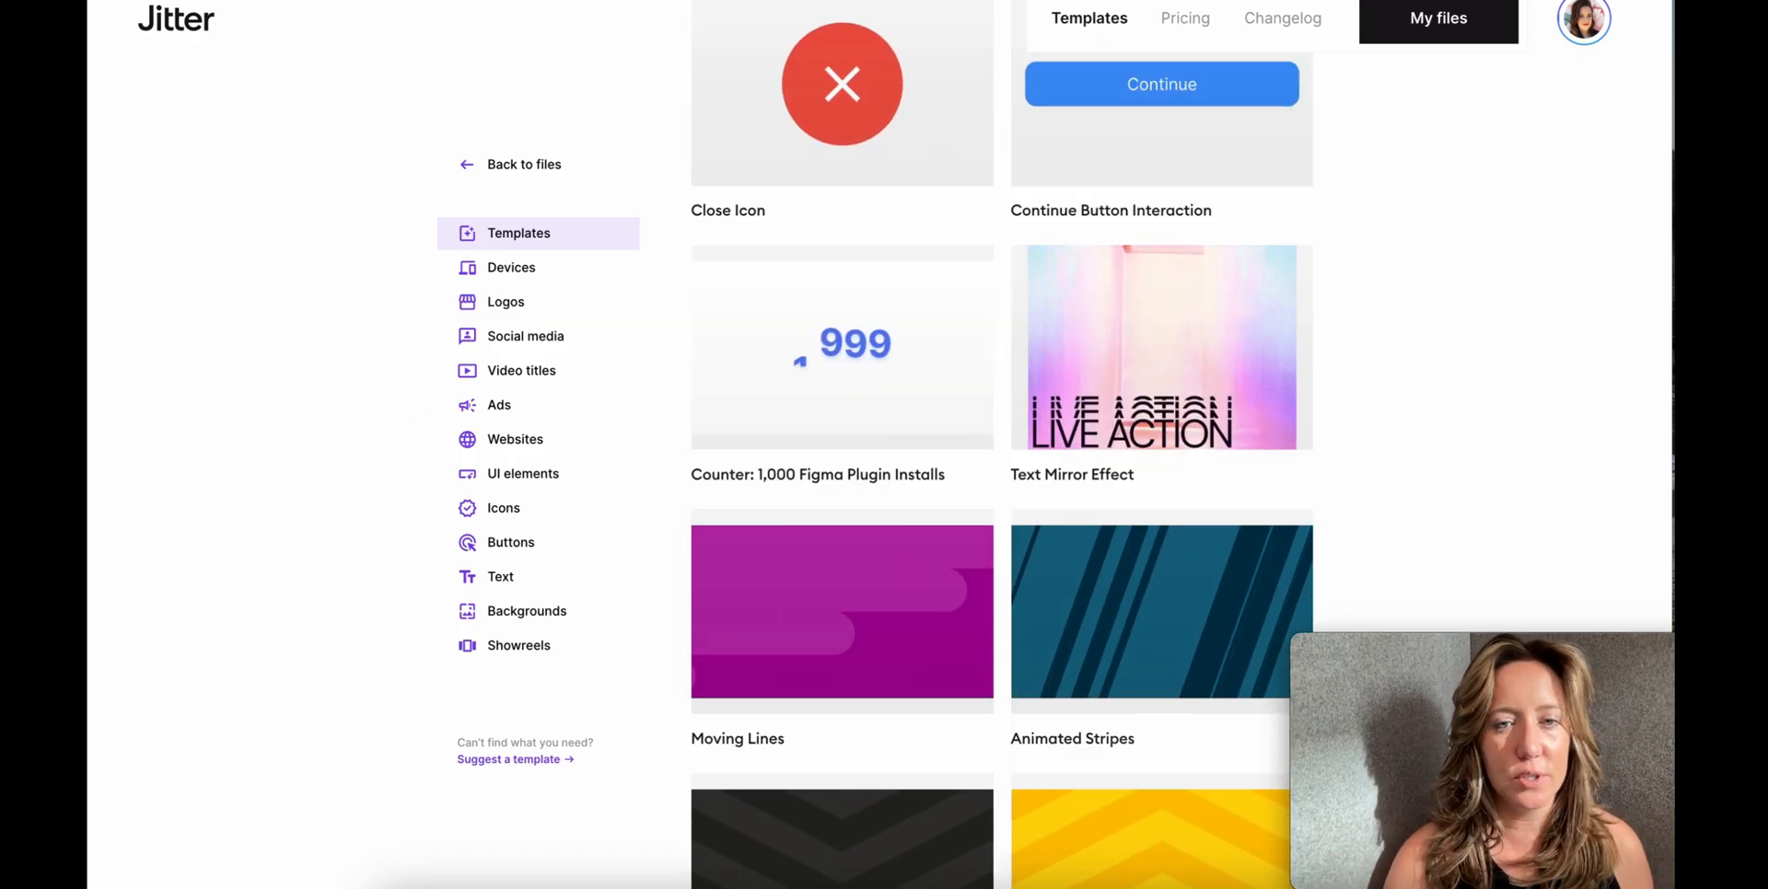
# - Duplicate the Text Mirror Effect template for editing and play its LIVE ACTION animation
pyautogui.click(1160, 348)
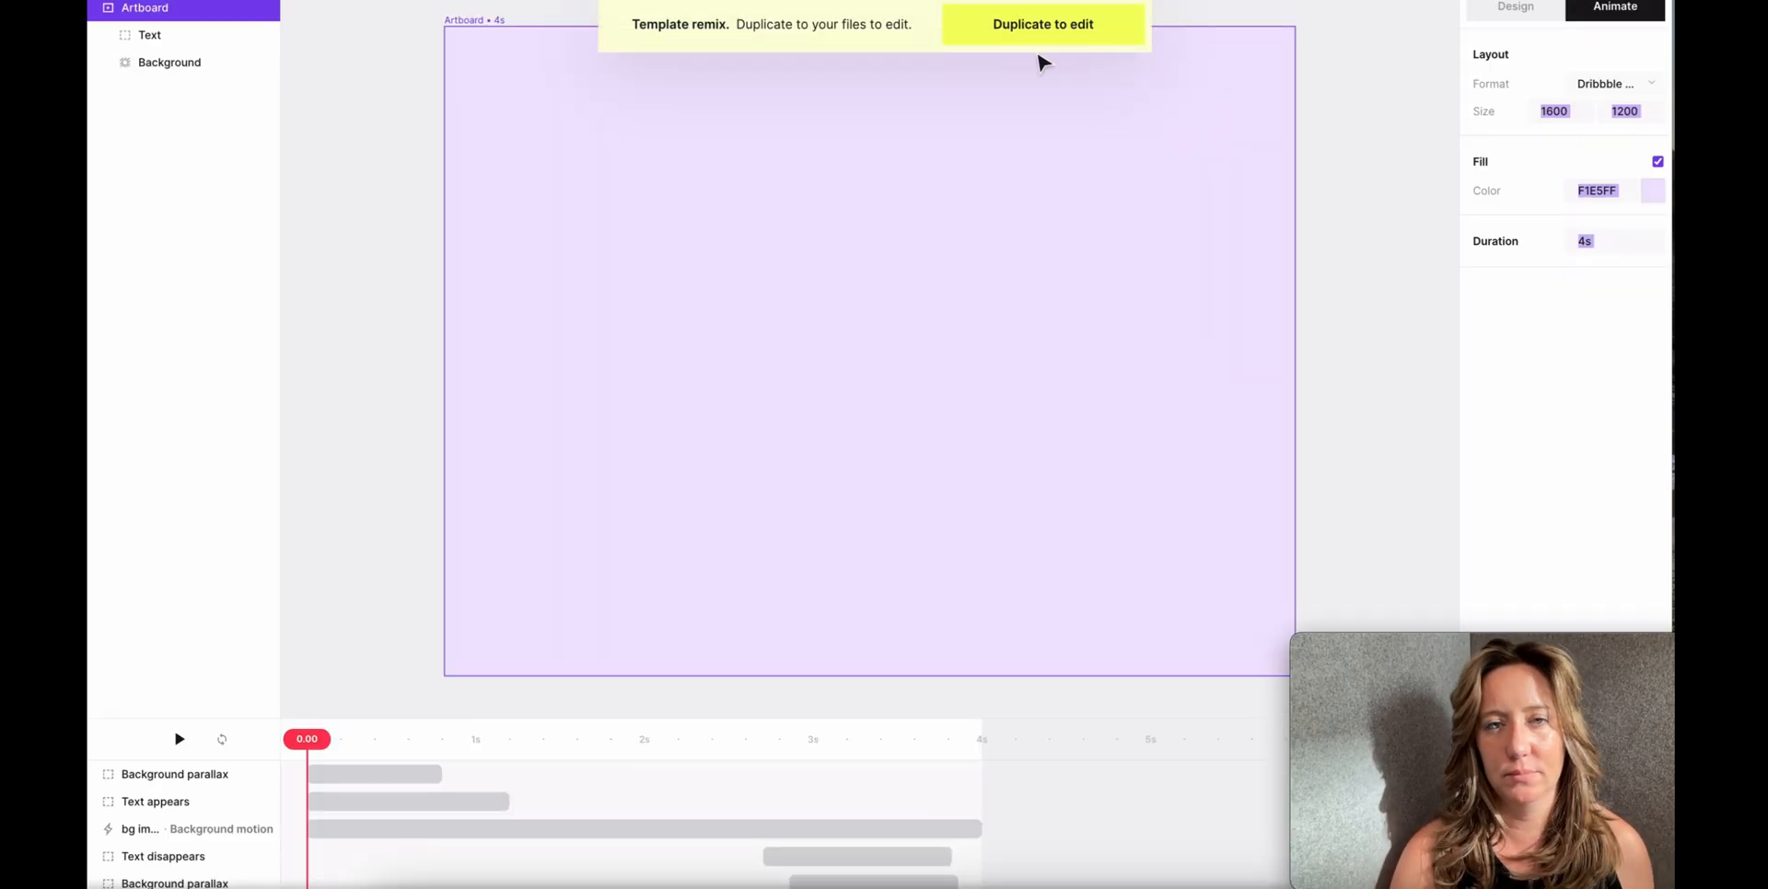
pyautogui.click(1042, 24)
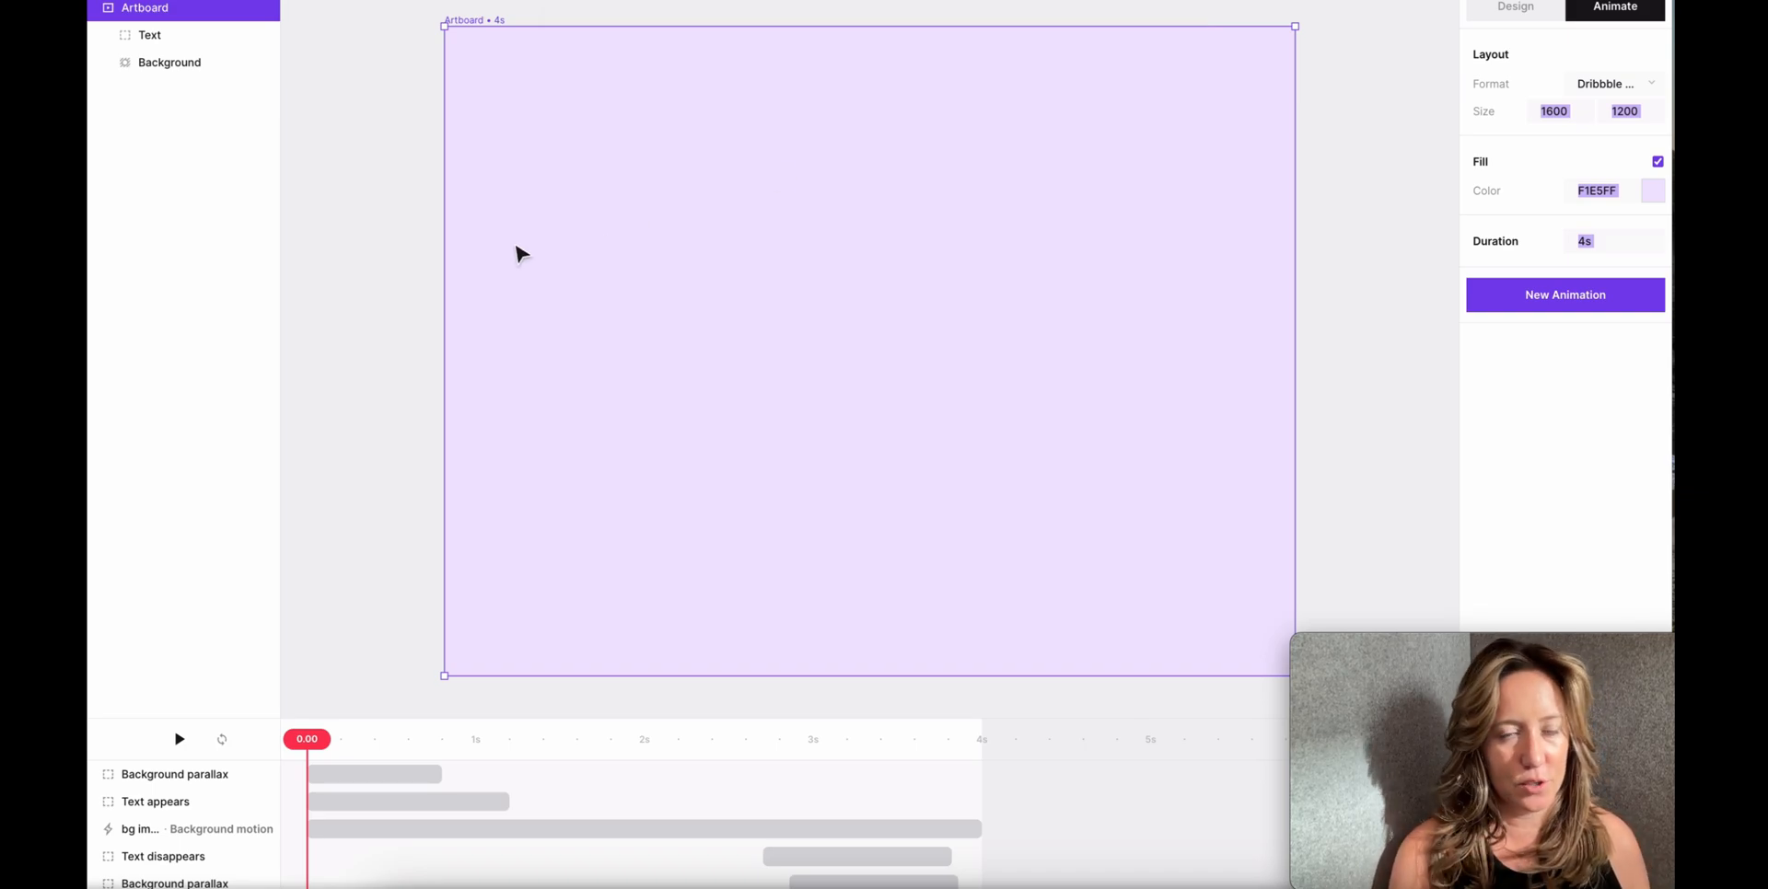
pyautogui.click(178, 738)
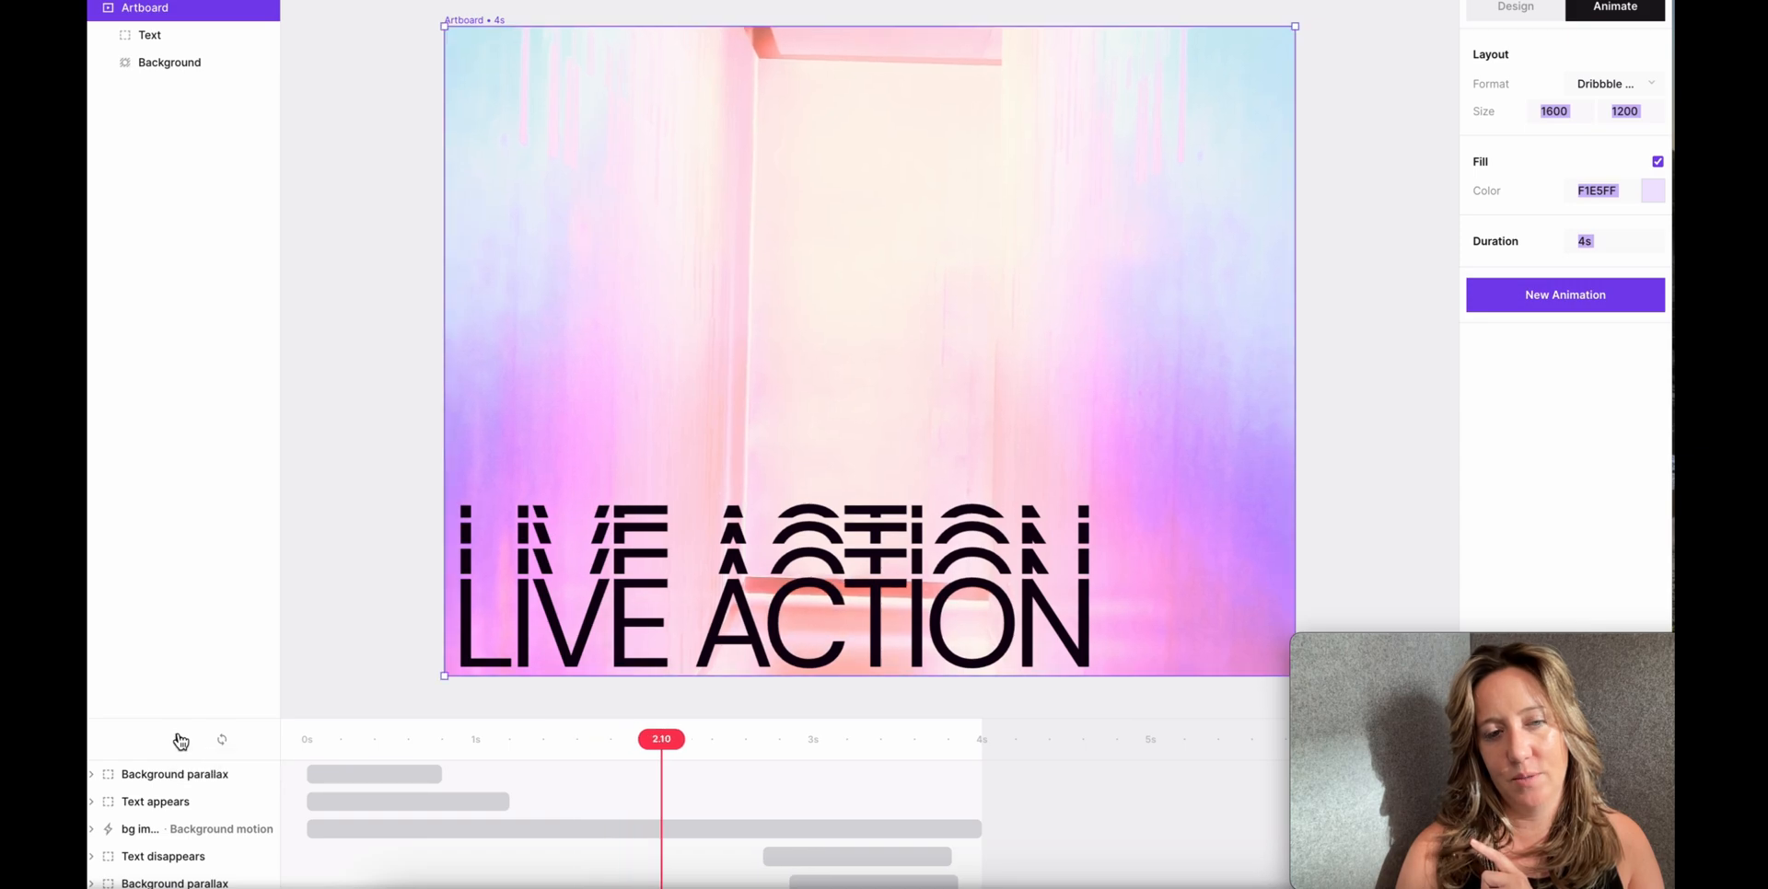
pyautogui.moveTo(181, 741)
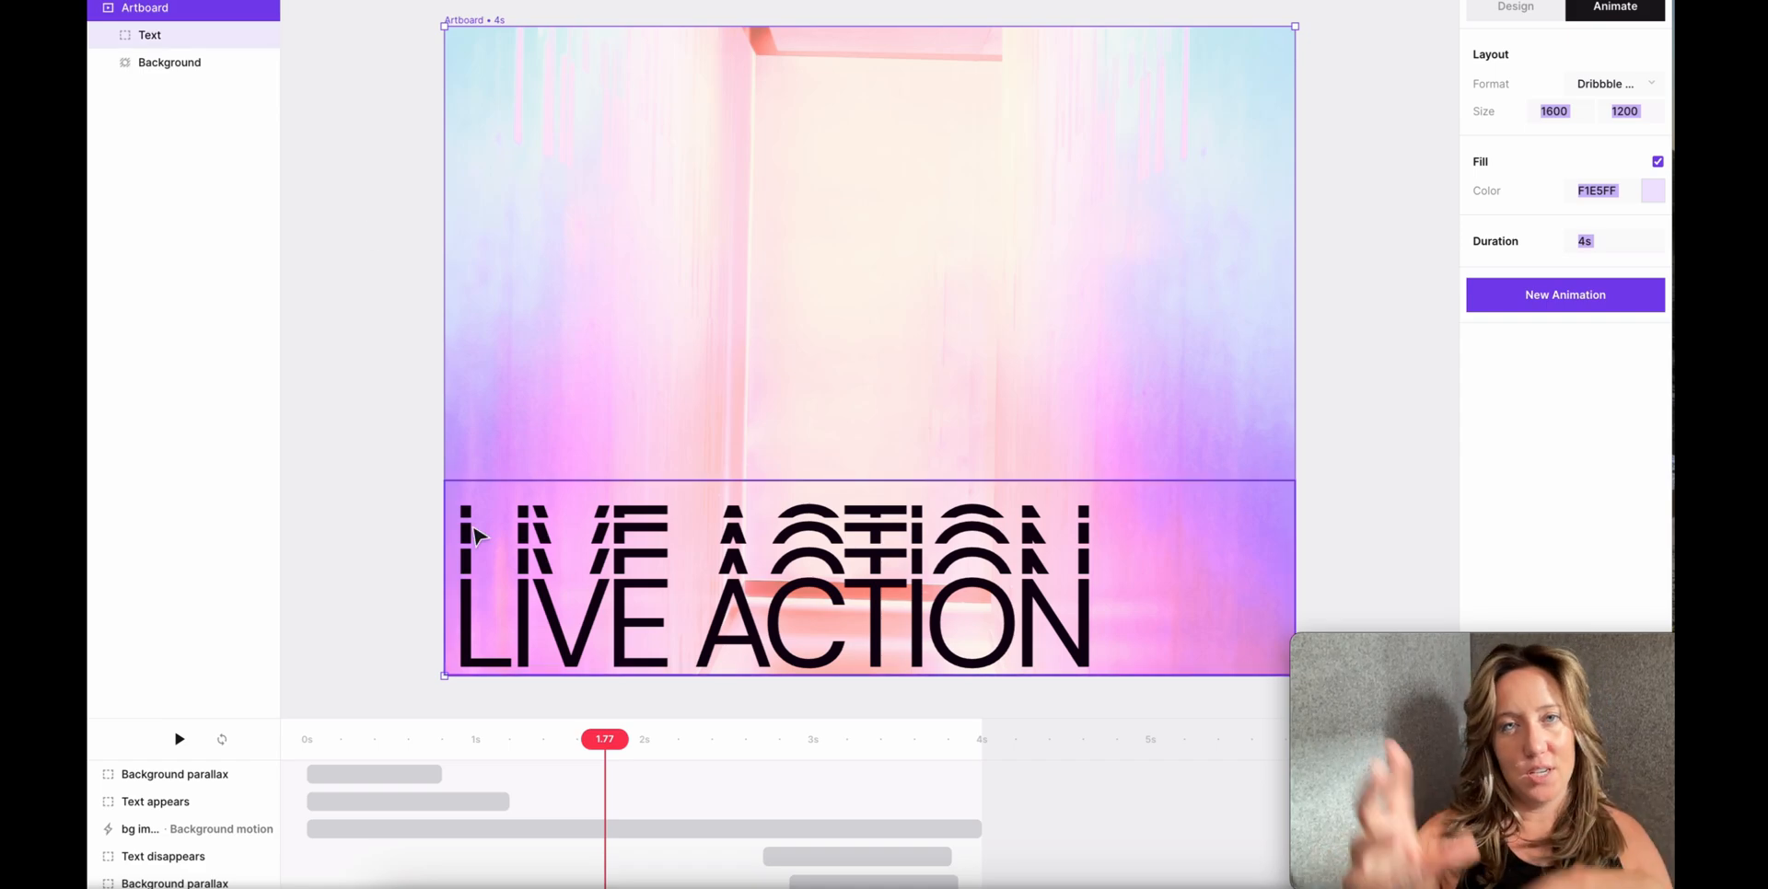
# - Retype the front 'Live action' text layer as MOTION GRAPHICS
pyautogui.click(766, 621)
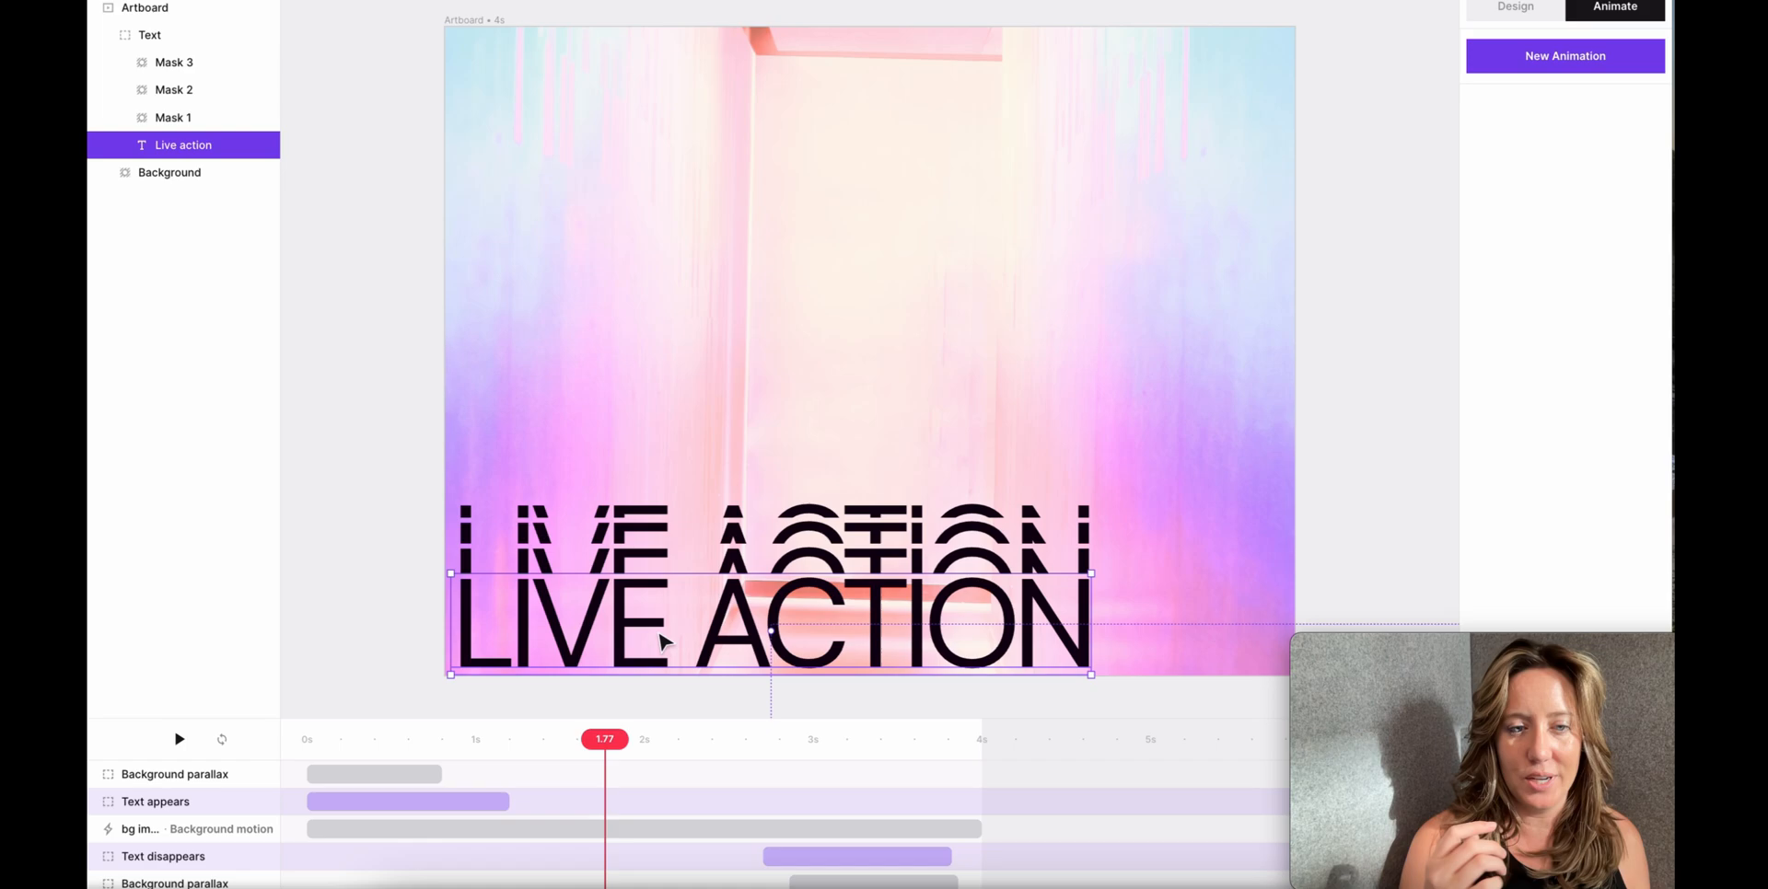
pyautogui.moveTo(601, 630)
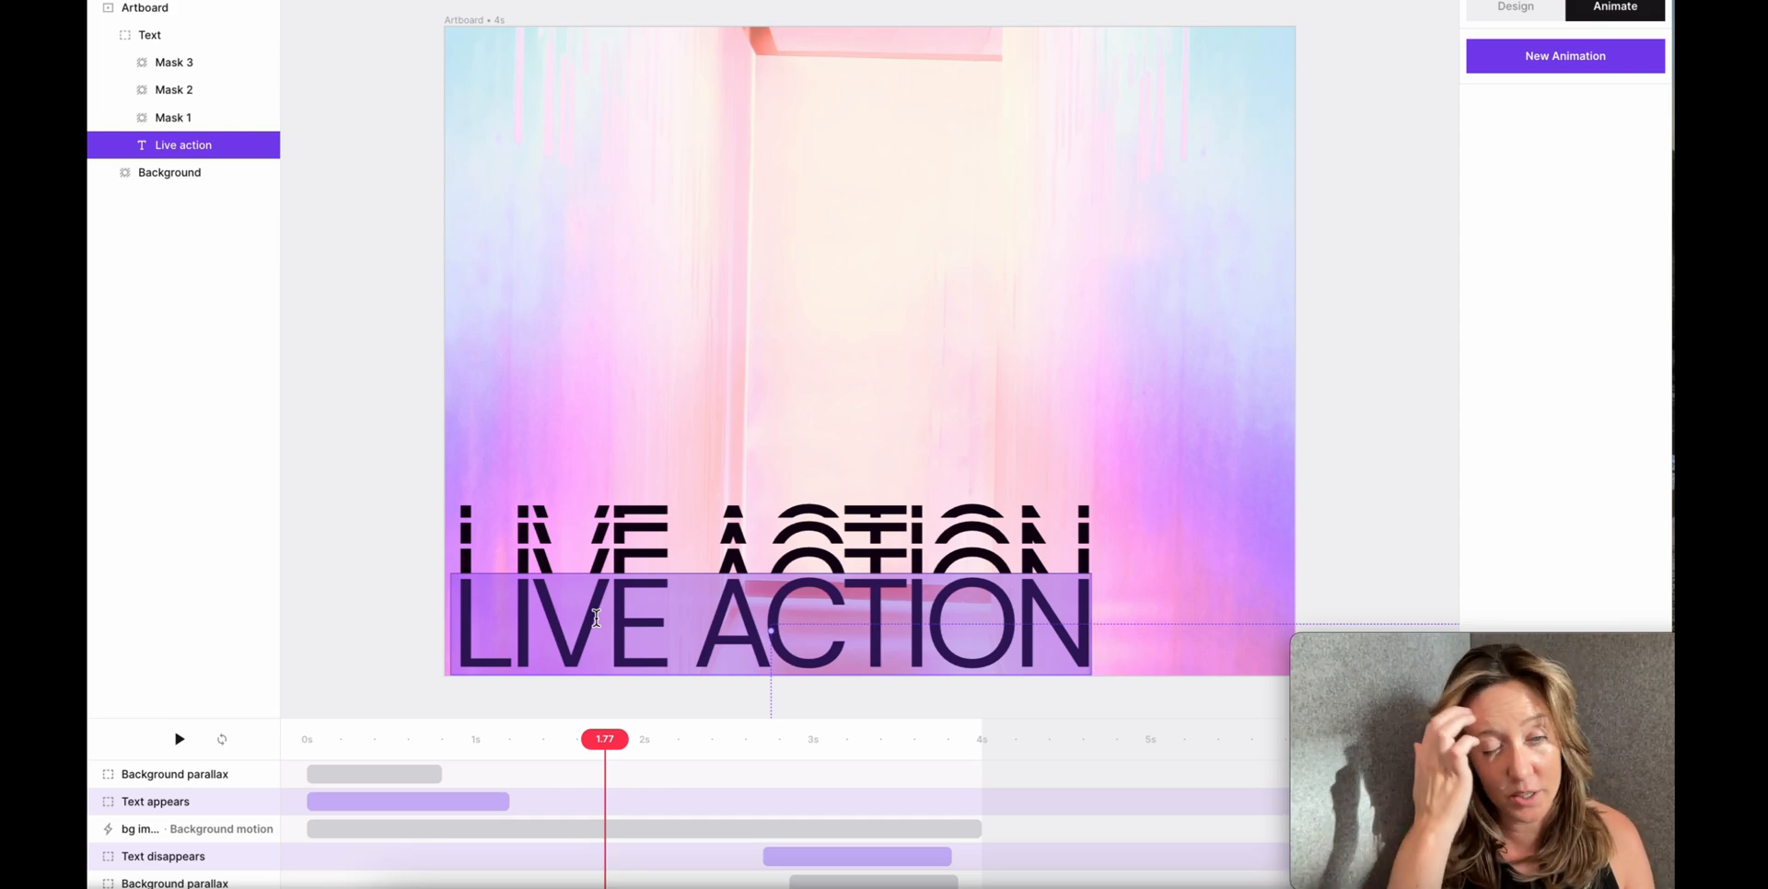
pyautogui.write('MOTION GRAPHI')
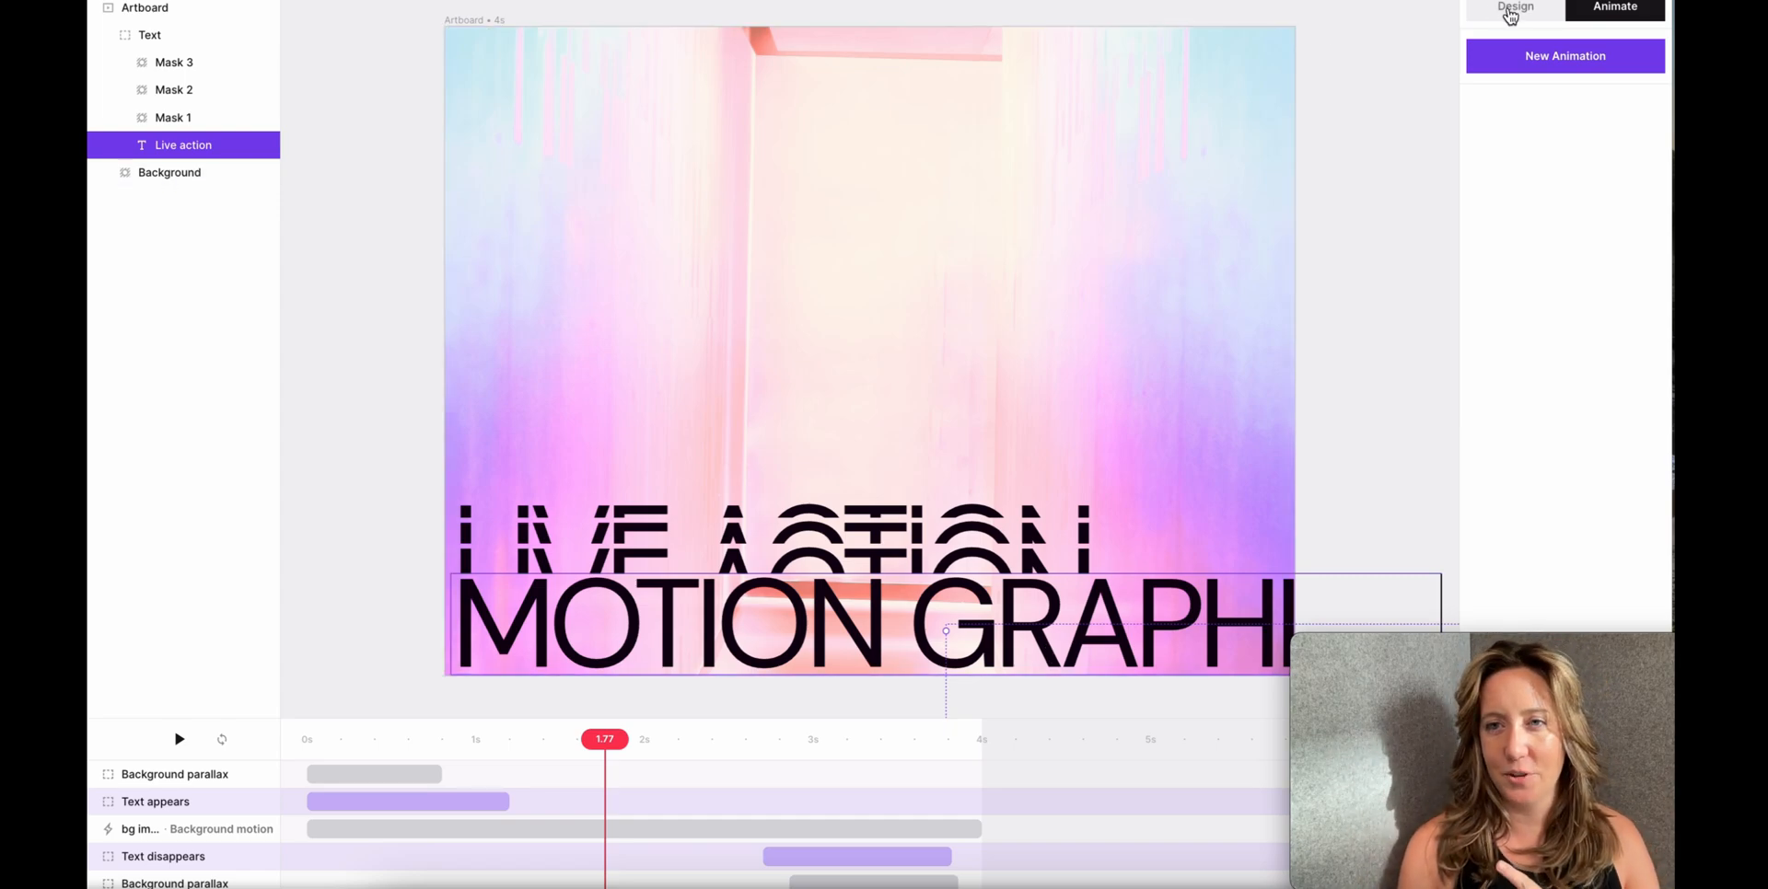
# - Show the text's Design properties and try alignment, keeping it along the bottom
pyautogui.click(1513, 8)
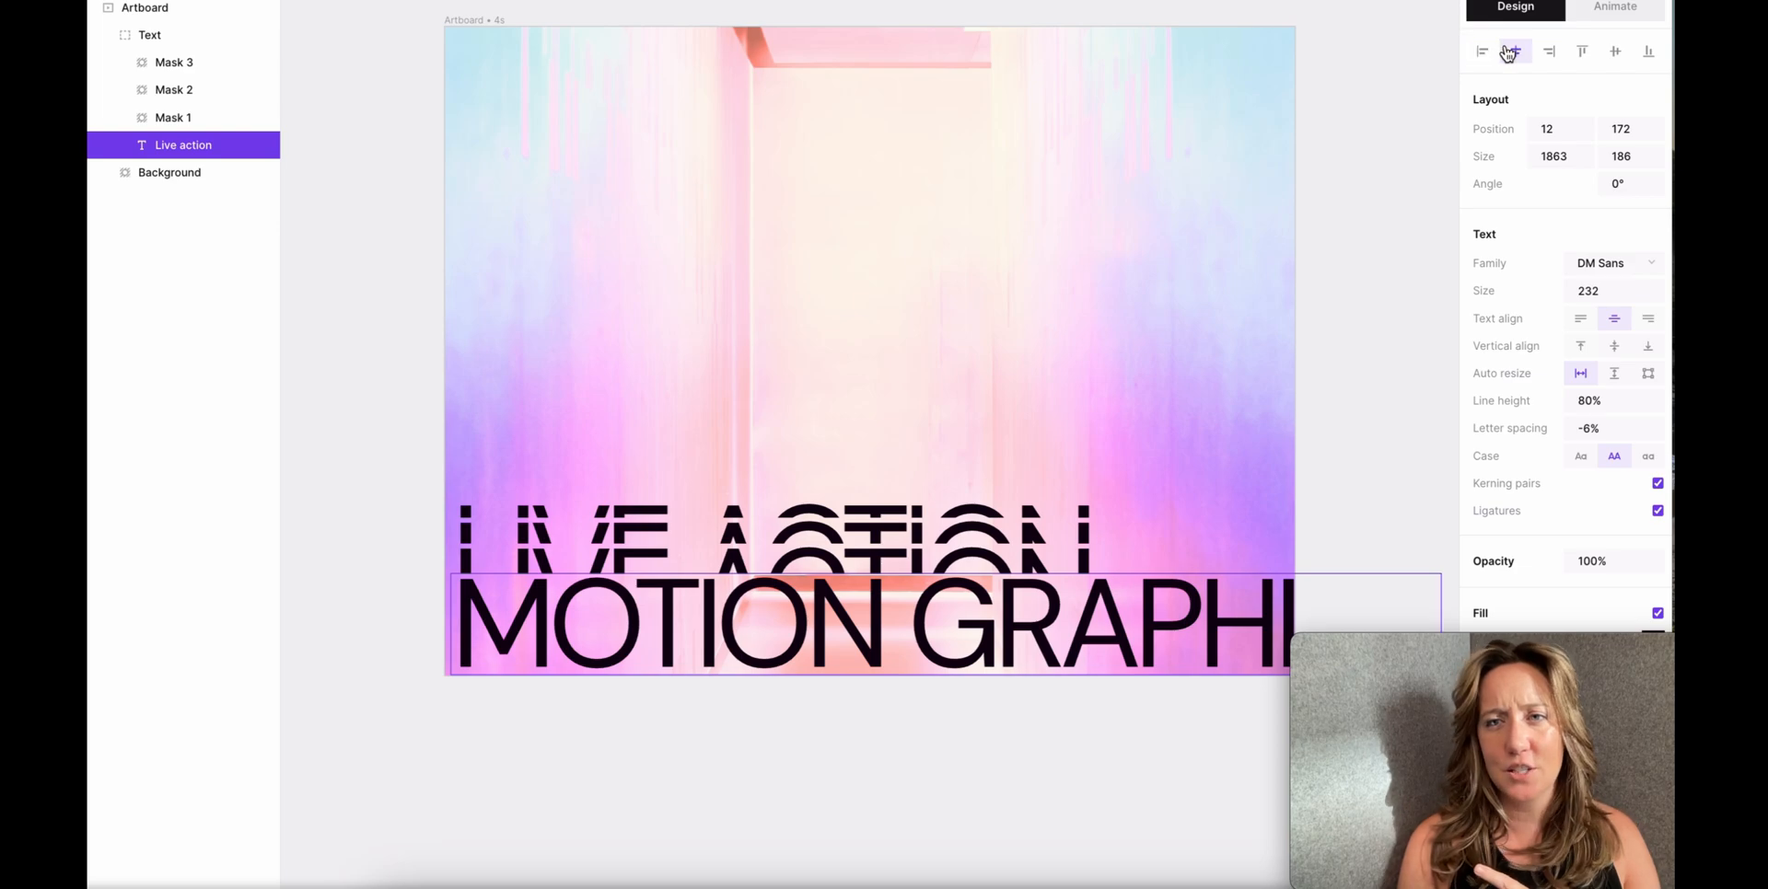
pyautogui.click(1580, 52)
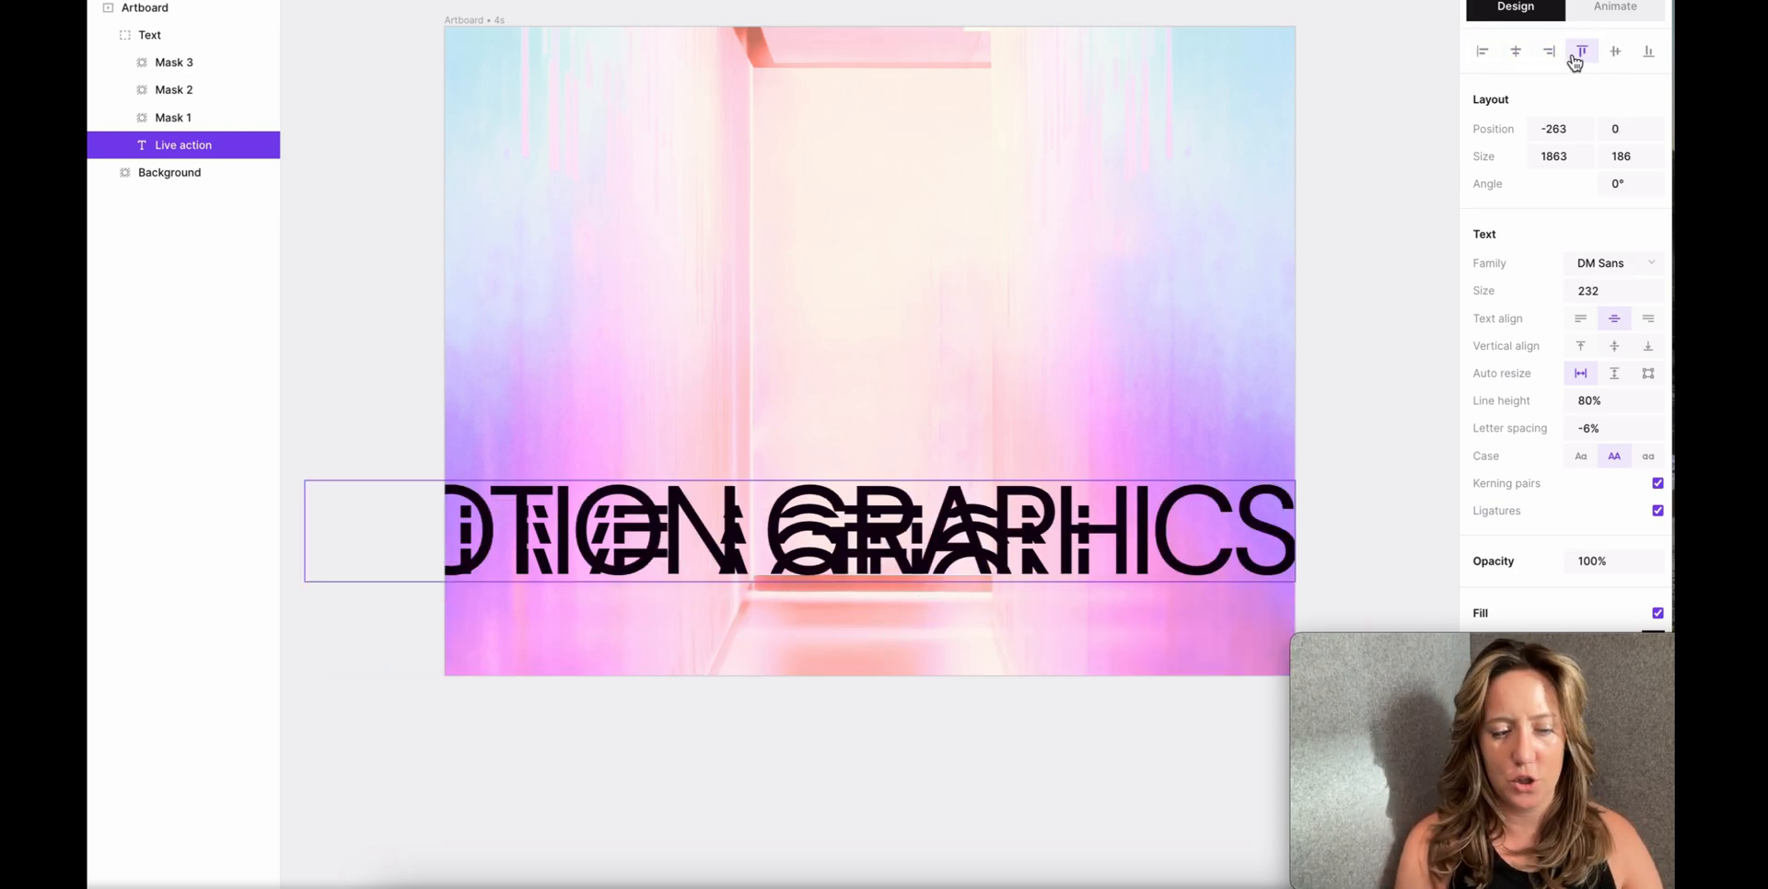
pyautogui.click(1514, 51)
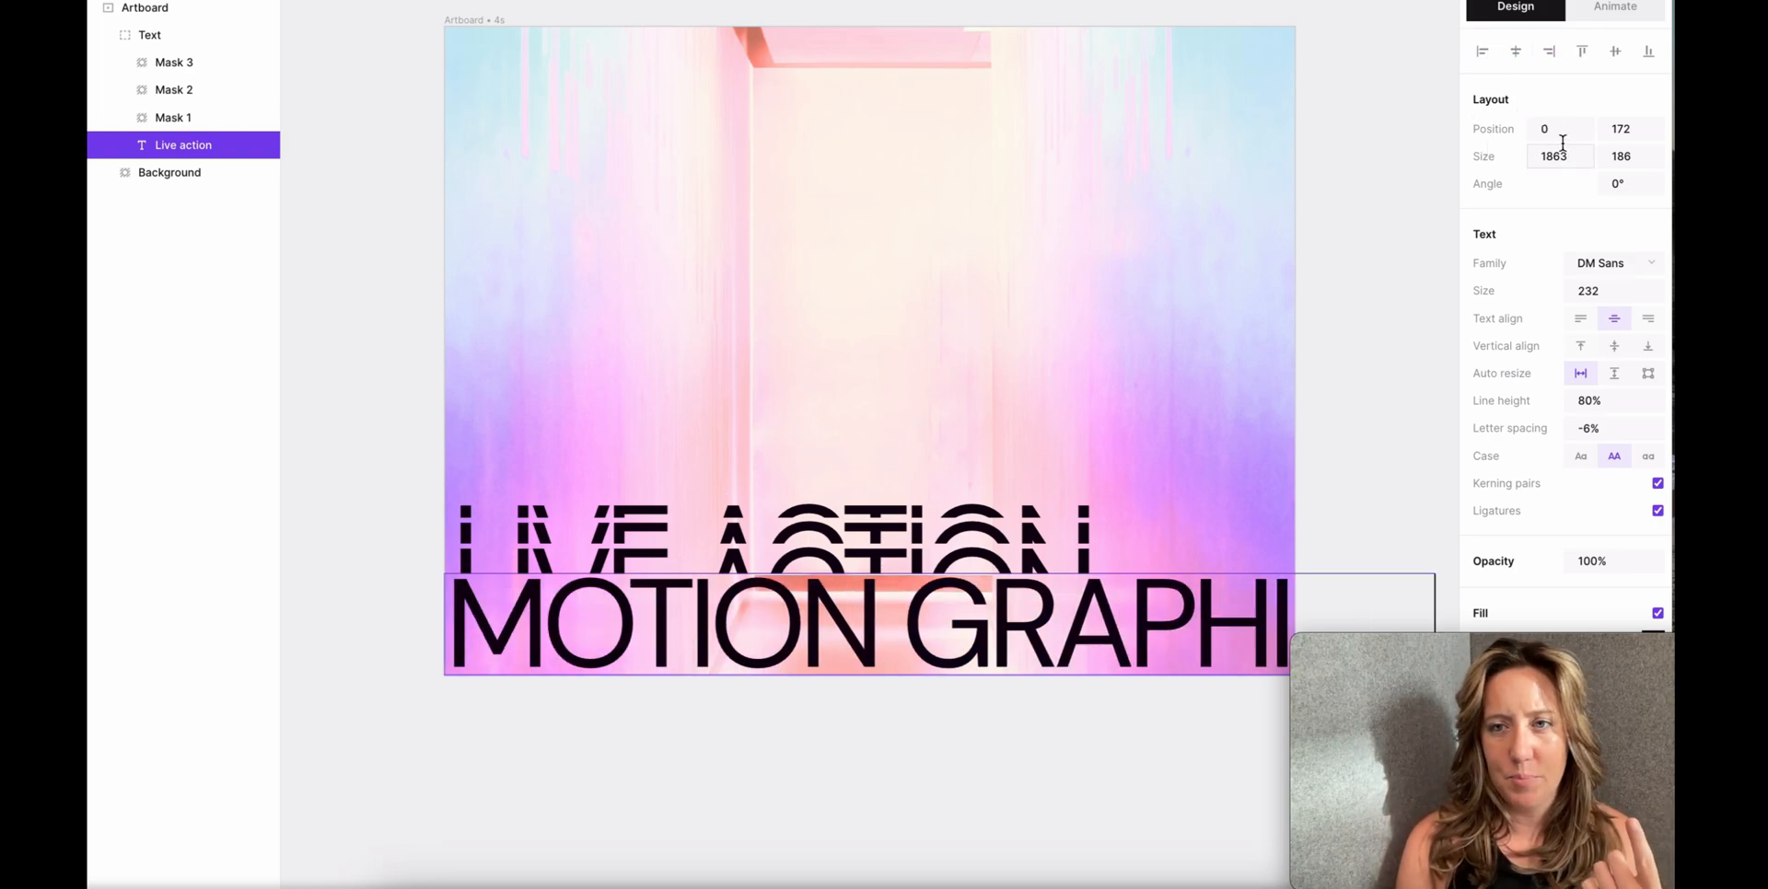
# - Experiment with Position X 500, then restore X to 0
pyautogui.click(1560, 129)
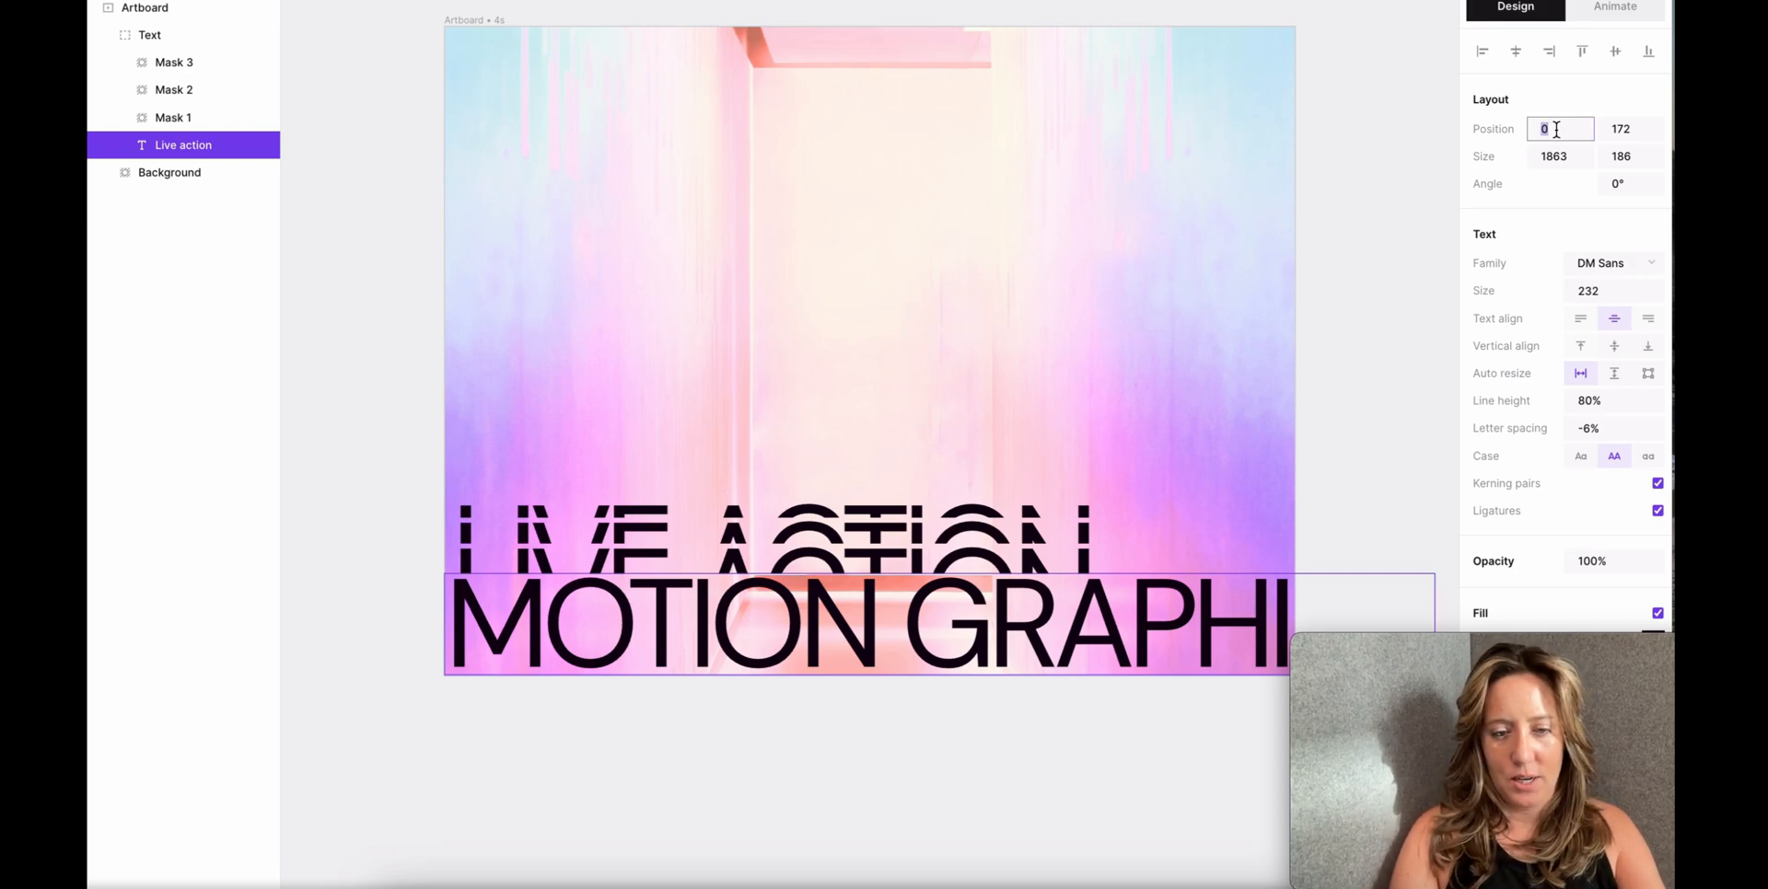
pyautogui.write('500')
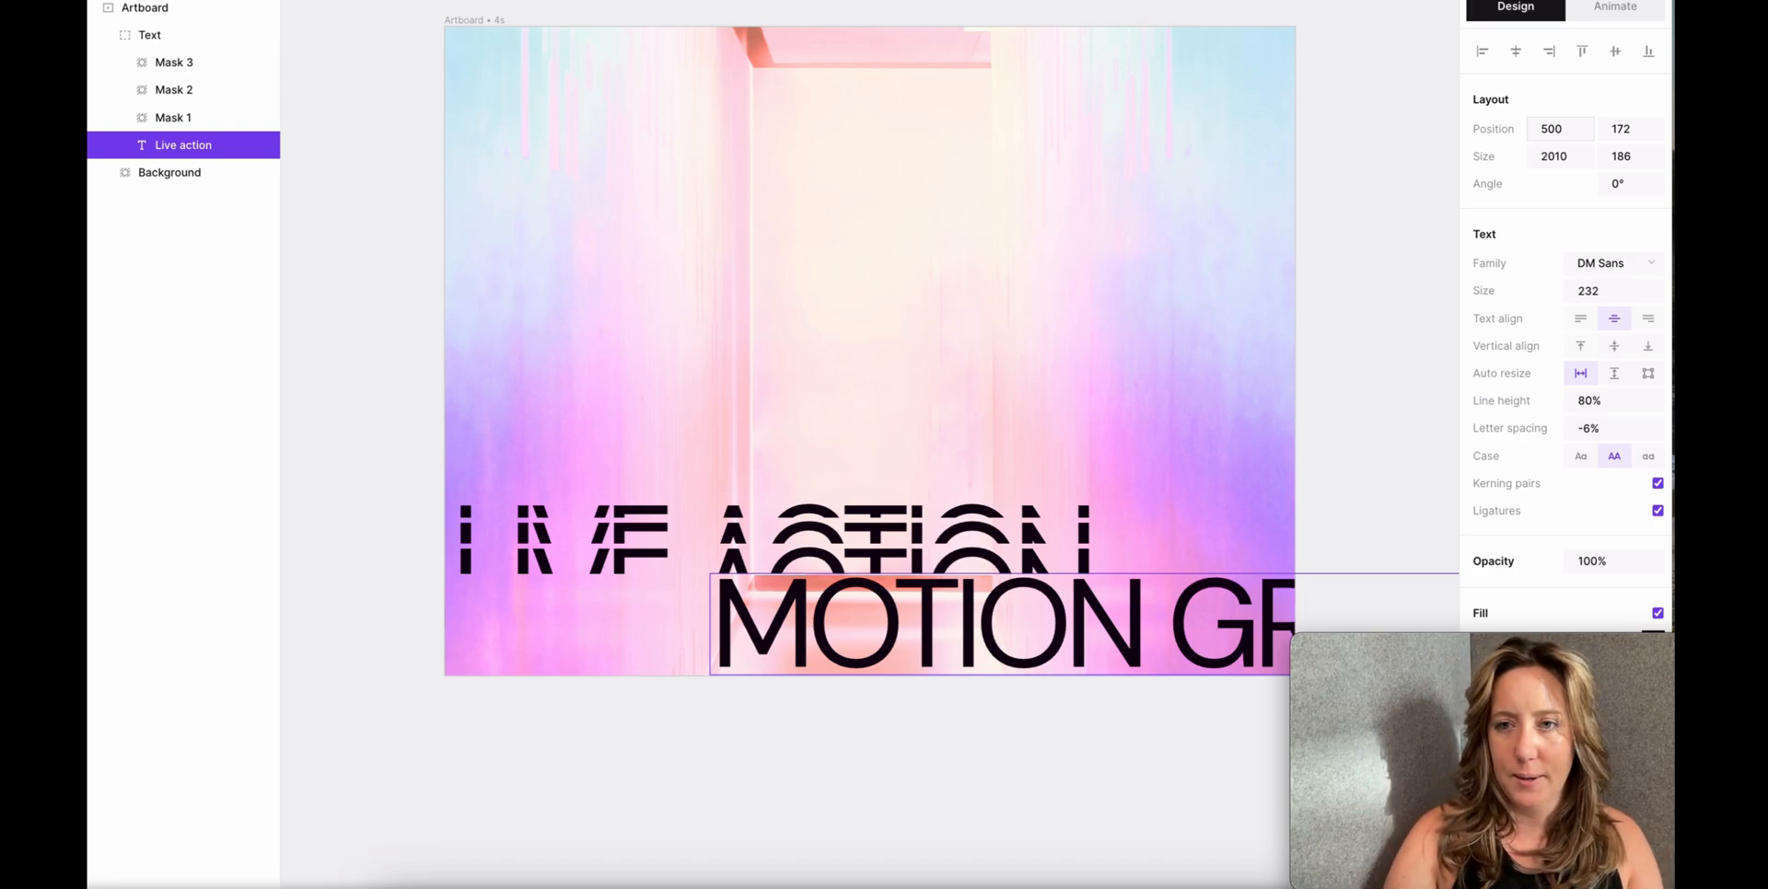
pyautogui.click(1560, 129)
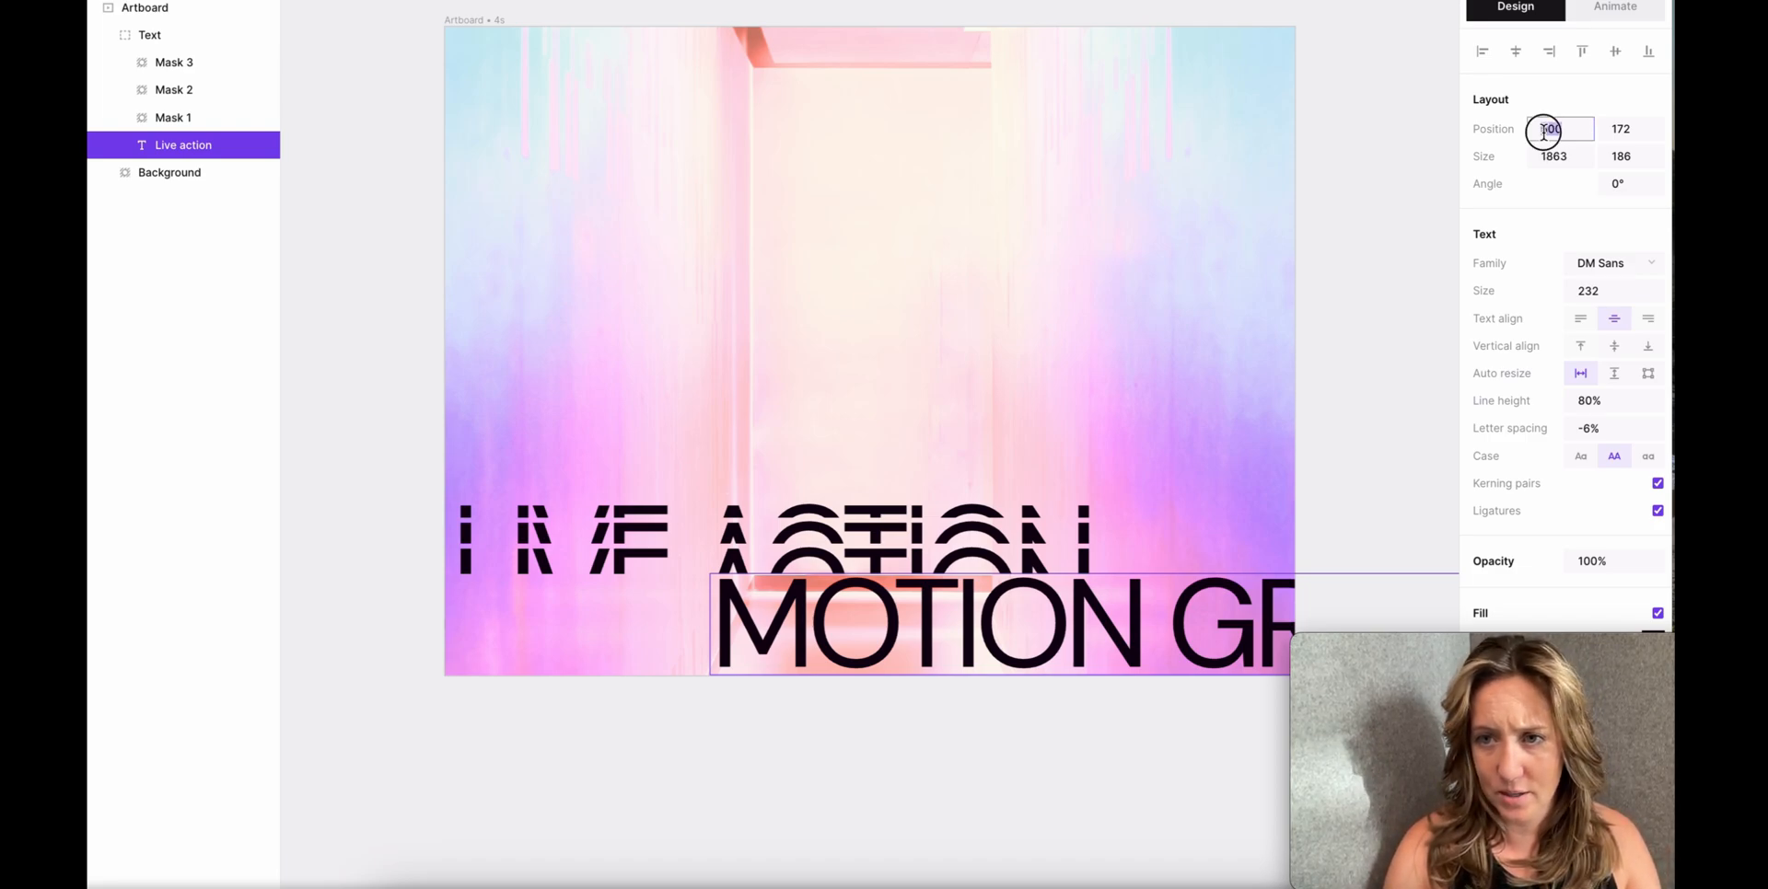
pyautogui.write('500')
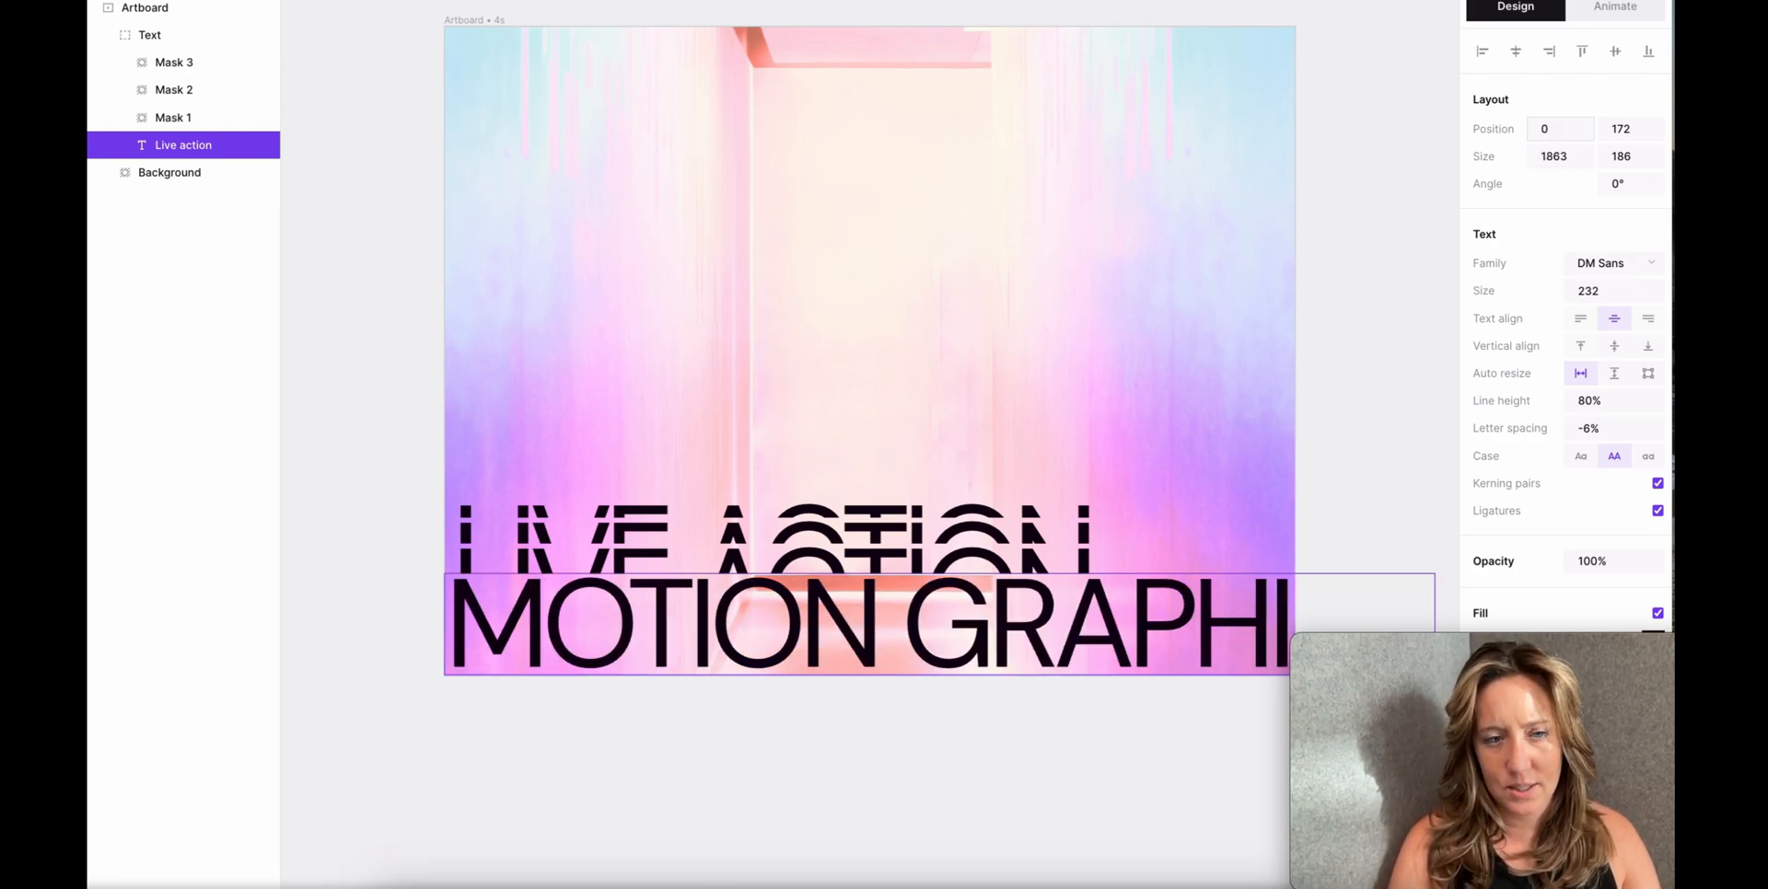
pyautogui.click(1560, 129)
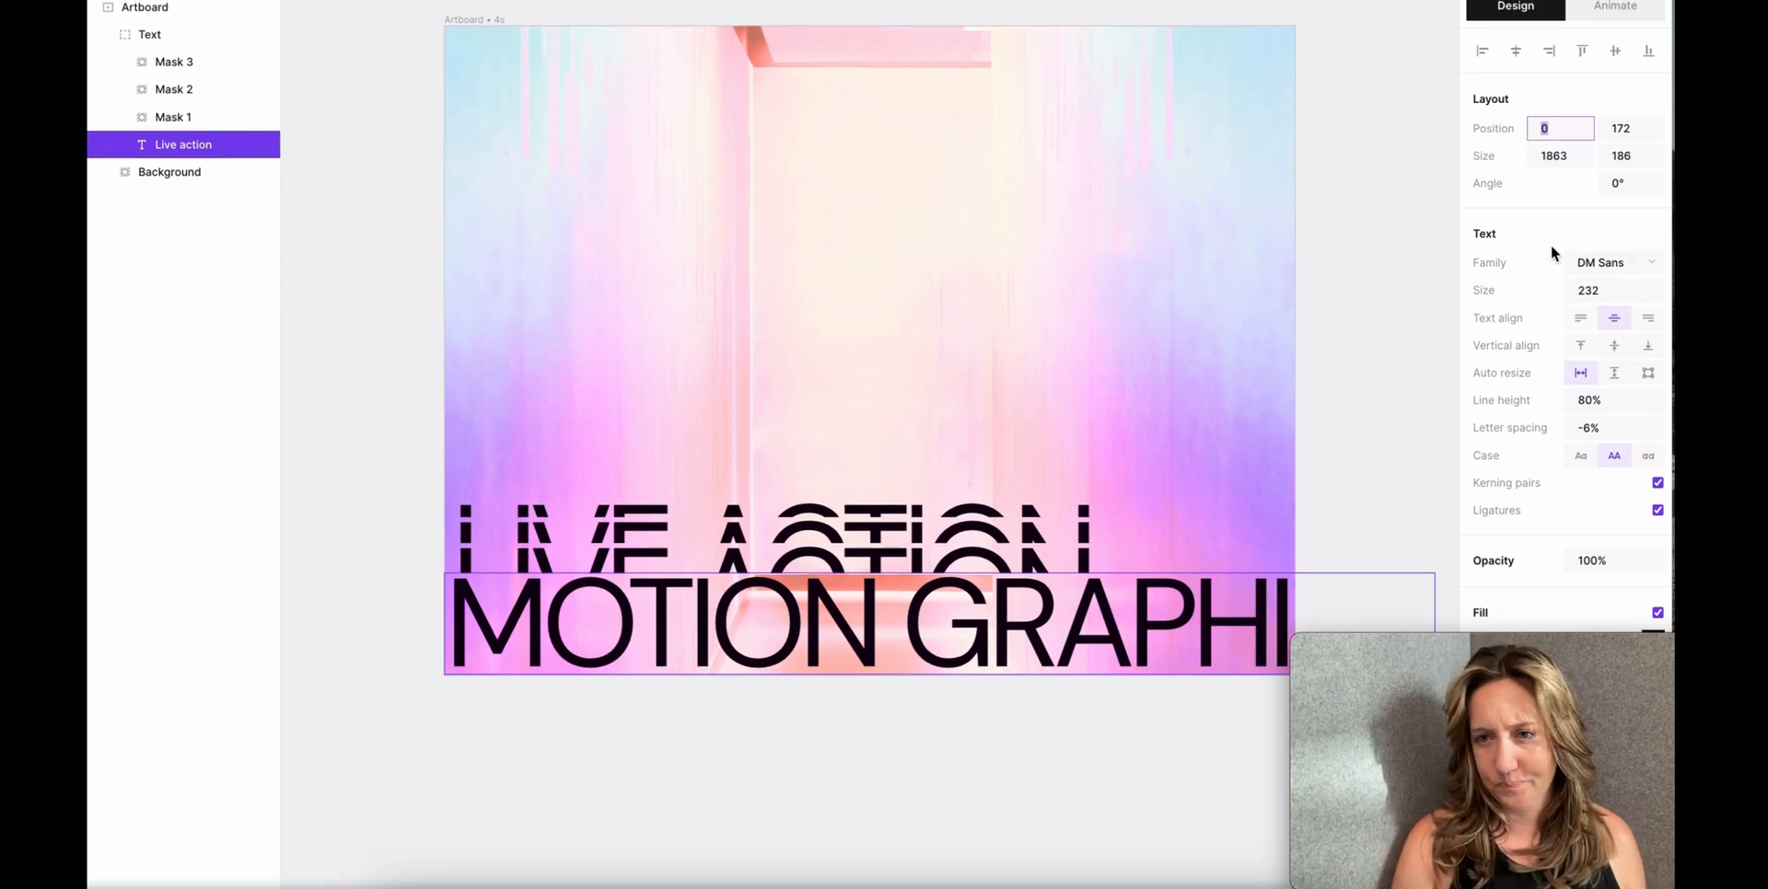
# - Change the text font family to Cairo, then Nunito
pyautogui.click(1613, 264)
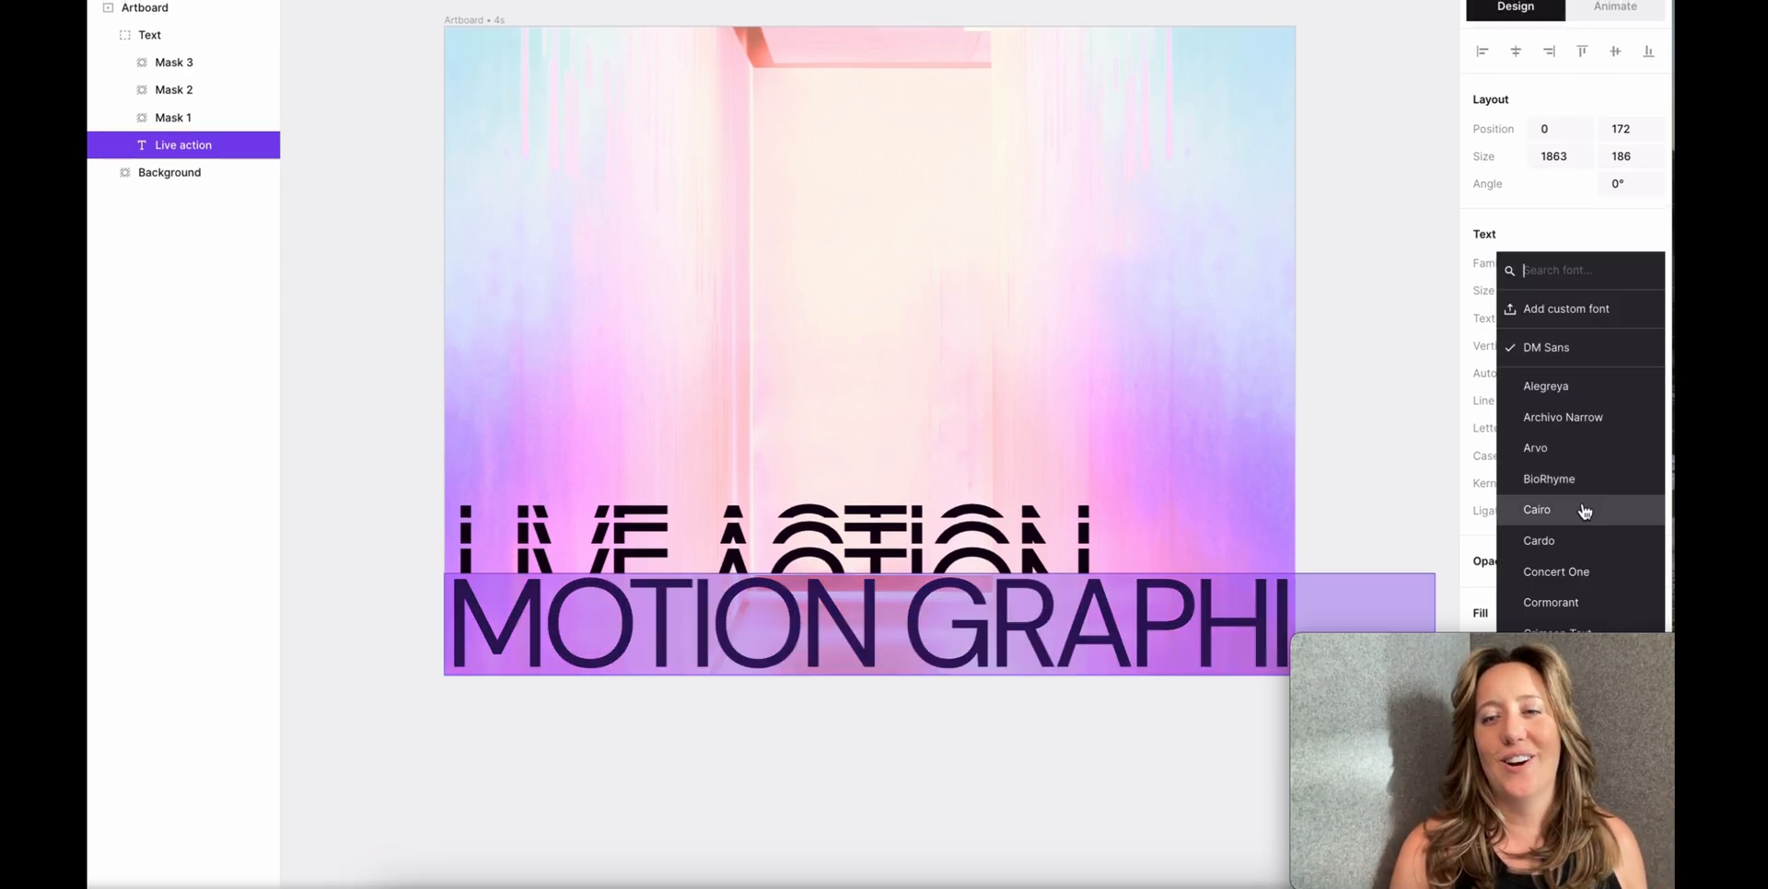
pyautogui.click(1536, 510)
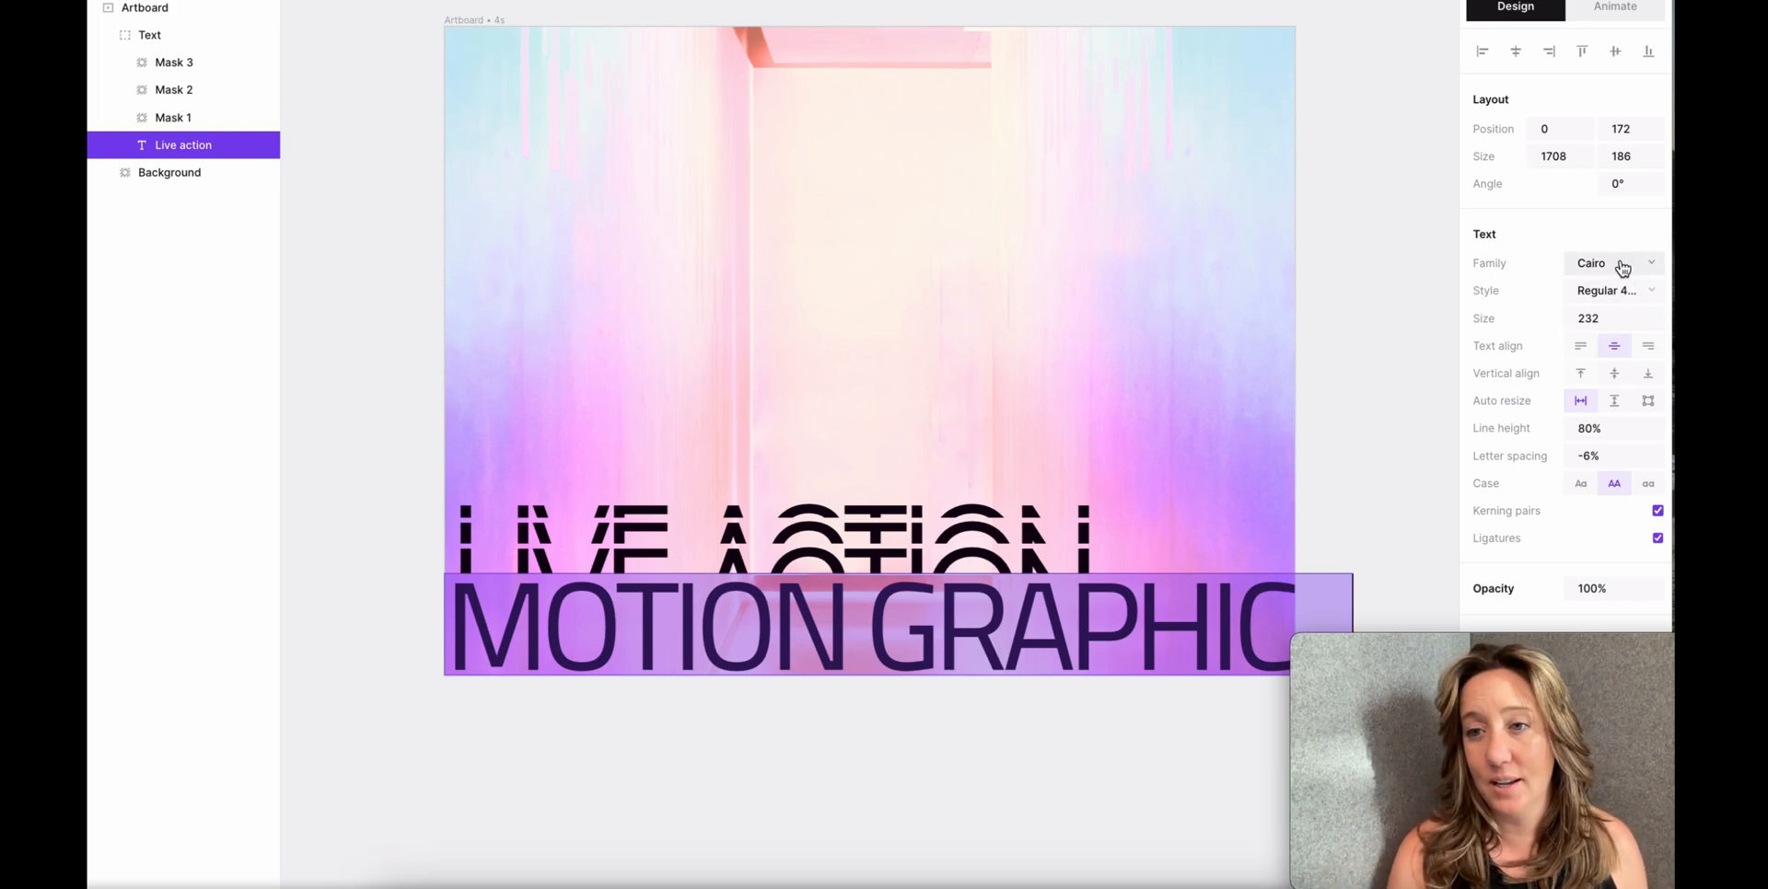
pyautogui.click(1613, 263)
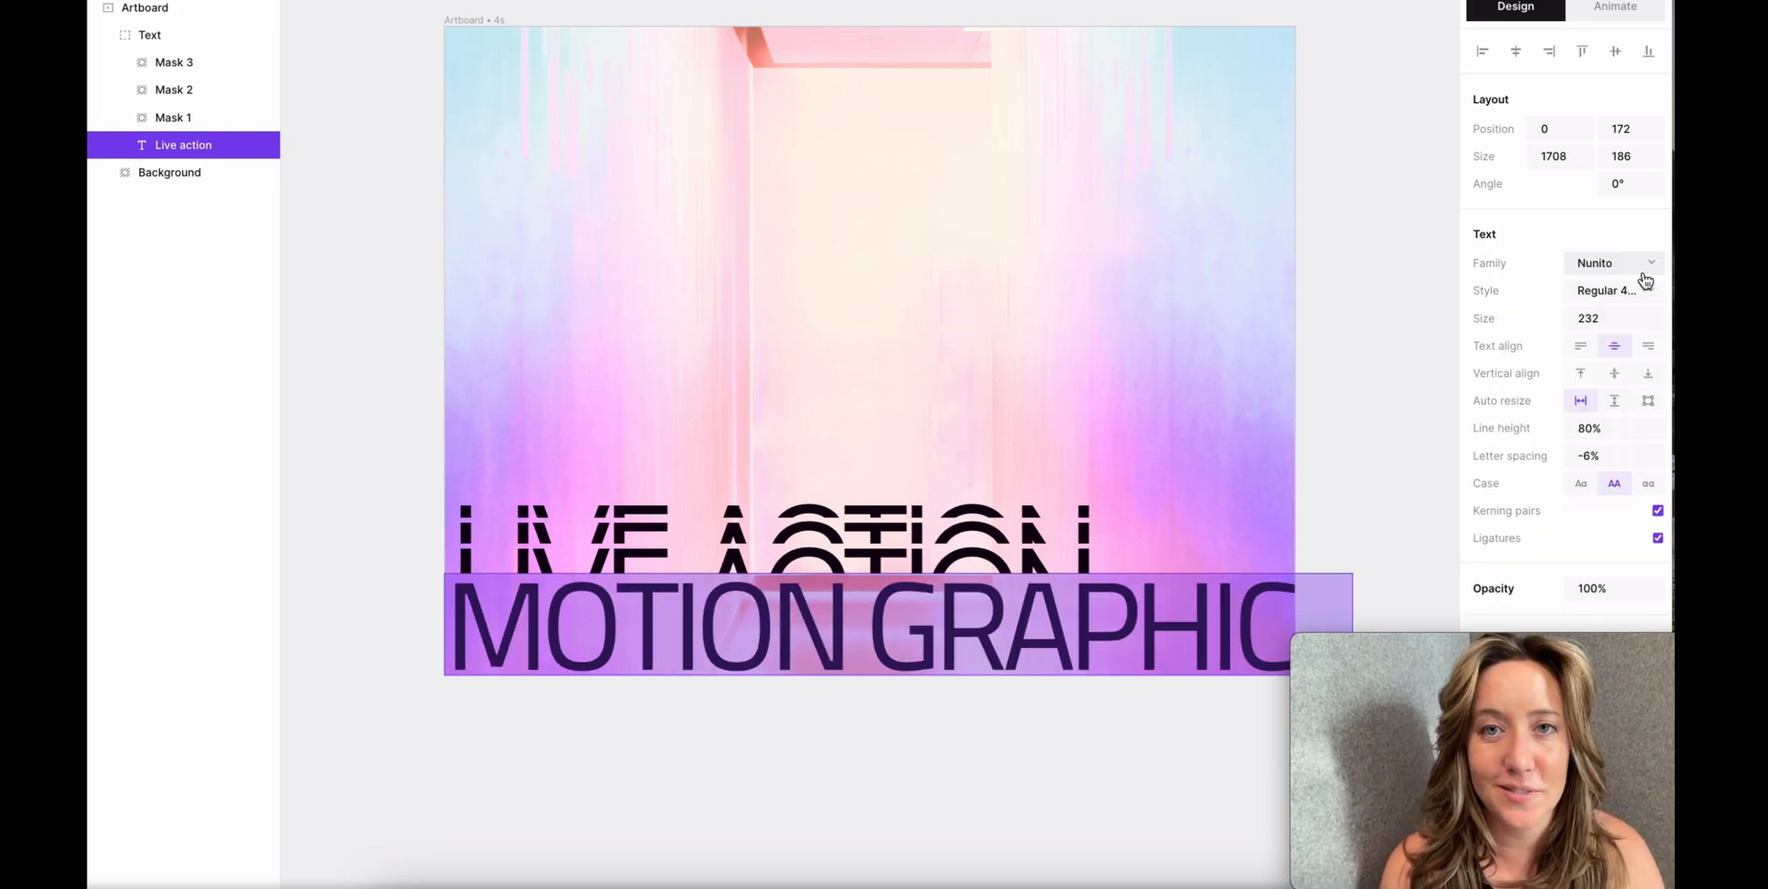
# - Set the text size to 200, then 190, so the phrase fits the artboard
pyautogui.click(1614, 318)
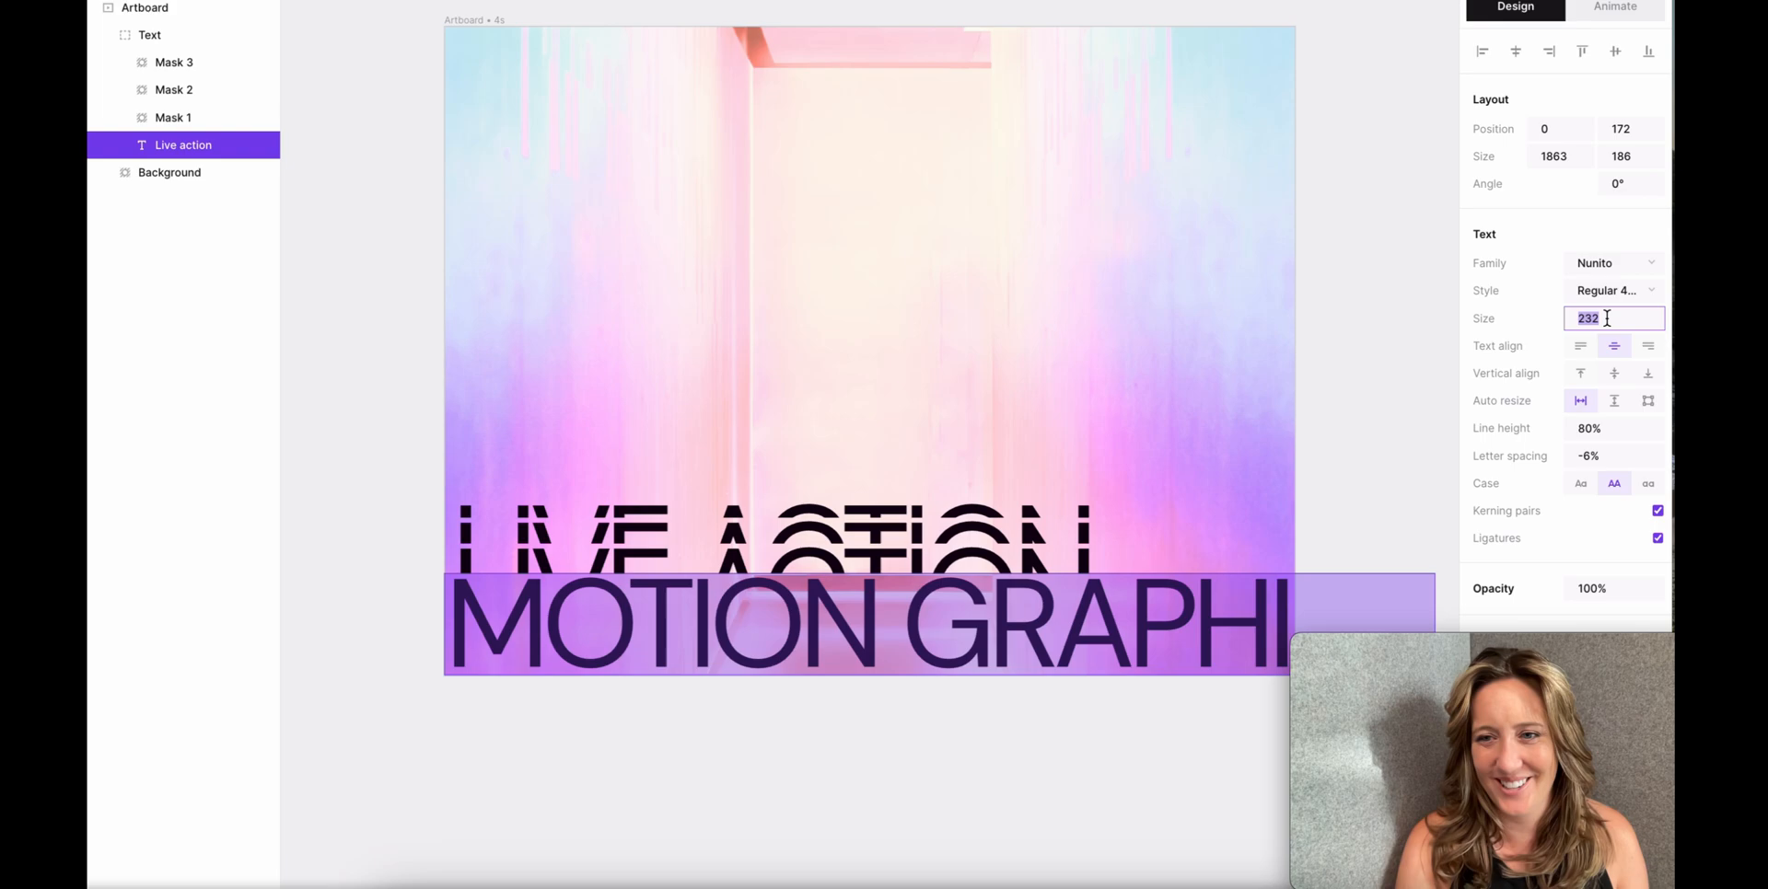
pyautogui.write('200')
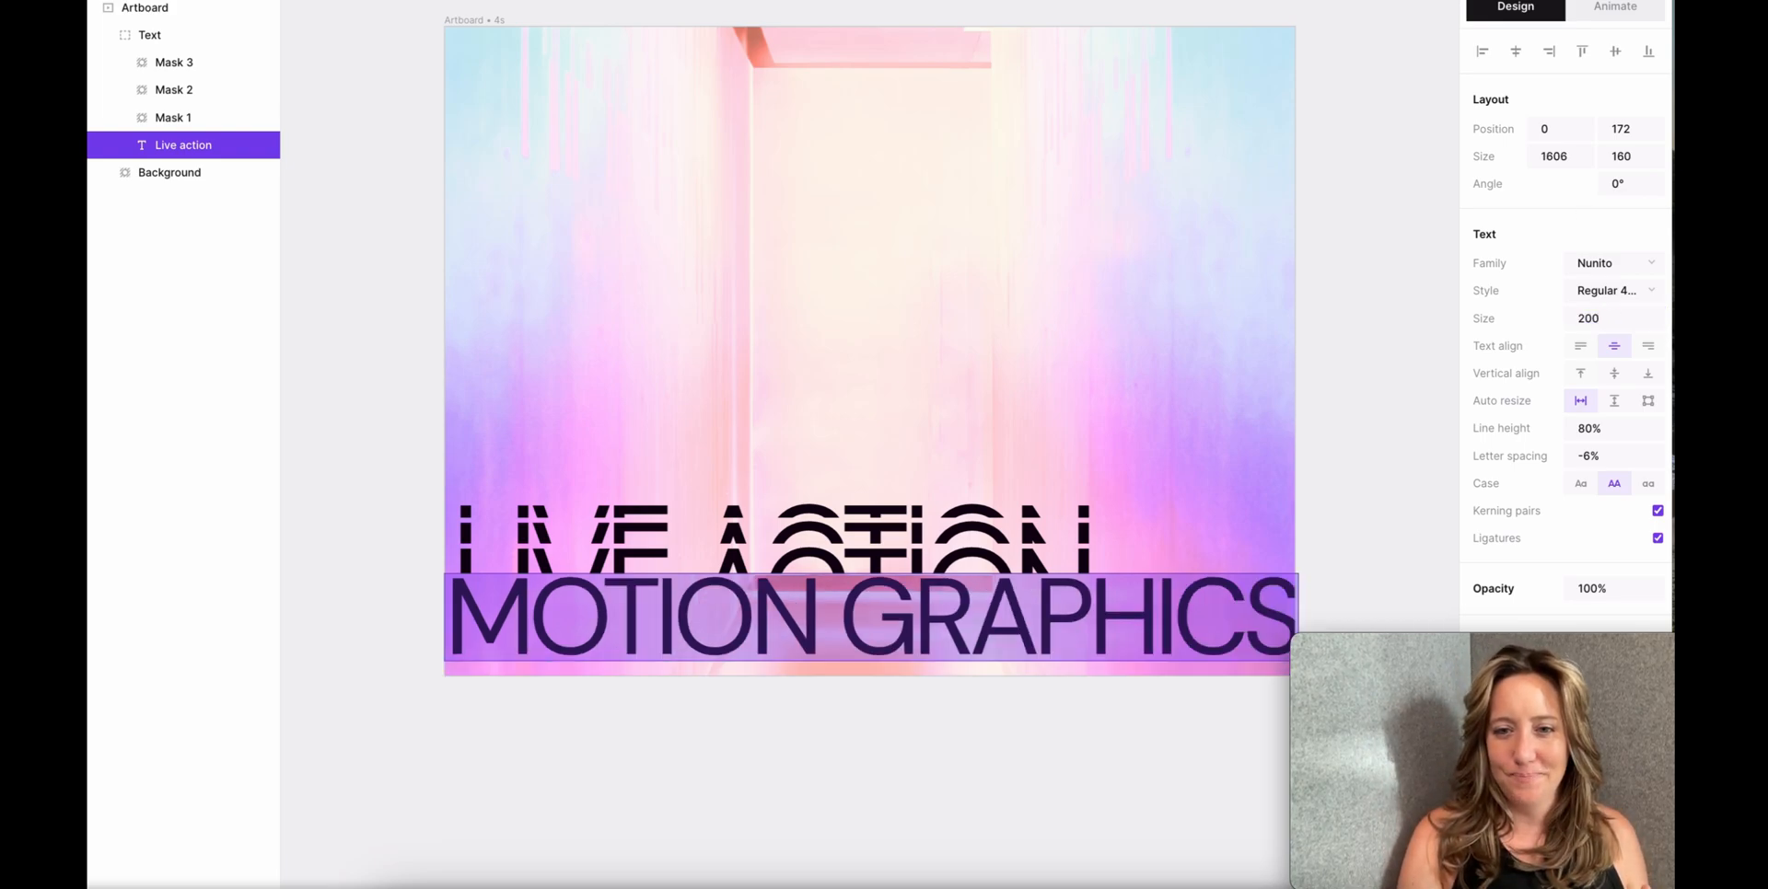
pyautogui.click(1613, 319)
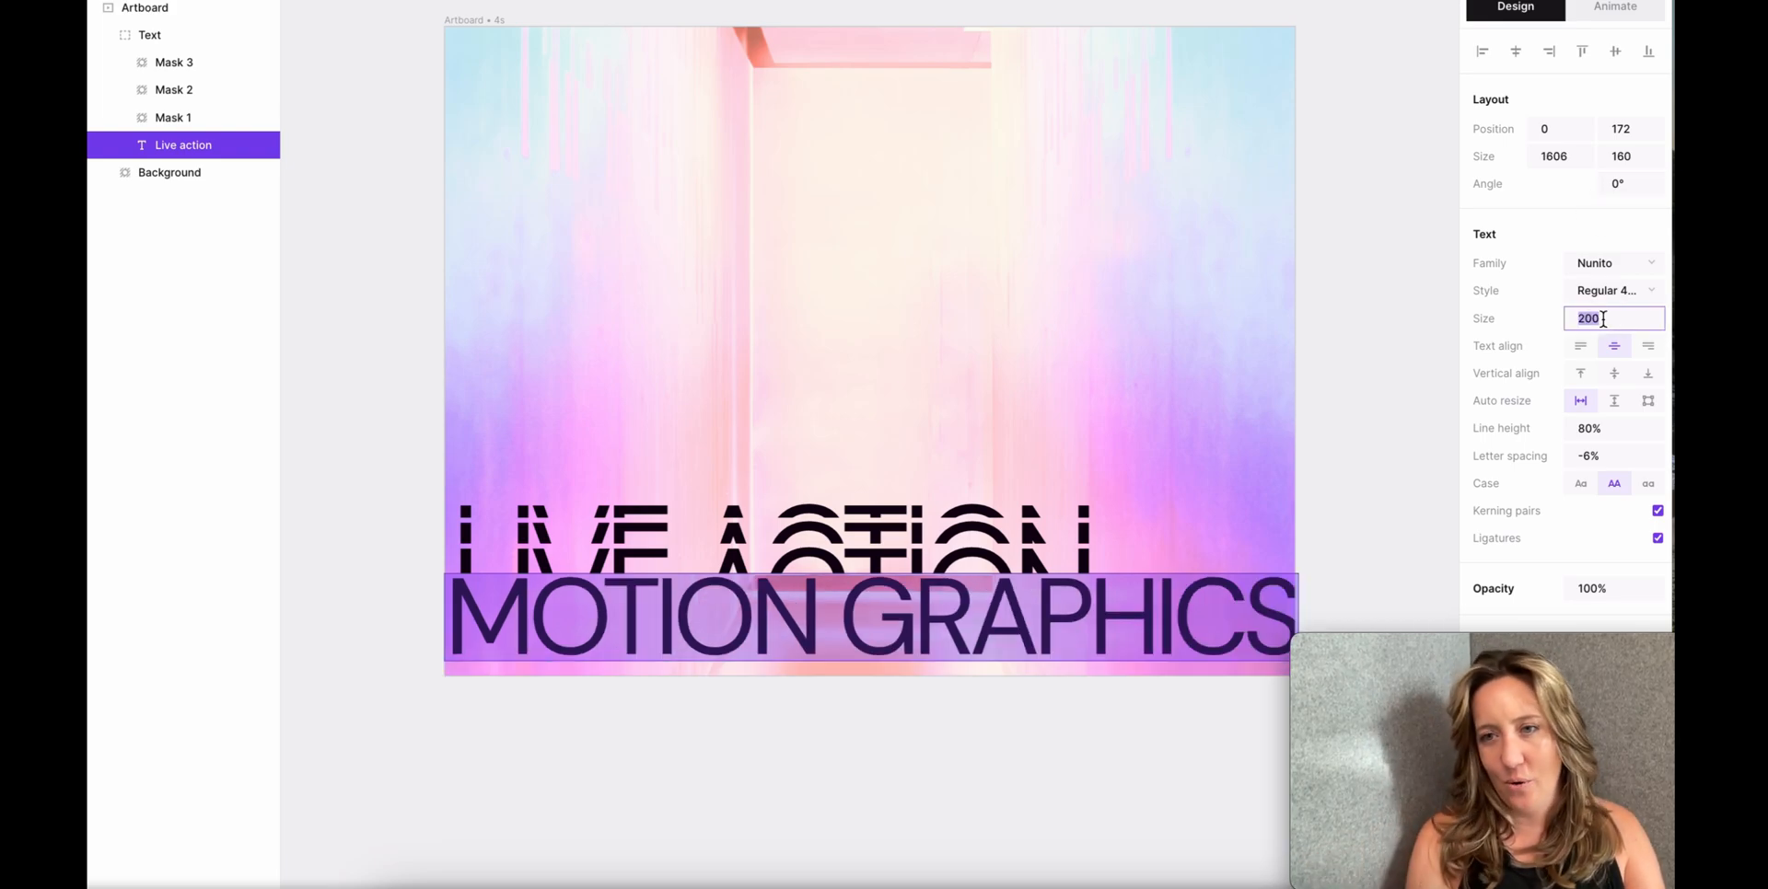
pyautogui.write('190')
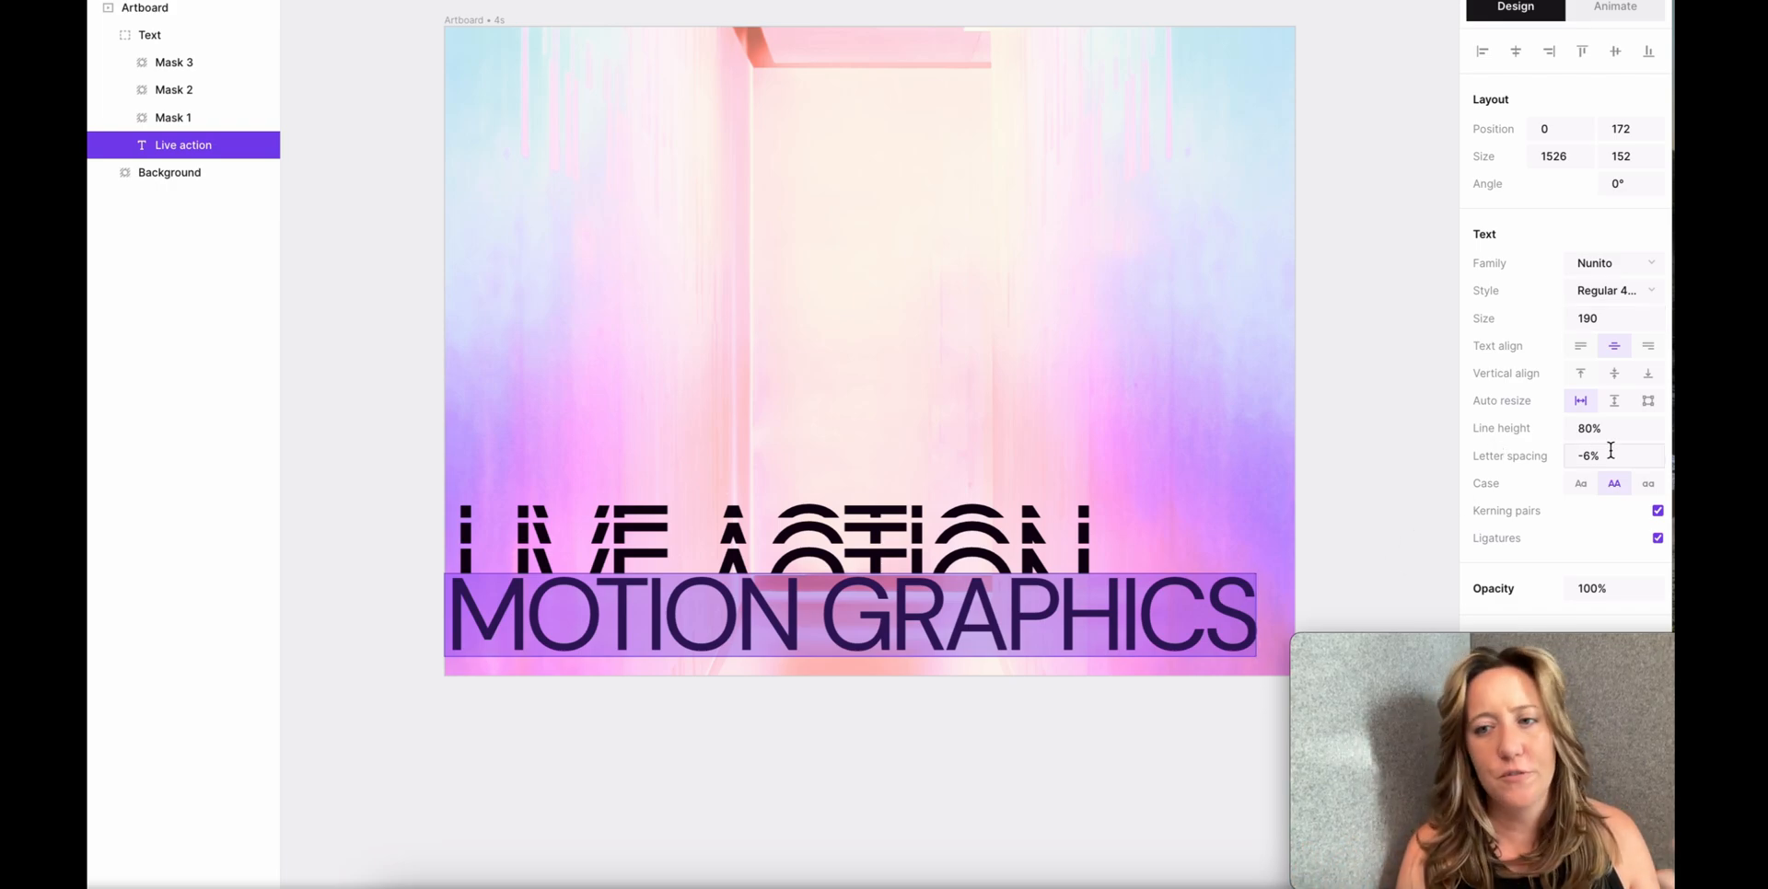
pyautogui.tripleClick(1590, 455)
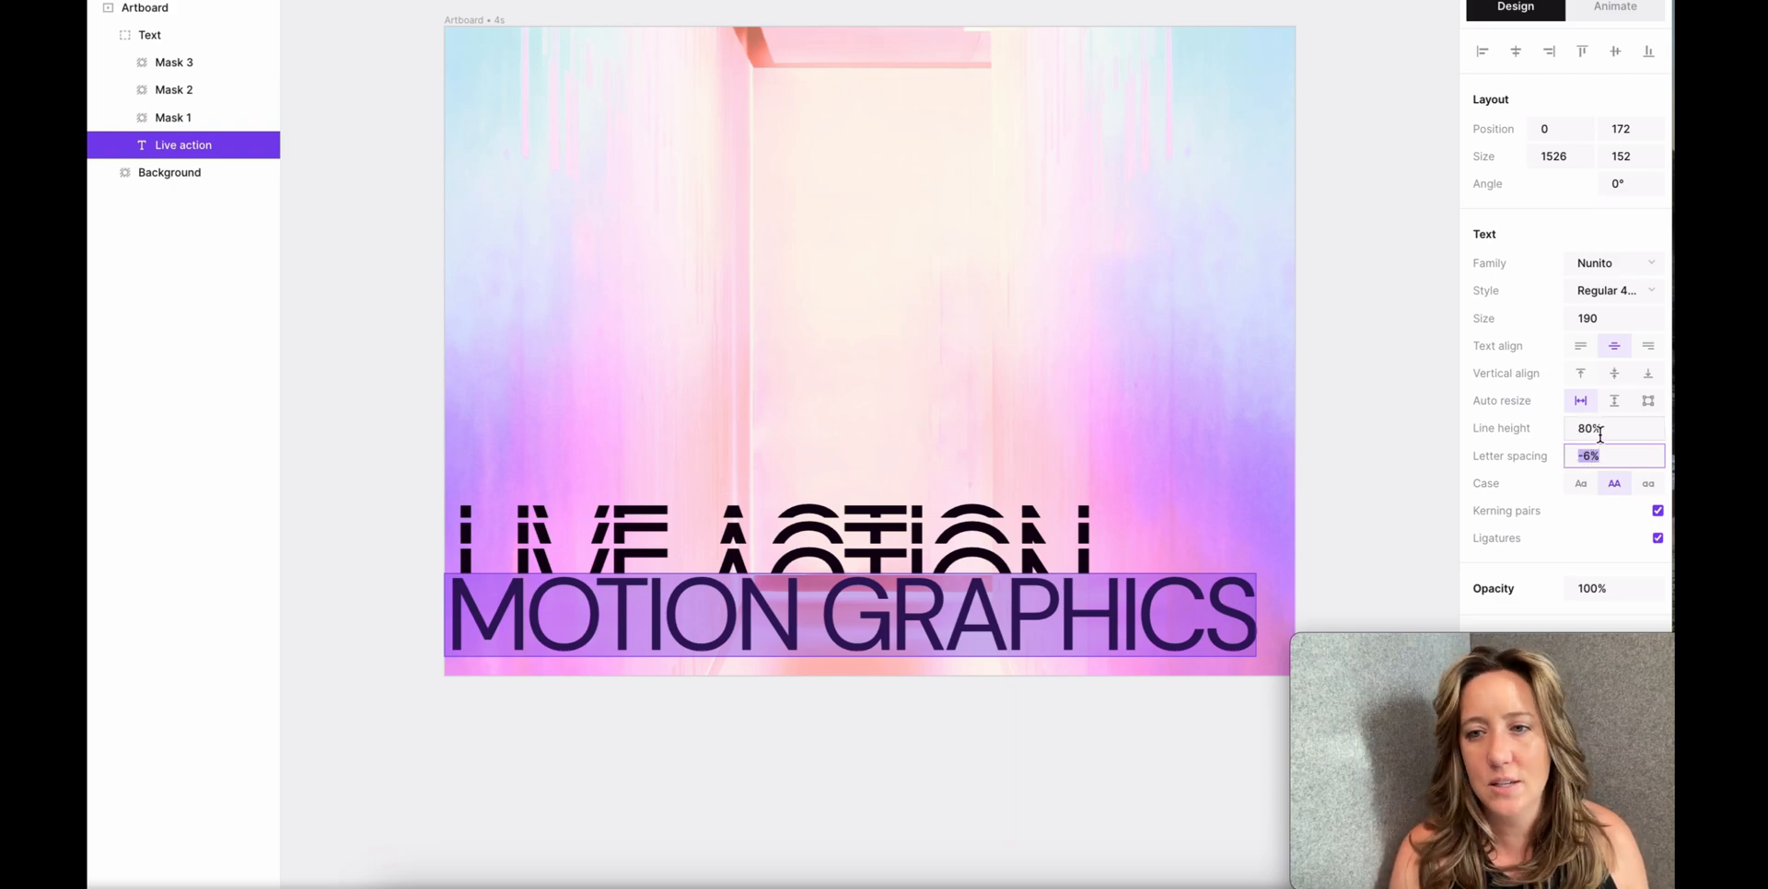
pyautogui.click(143, 8)
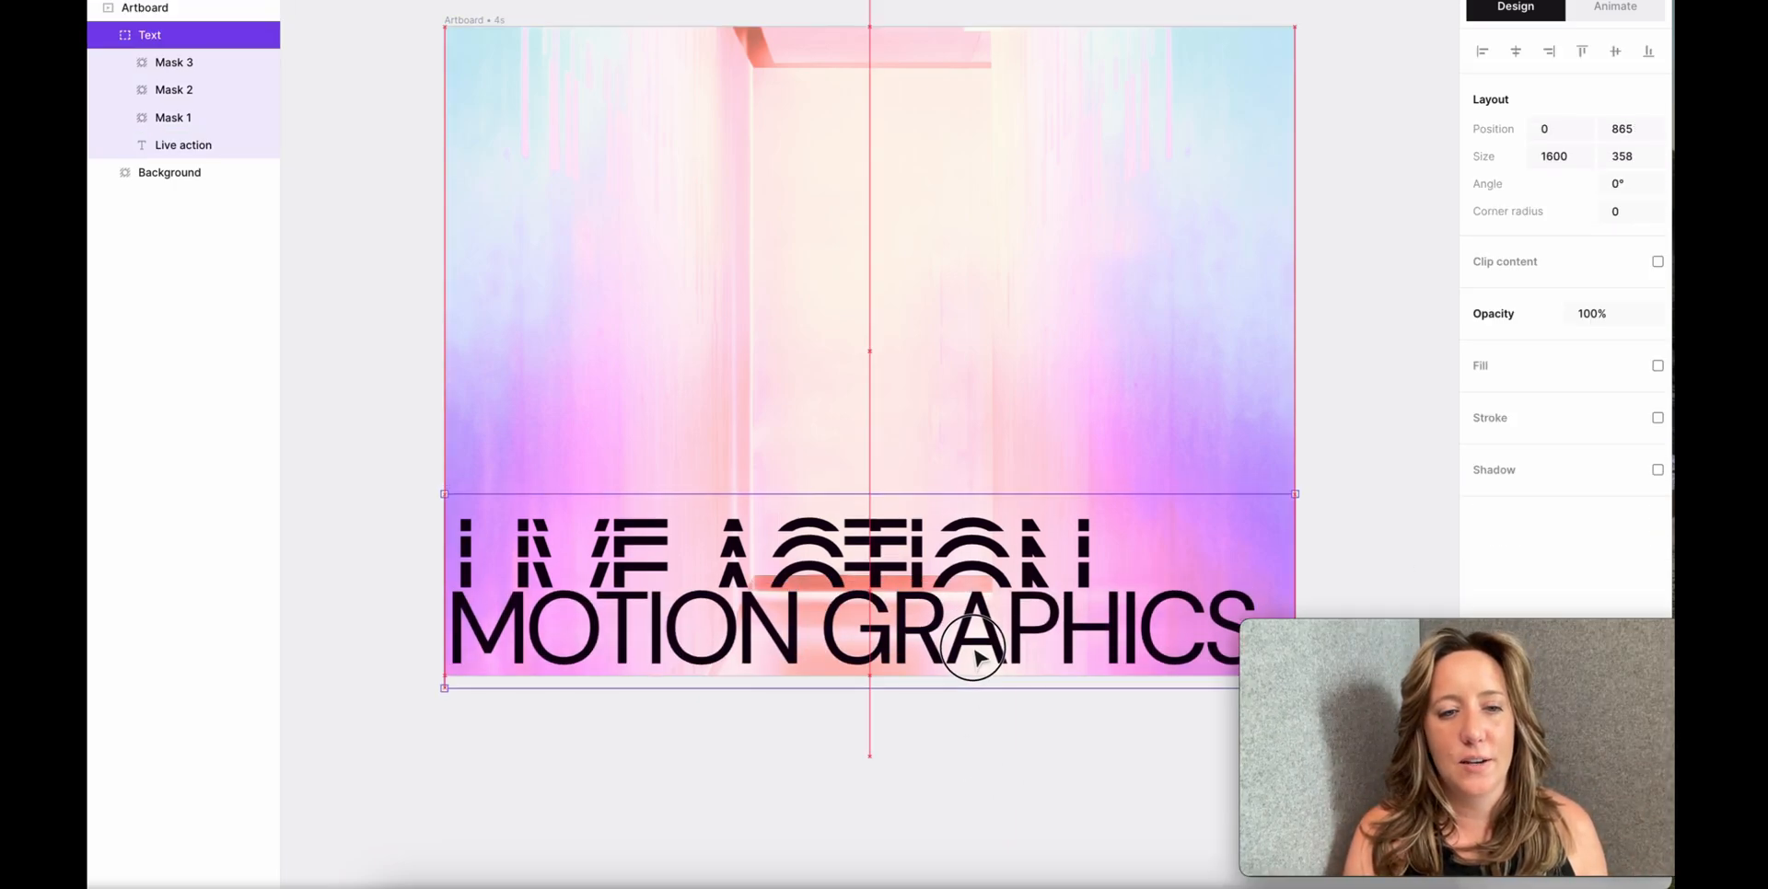
# - Expand the mask layers to reach the Live action text inside Mask 1 and retype it as MOTION GRAPHICS
pyautogui.click(143, 7)
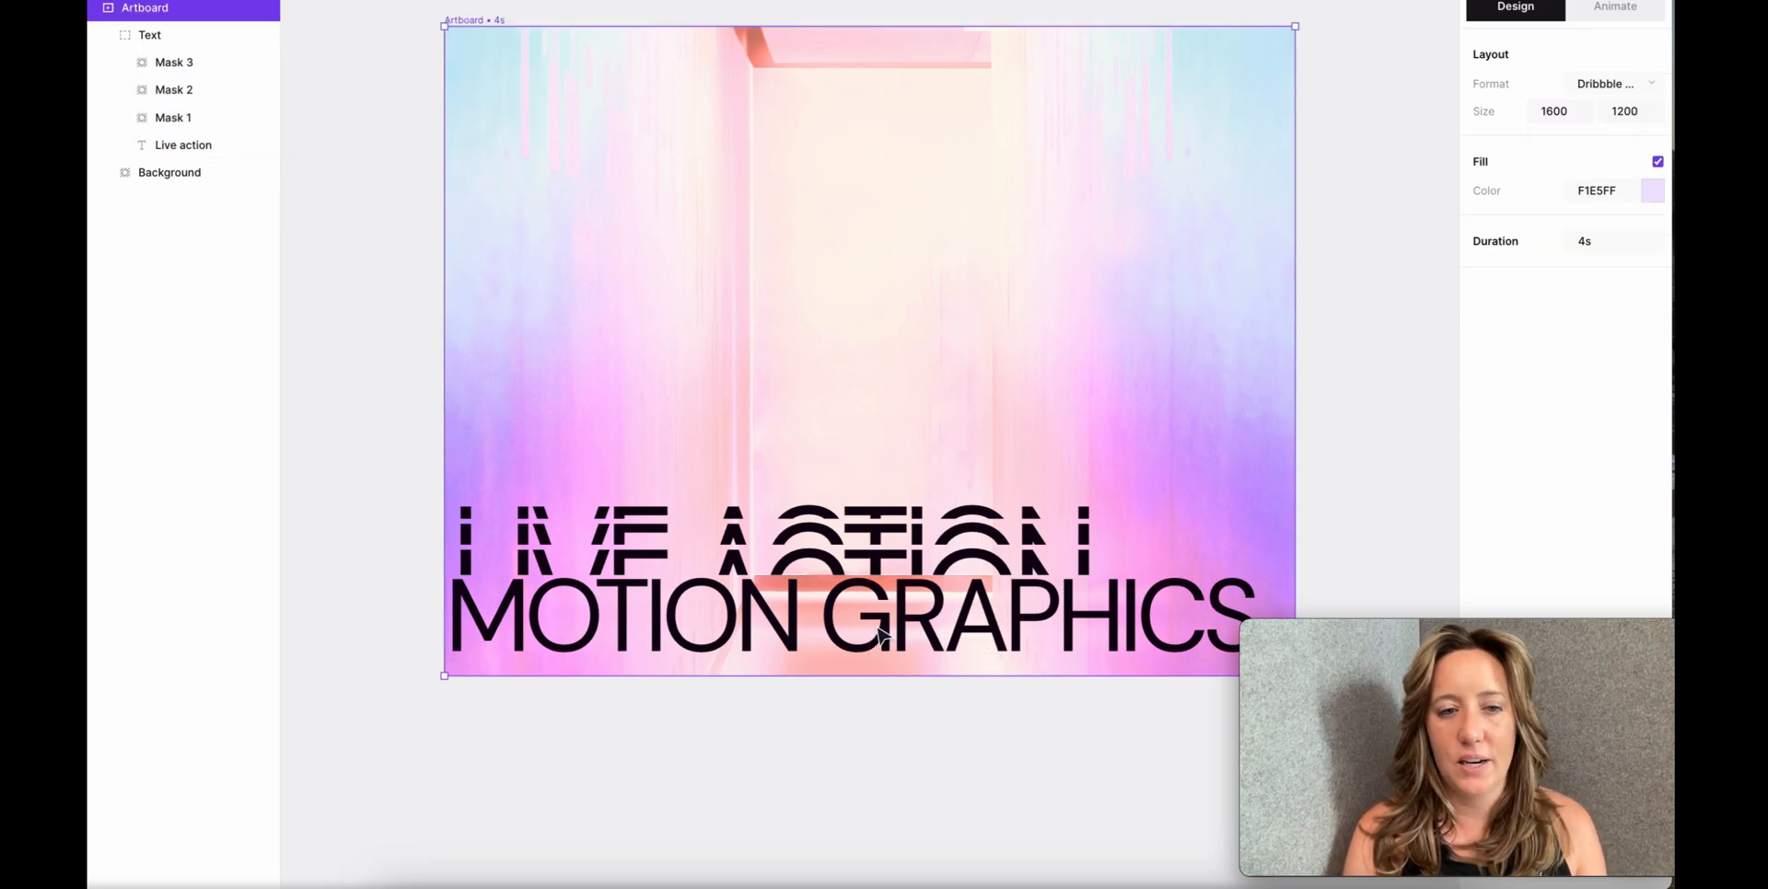
pyautogui.click(173, 118)
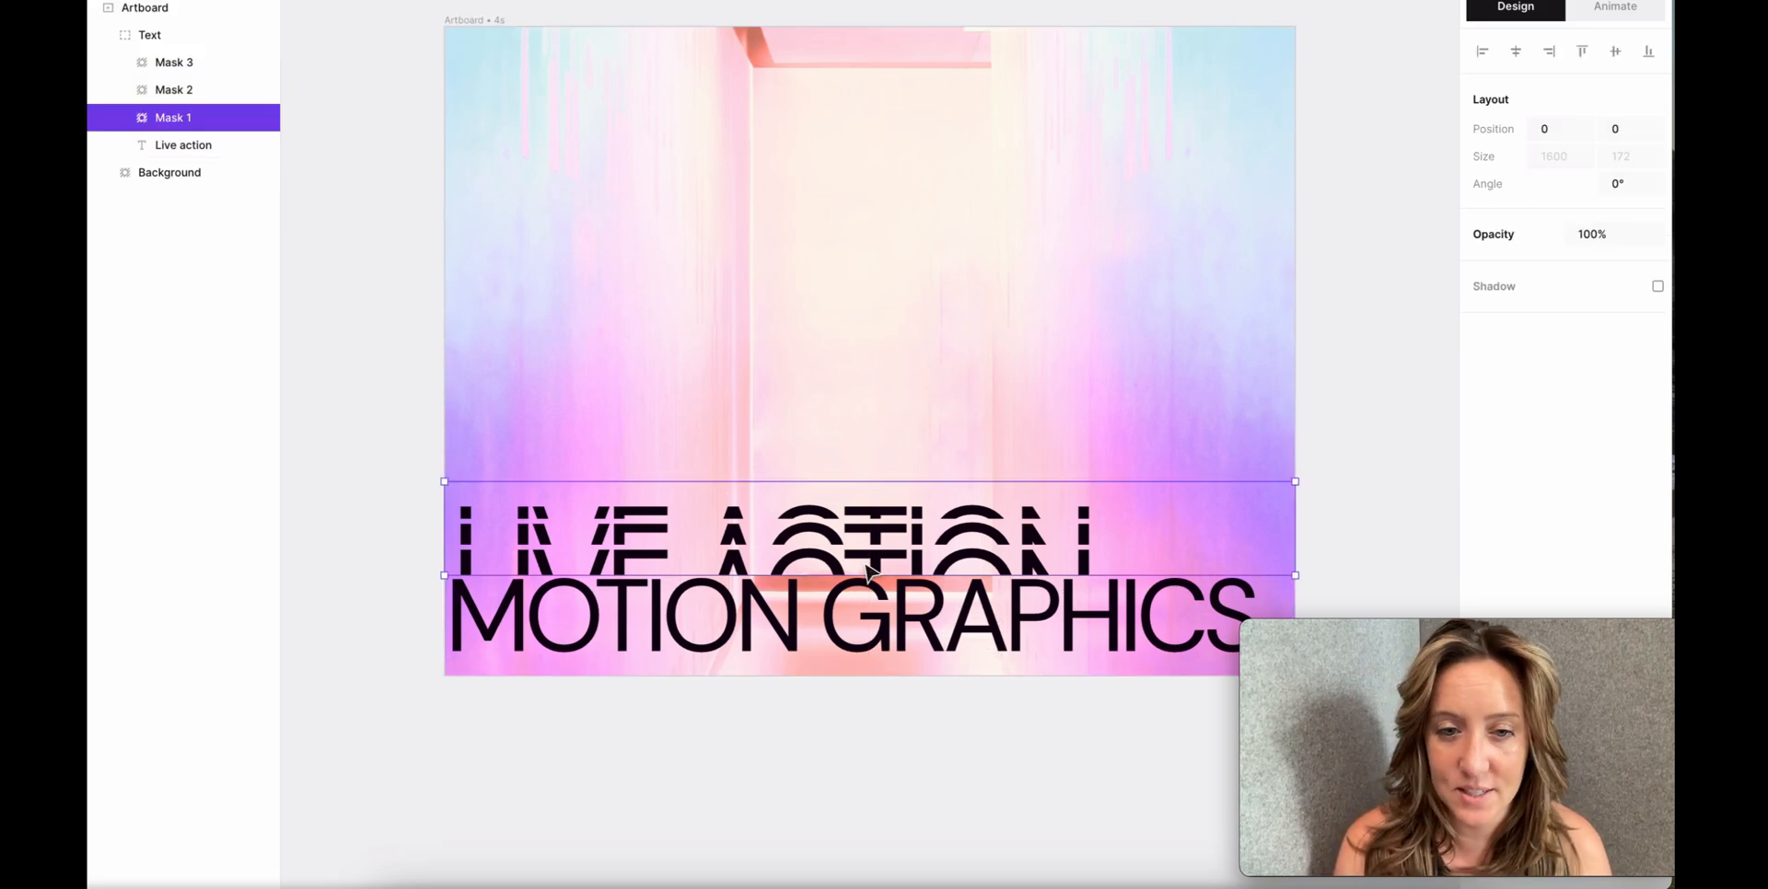
pyautogui.click(170, 173)
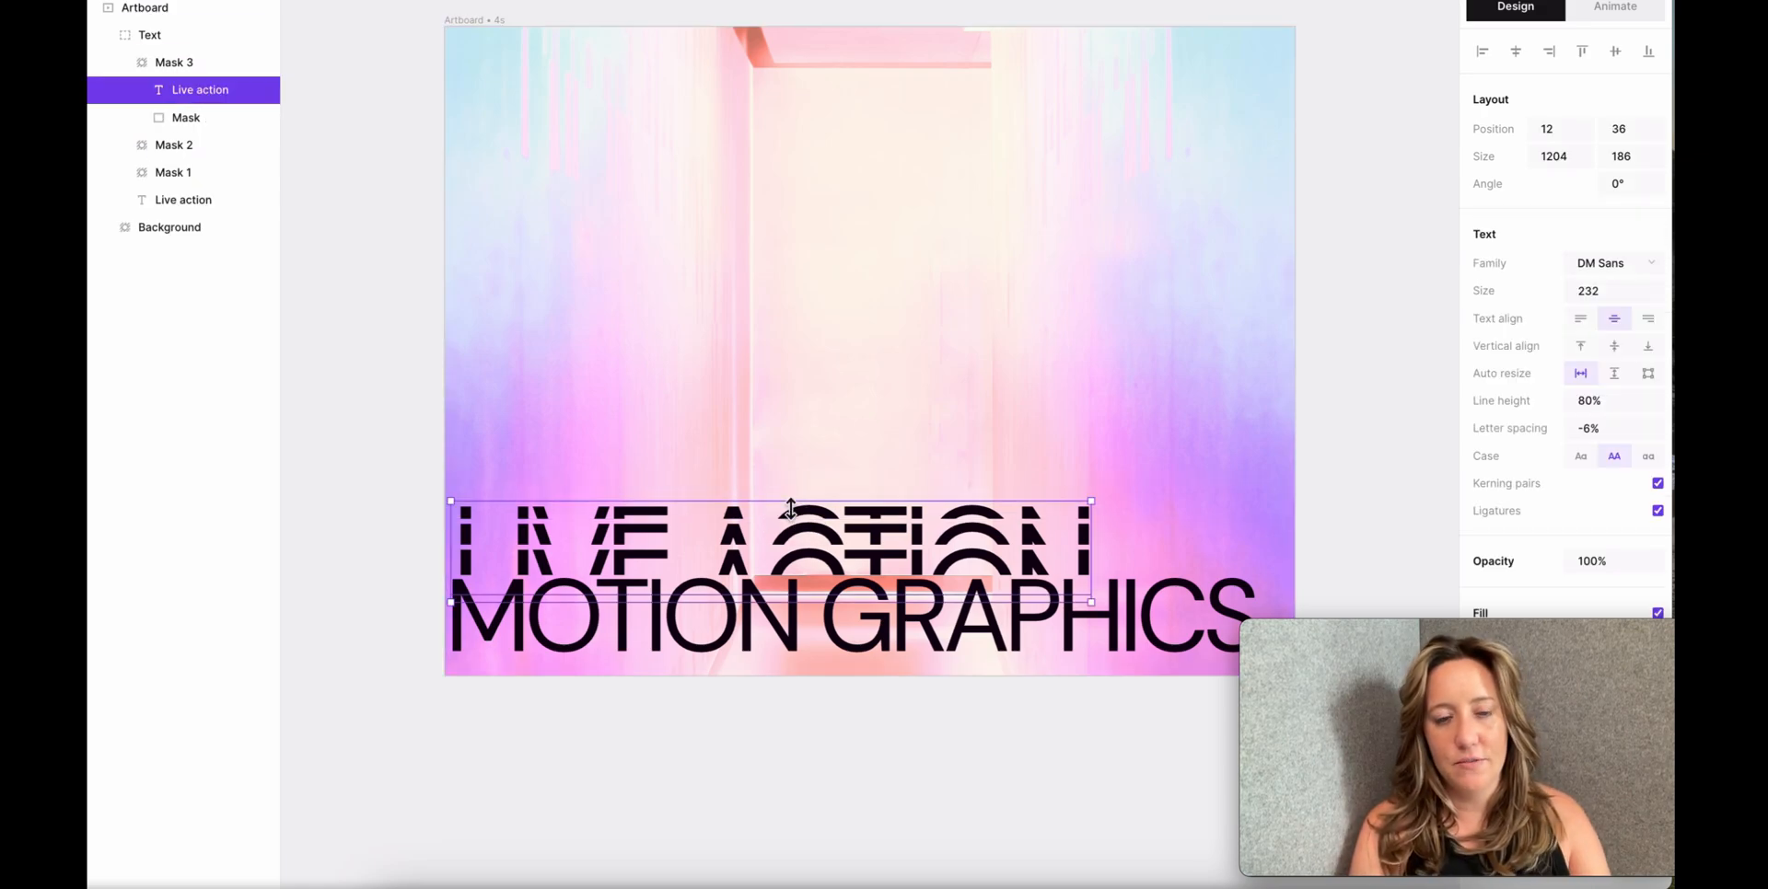
pyautogui.click(173, 62)
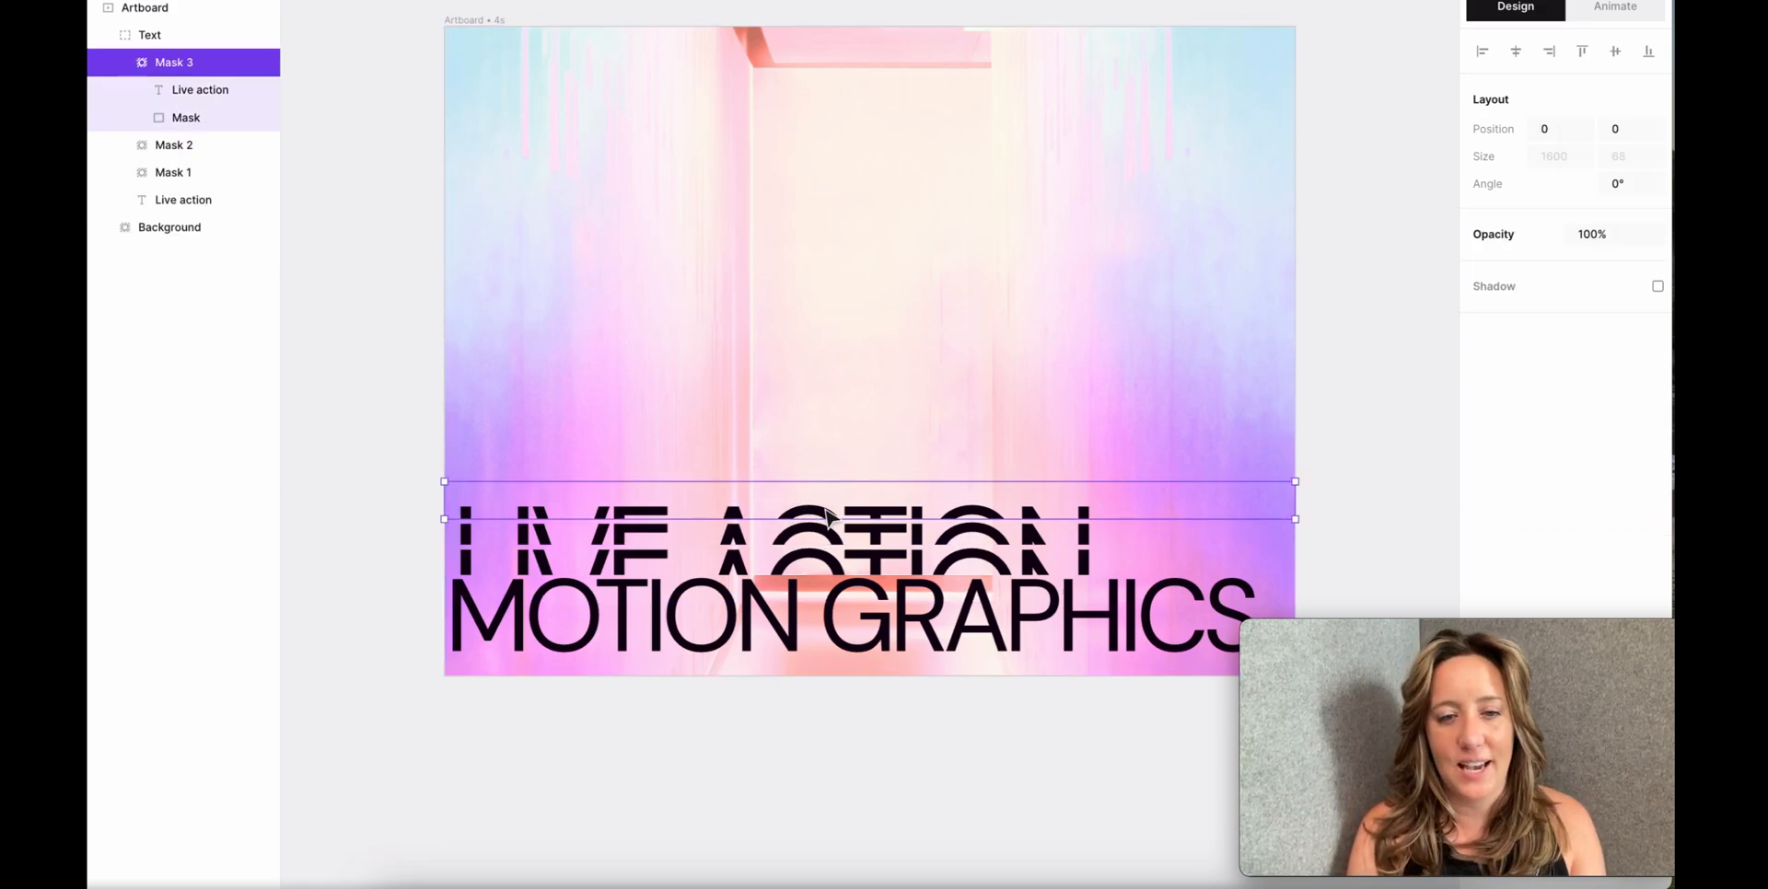
pyautogui.click(167, 227)
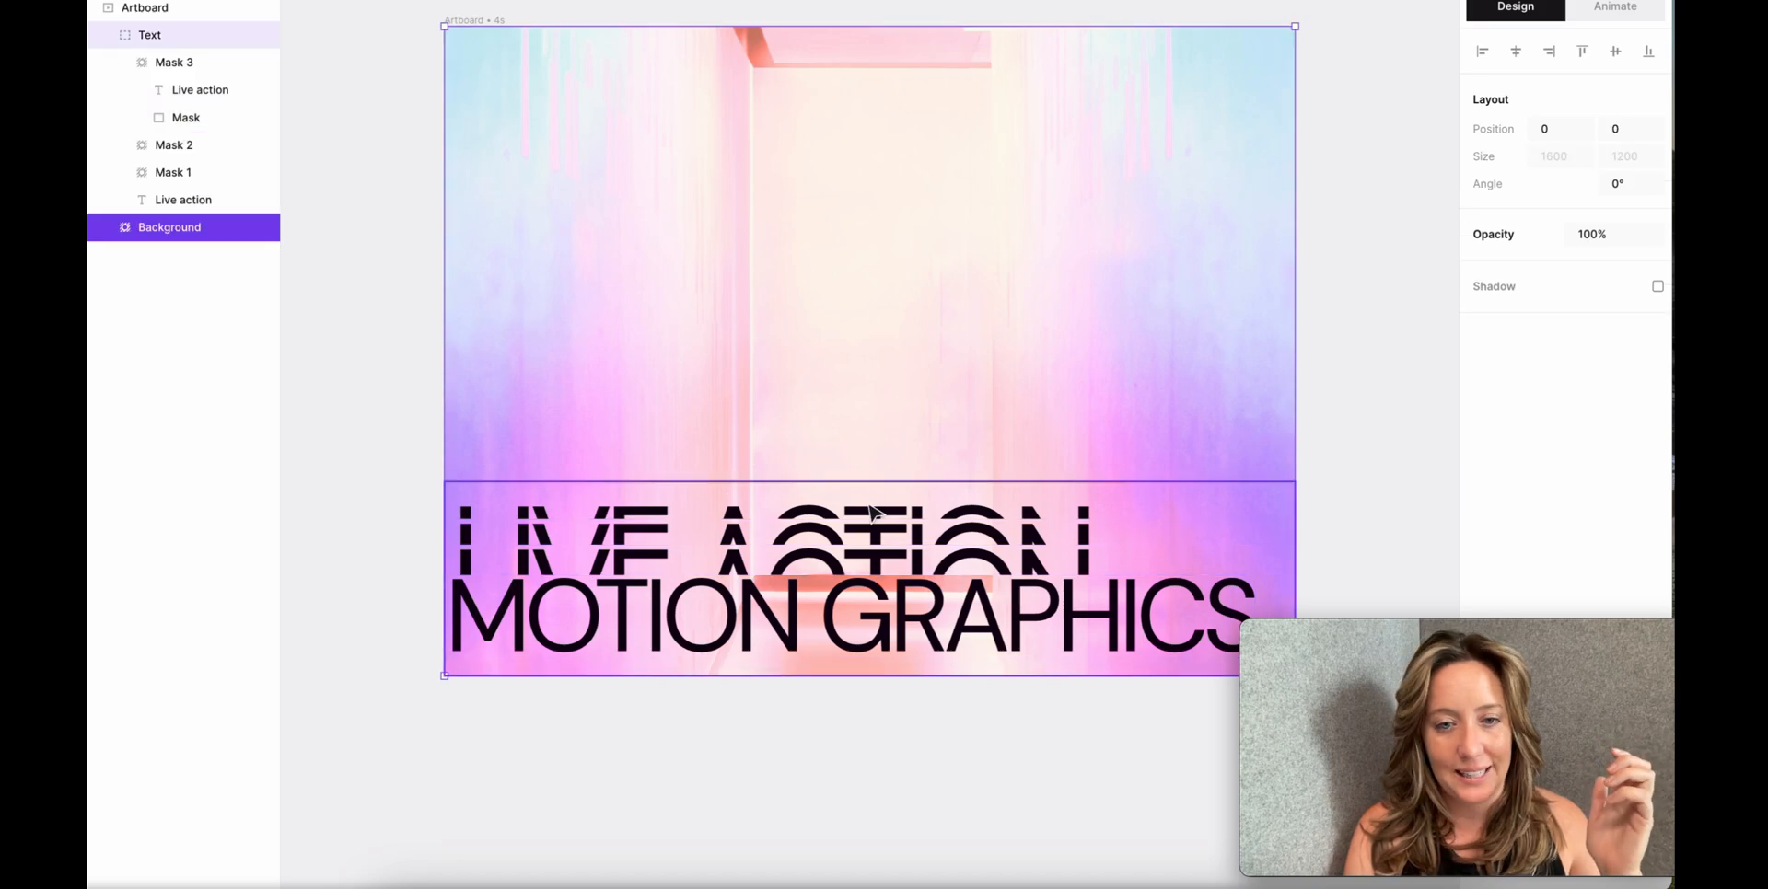
pyautogui.click(173, 63)
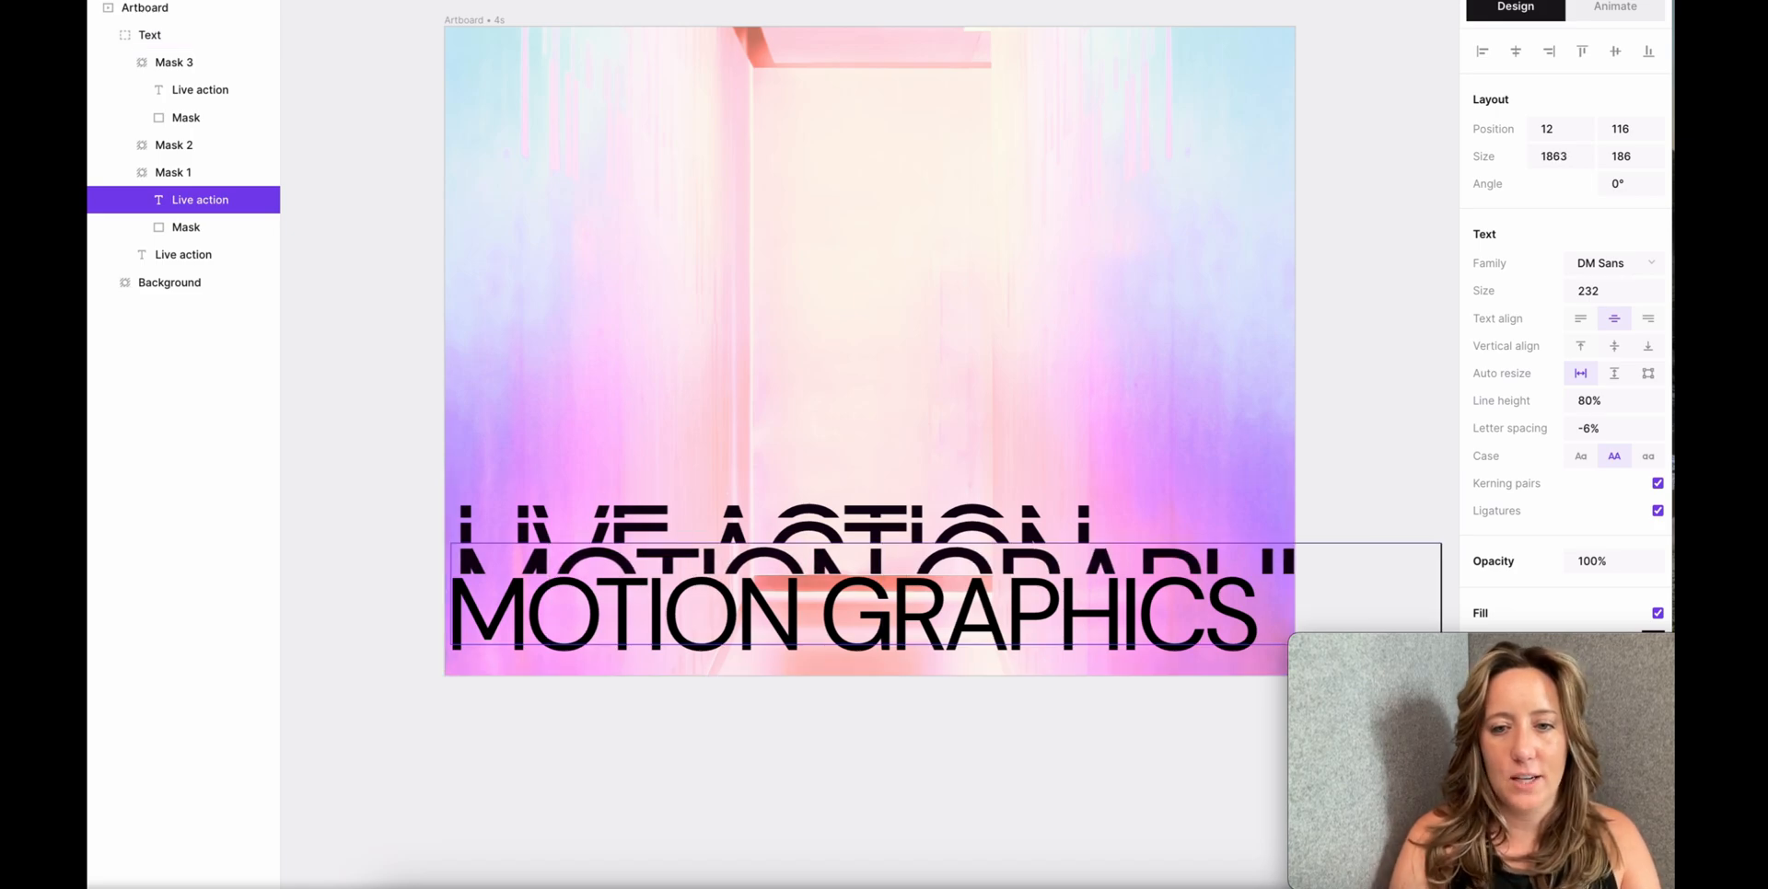
# - Set the Mask 1 text size to 190 so it fits the artboard
pyautogui.click(1614, 289)
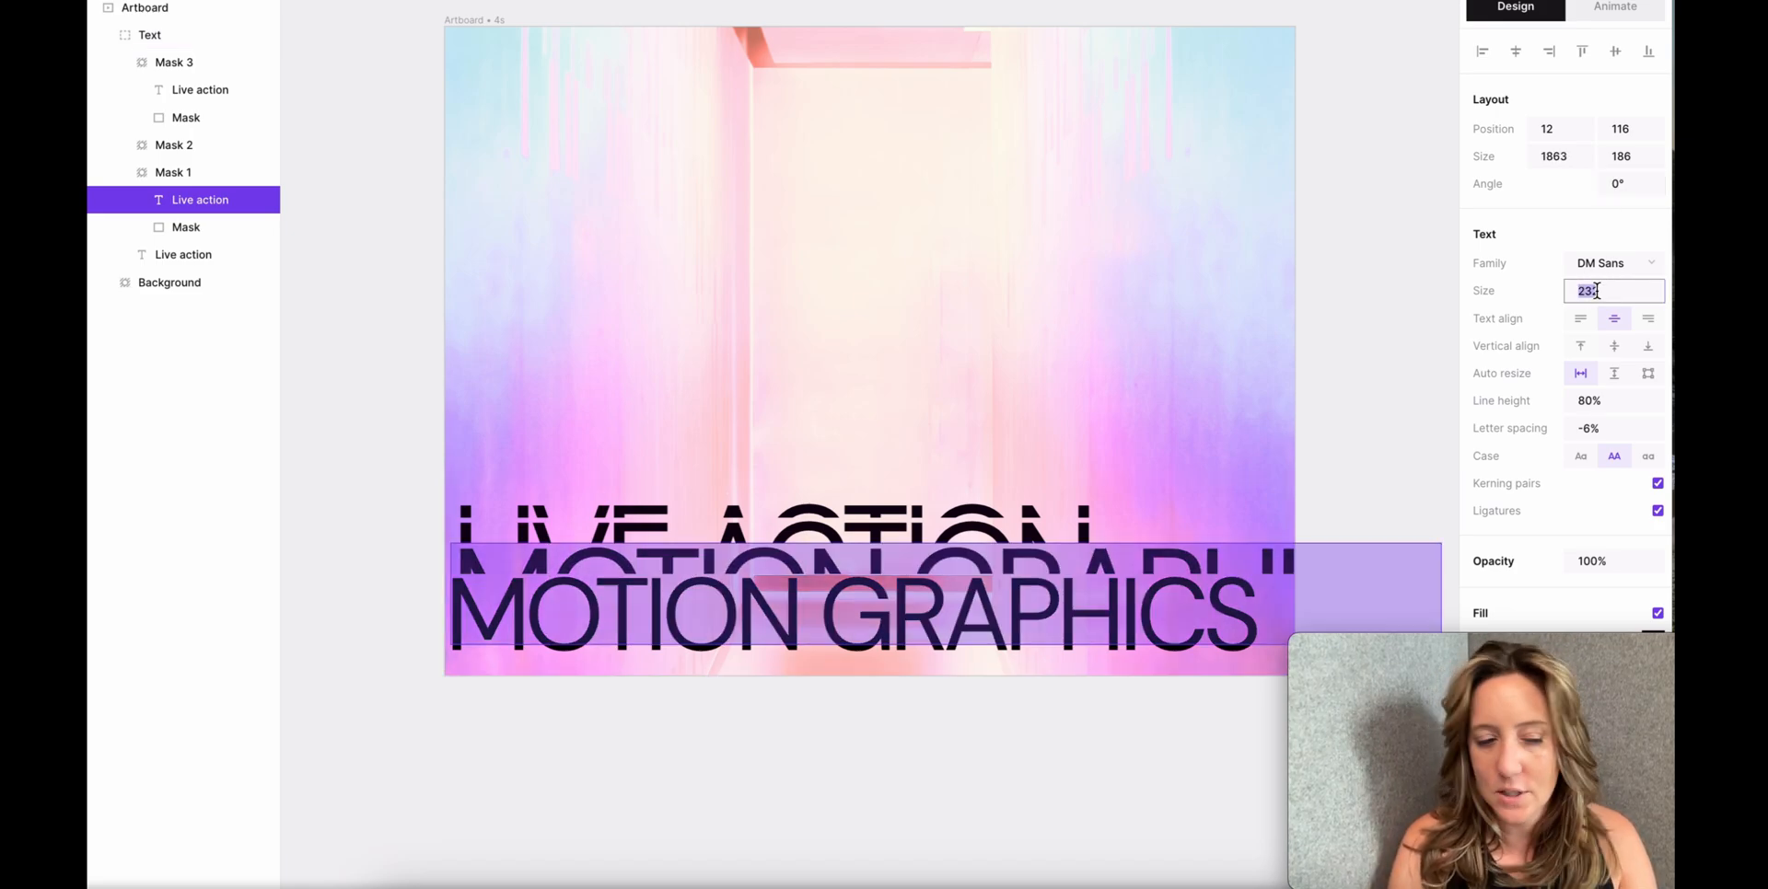
pyautogui.write('190')
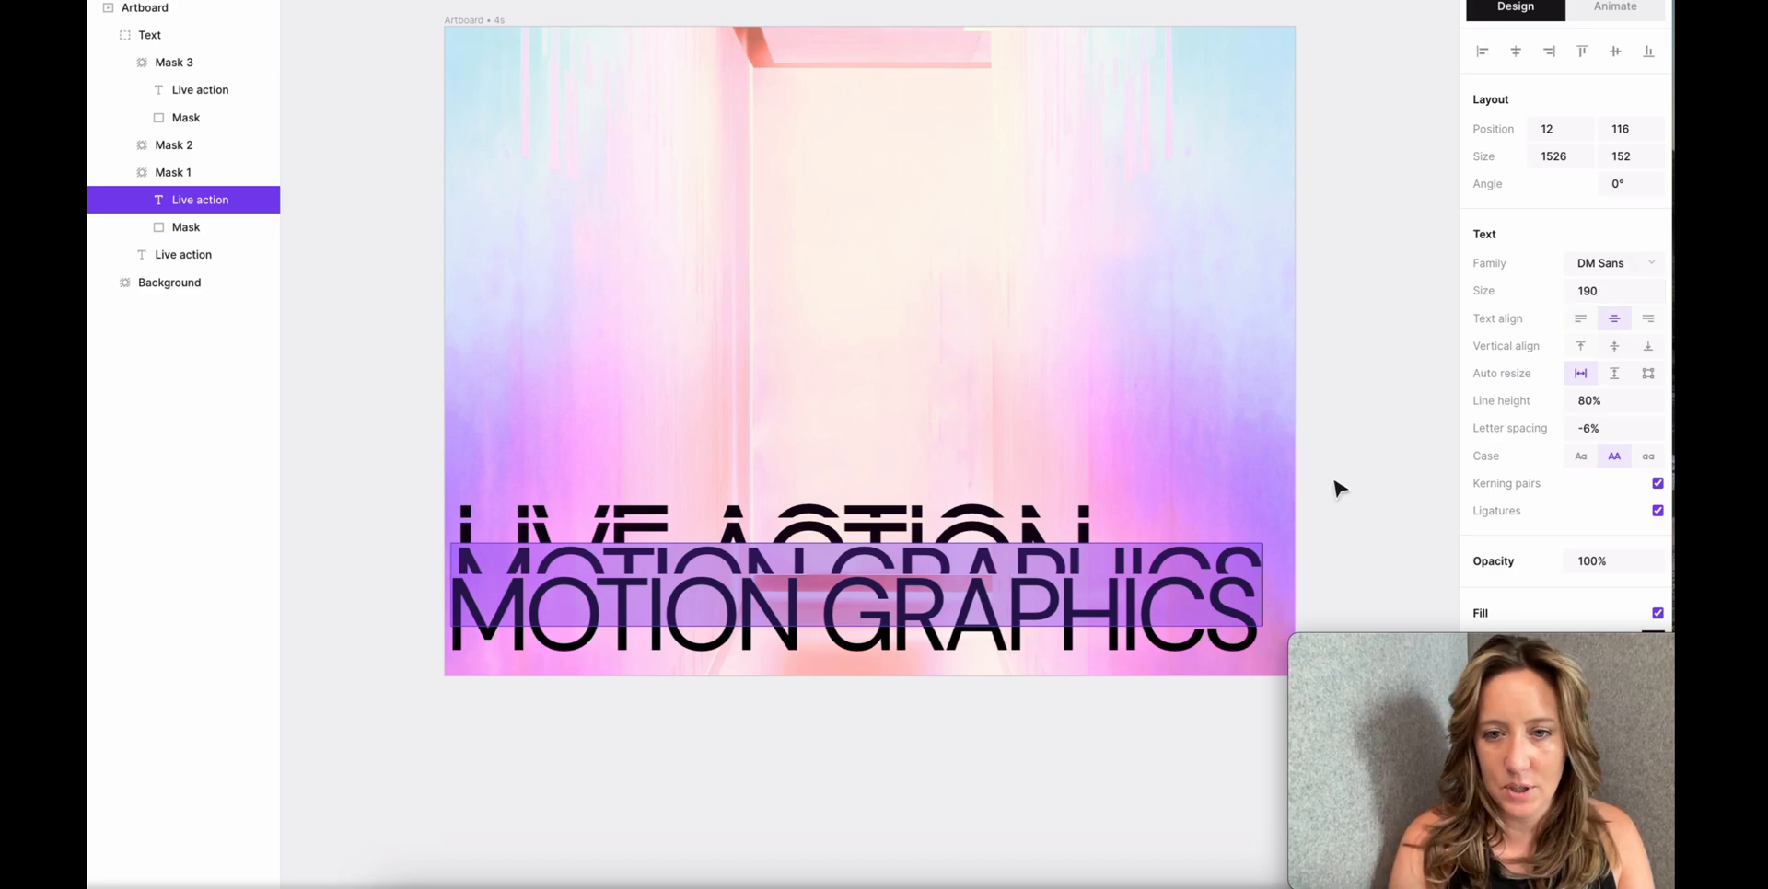
pyautogui.click(149, 35)
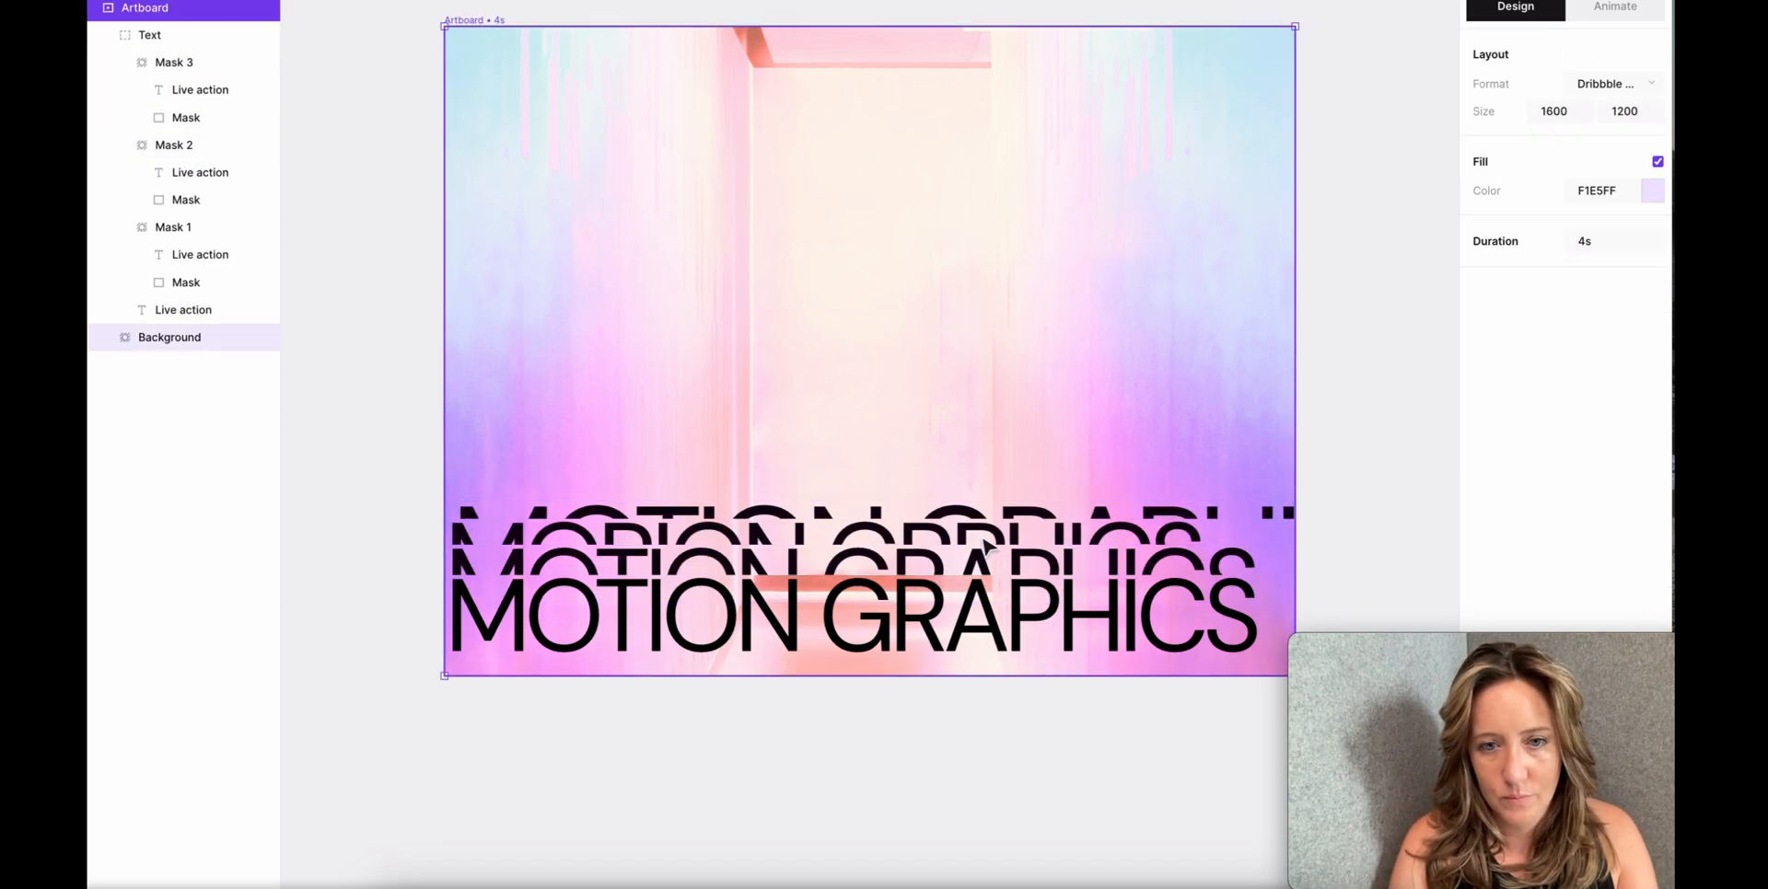
# - Edit the remaining mirrored text to MOTION GRAPHICS and switch to the Pexels stock site
pyautogui.click(150, 35)
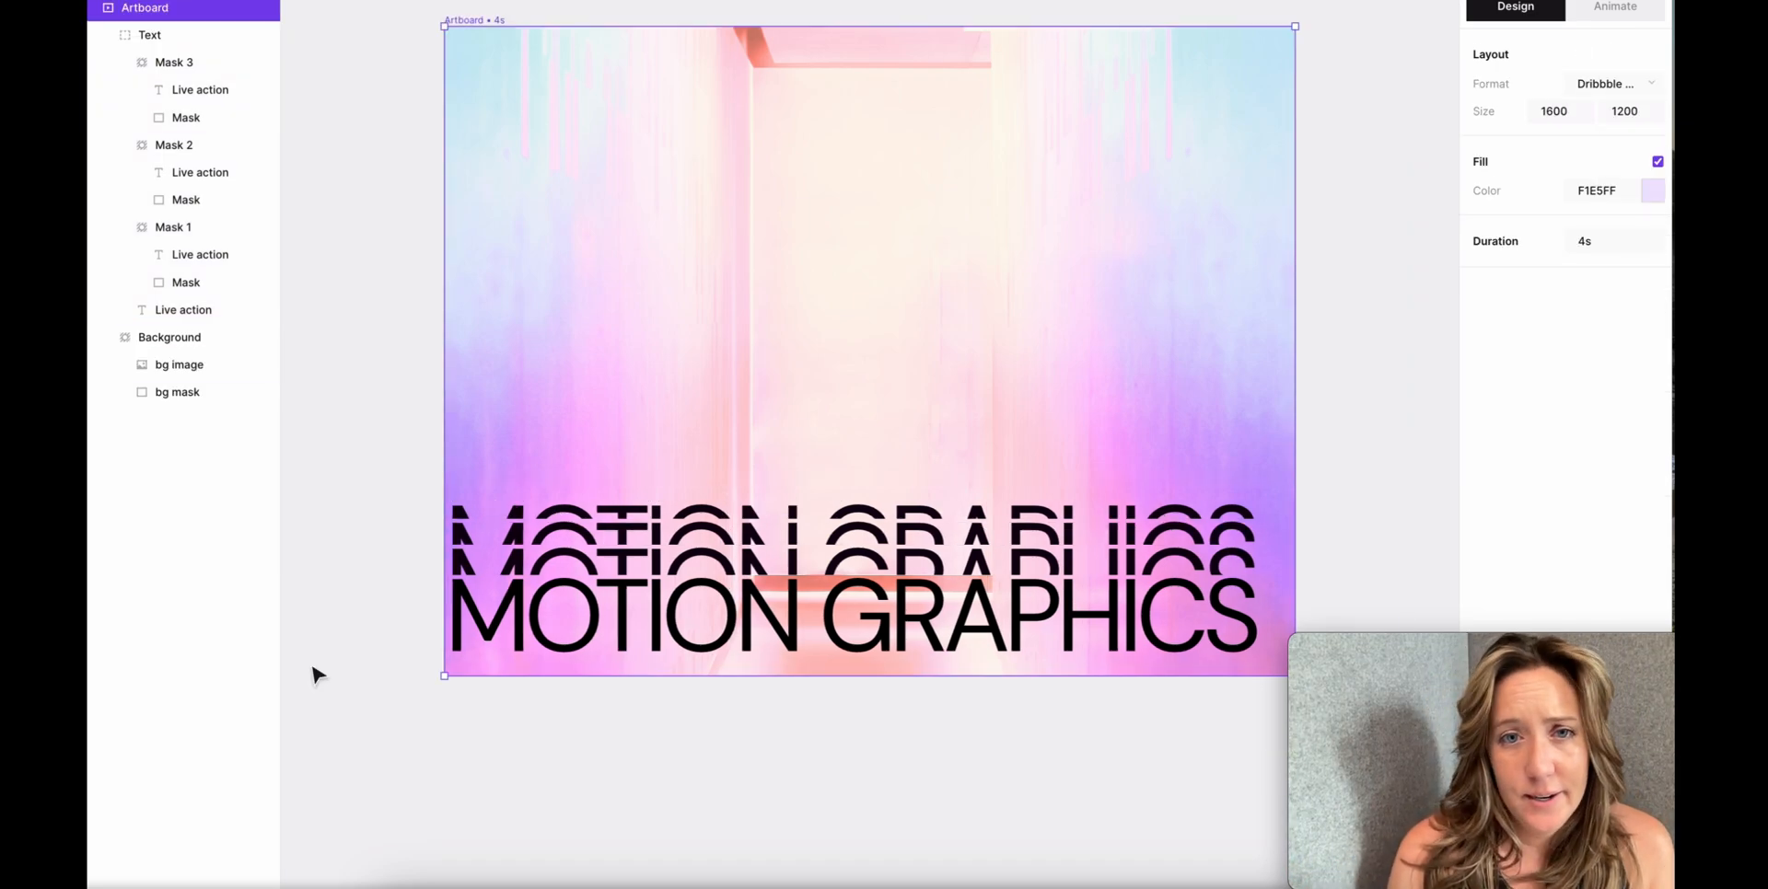
pyautogui.click(169, 337)
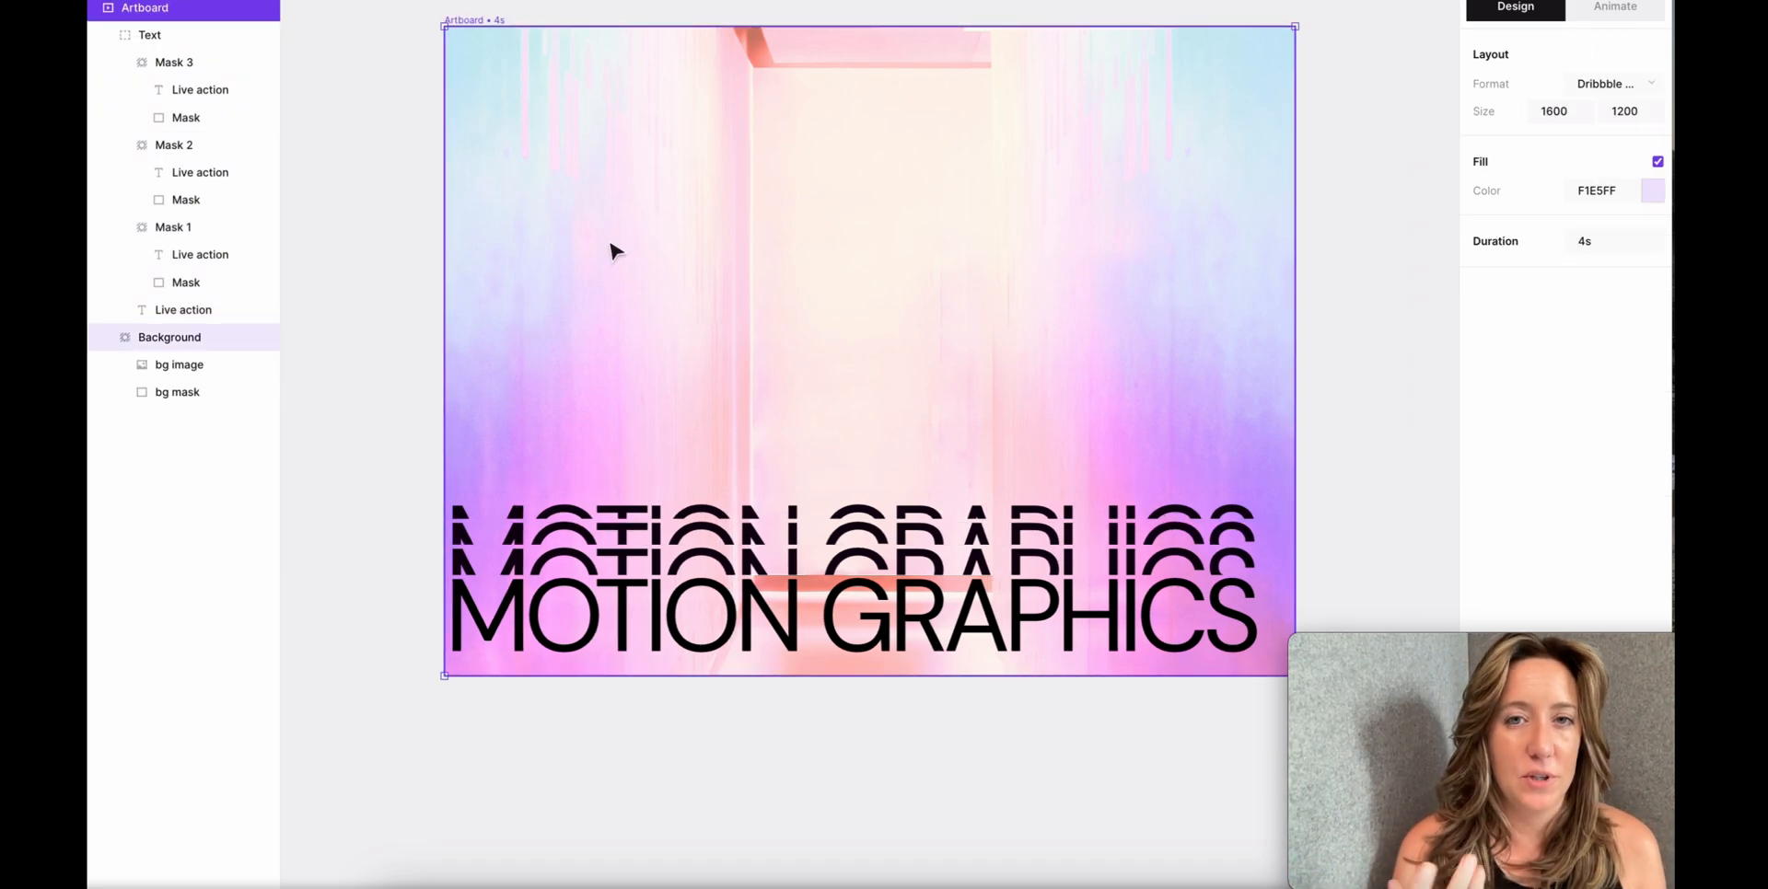
pyautogui.click(179, 364)
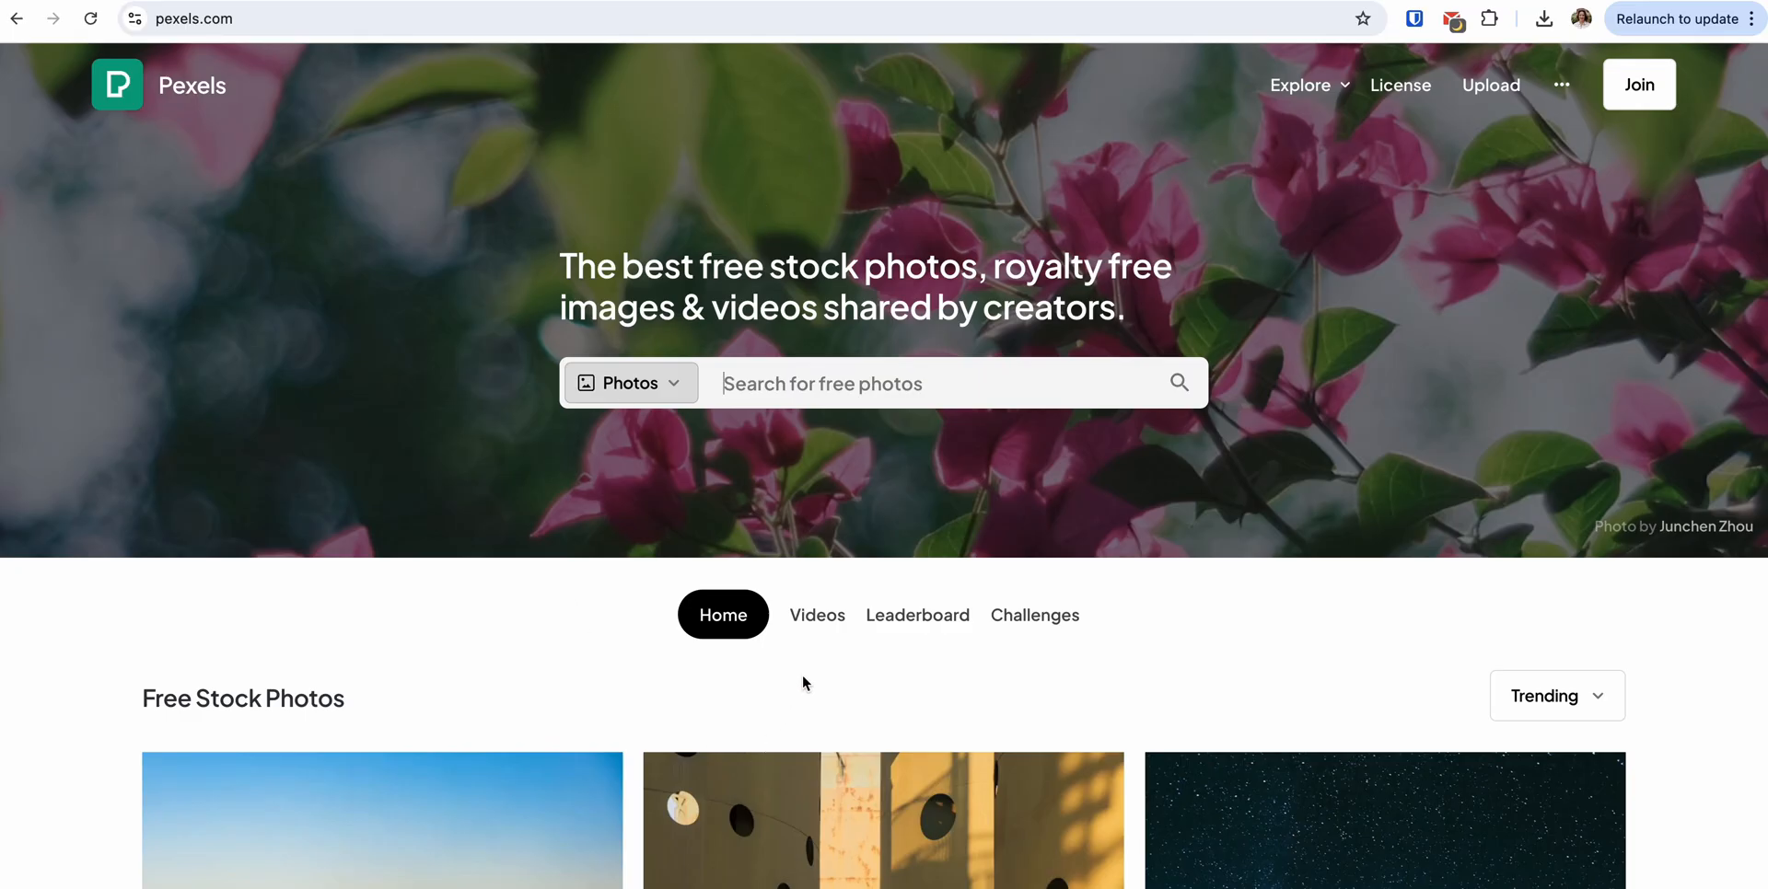
# - Search Pexels videos for 'colors in water' and choose the colored liquid mixing clip
pyautogui.click(816, 615)
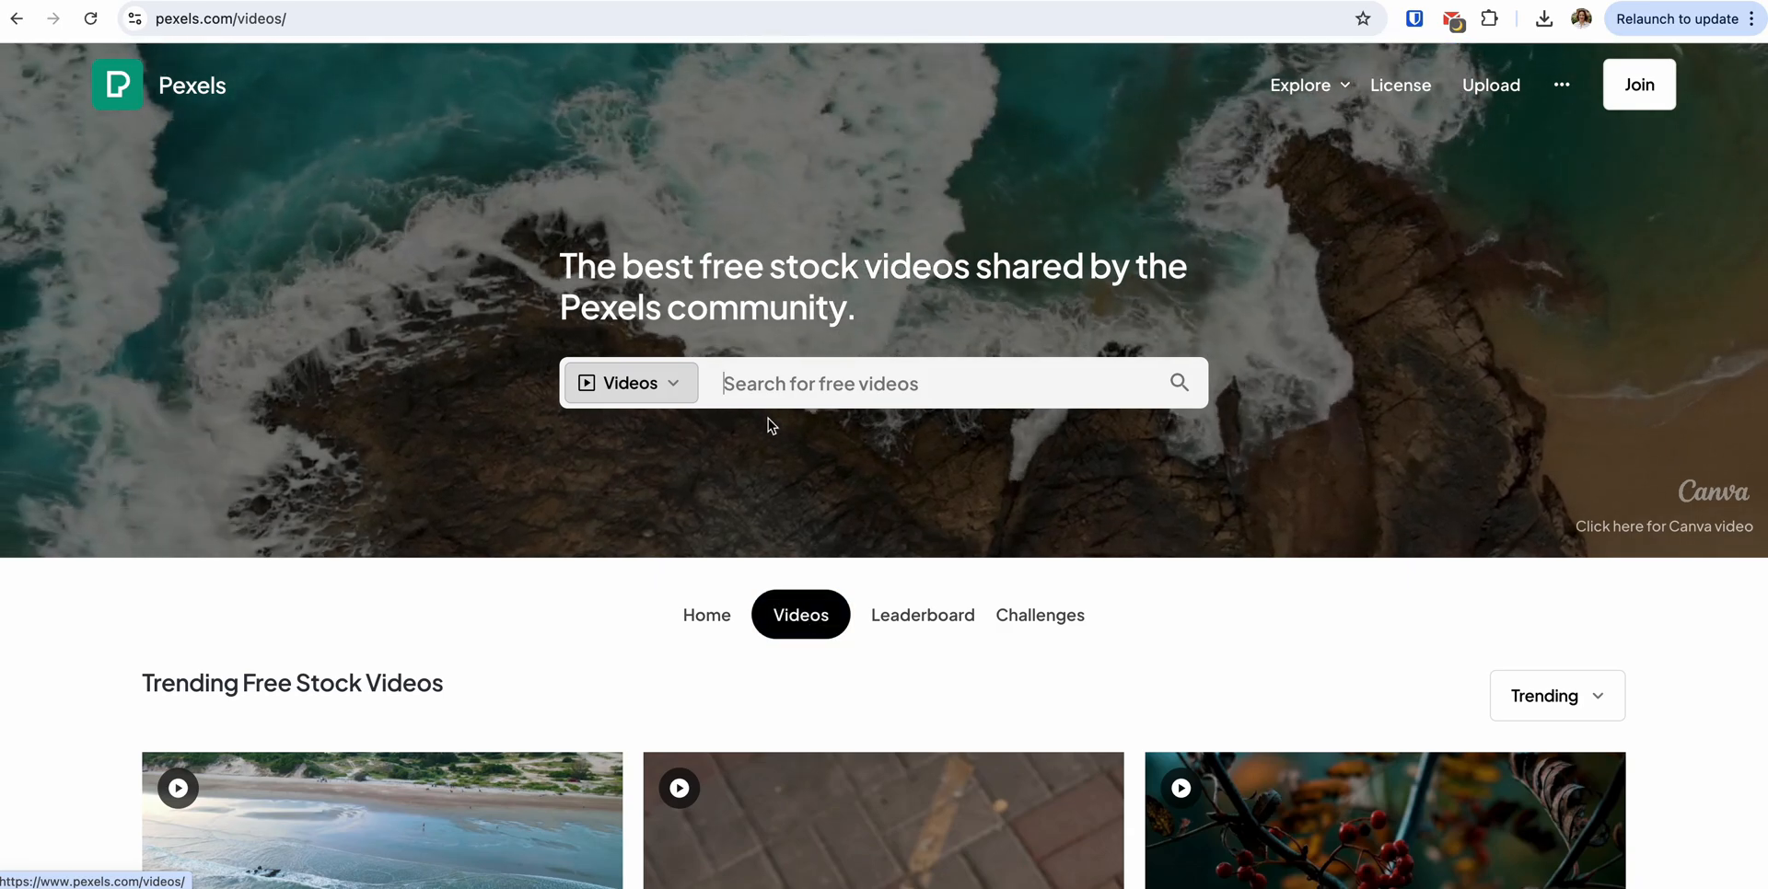
pyautogui.write('colors in water')
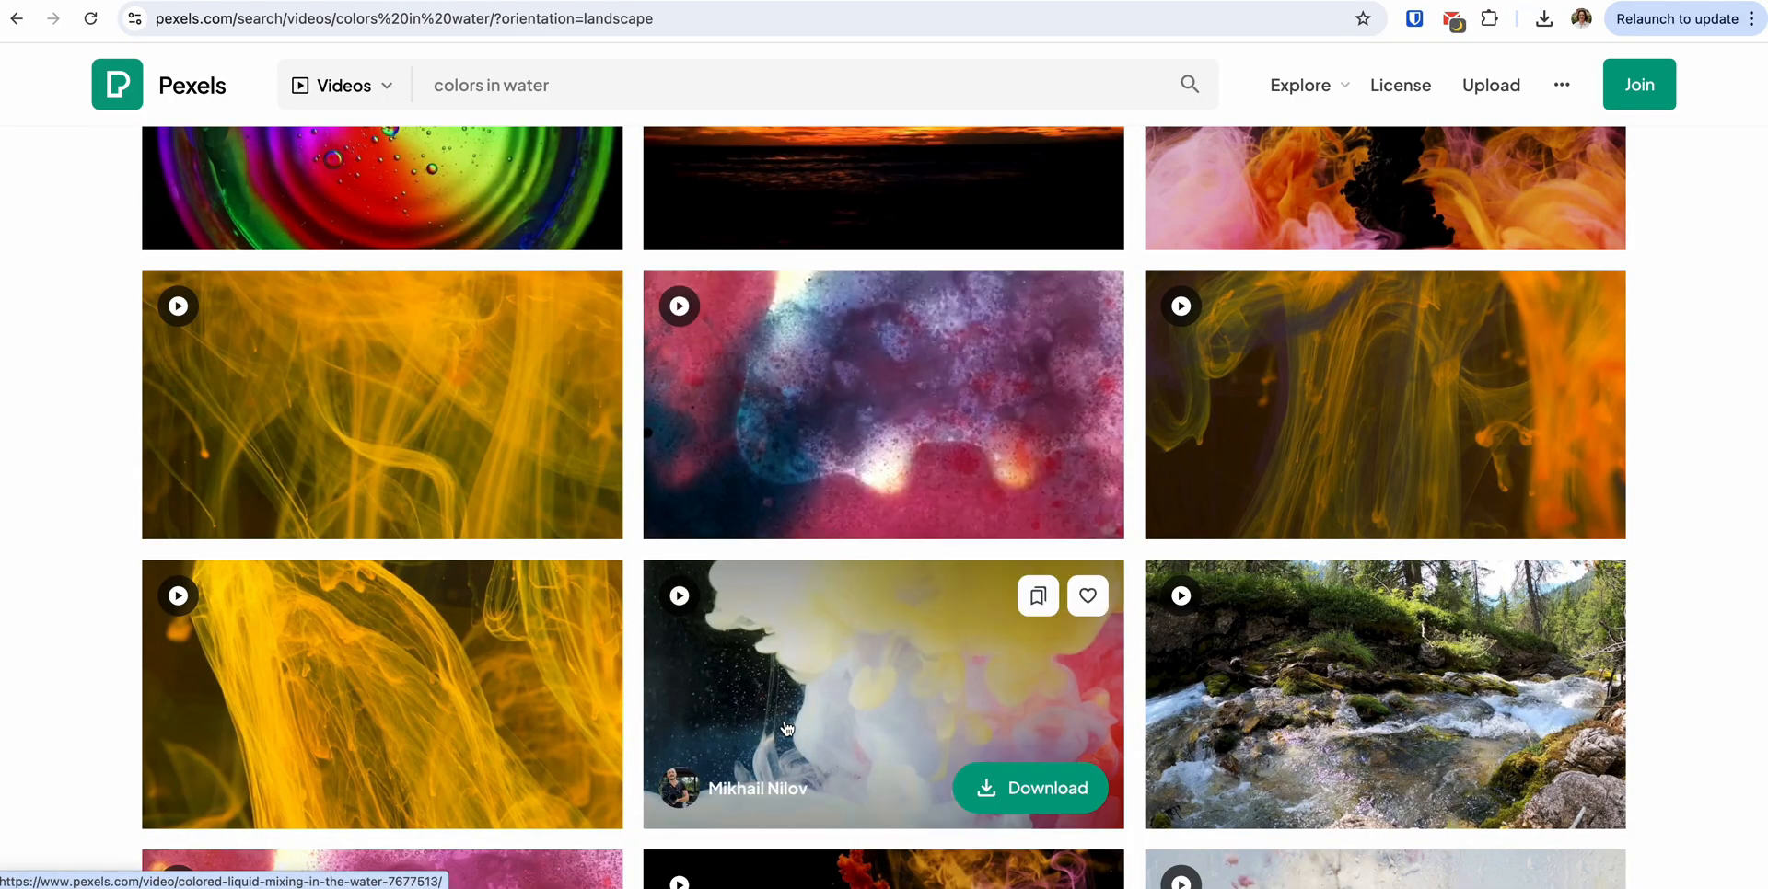
pyautogui.click(883, 693)
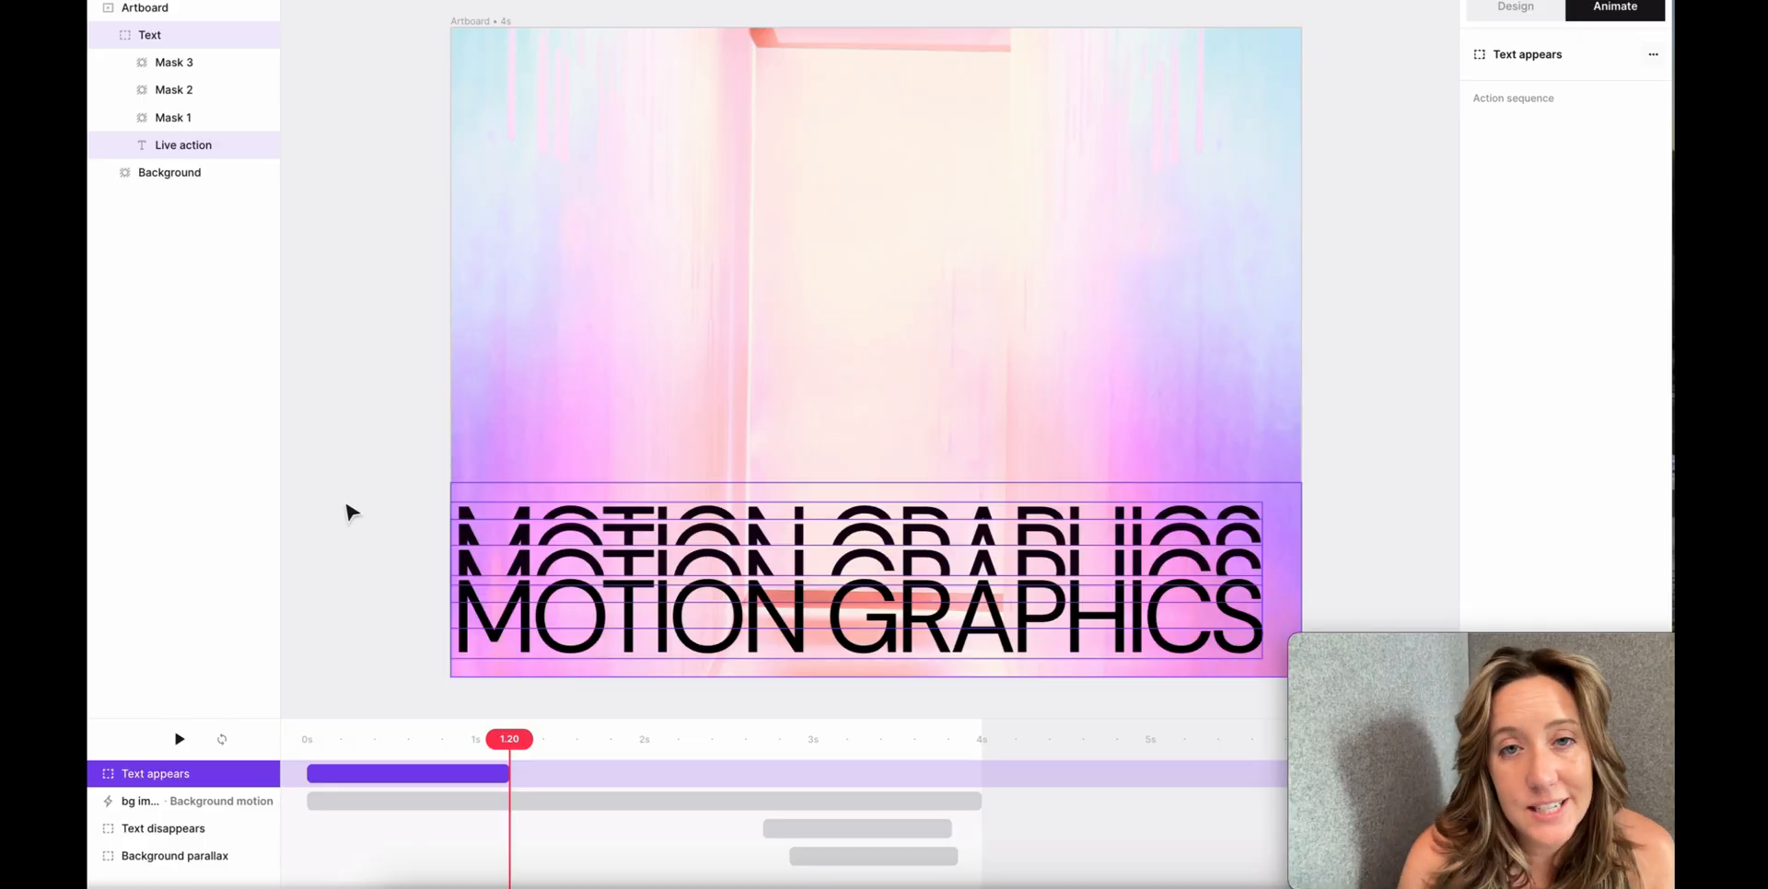
# - Add a Mask in ↑ entrance animation to the main MOTION GRAPHICS text layer
pyautogui.click(149, 35)
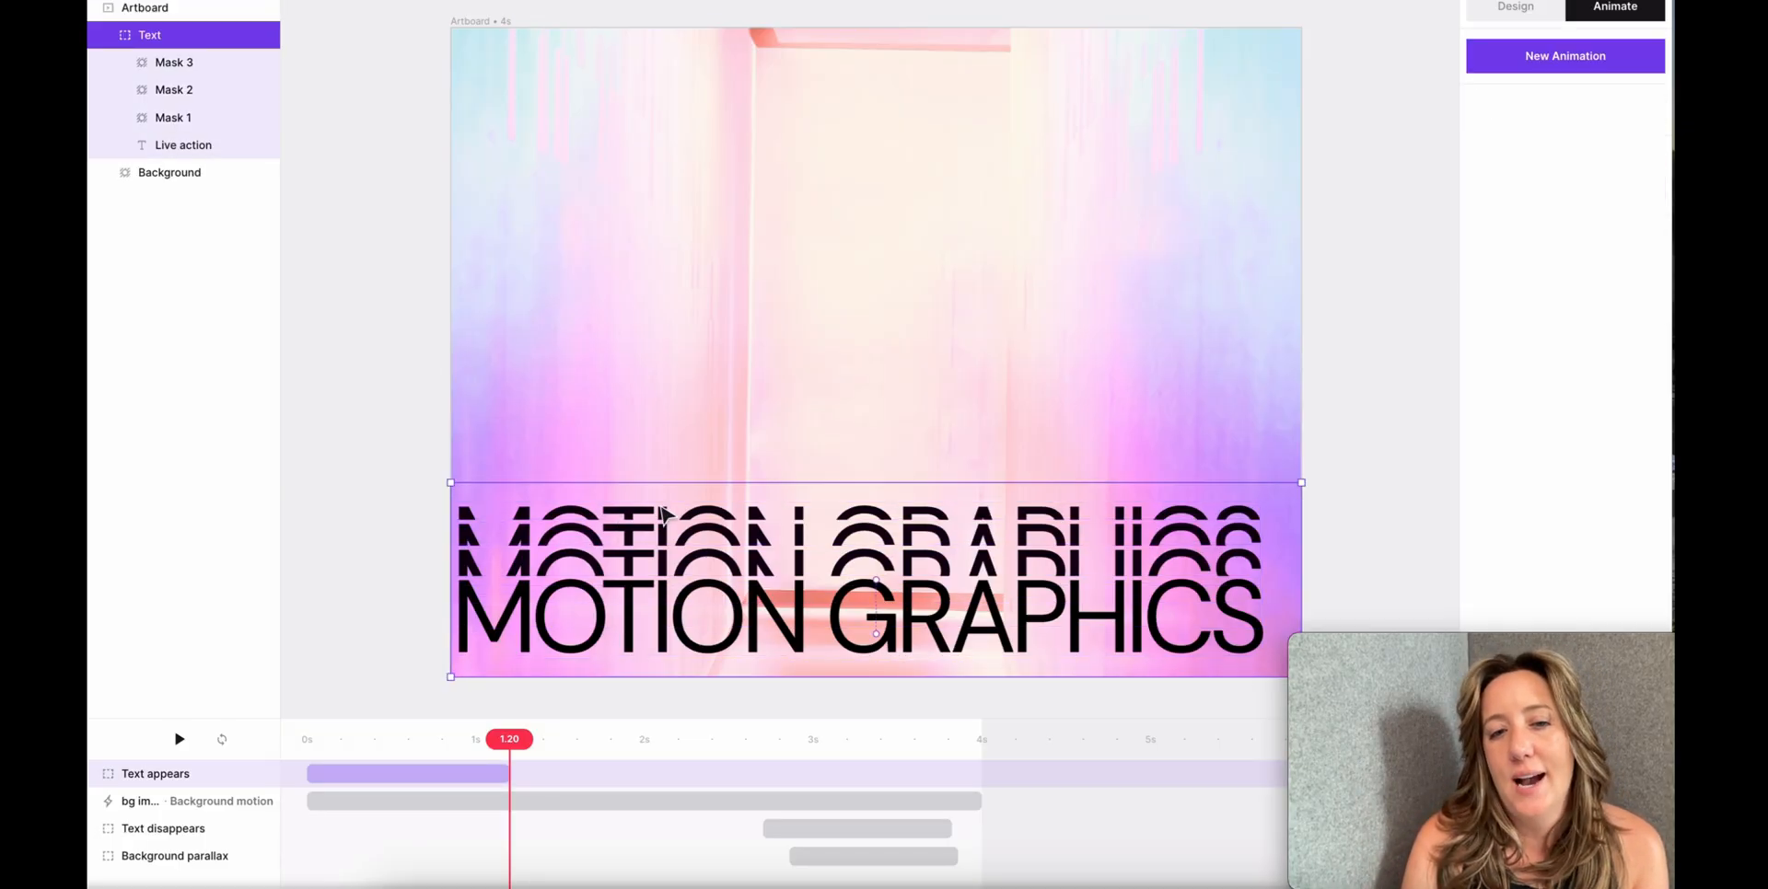
pyautogui.click(182, 144)
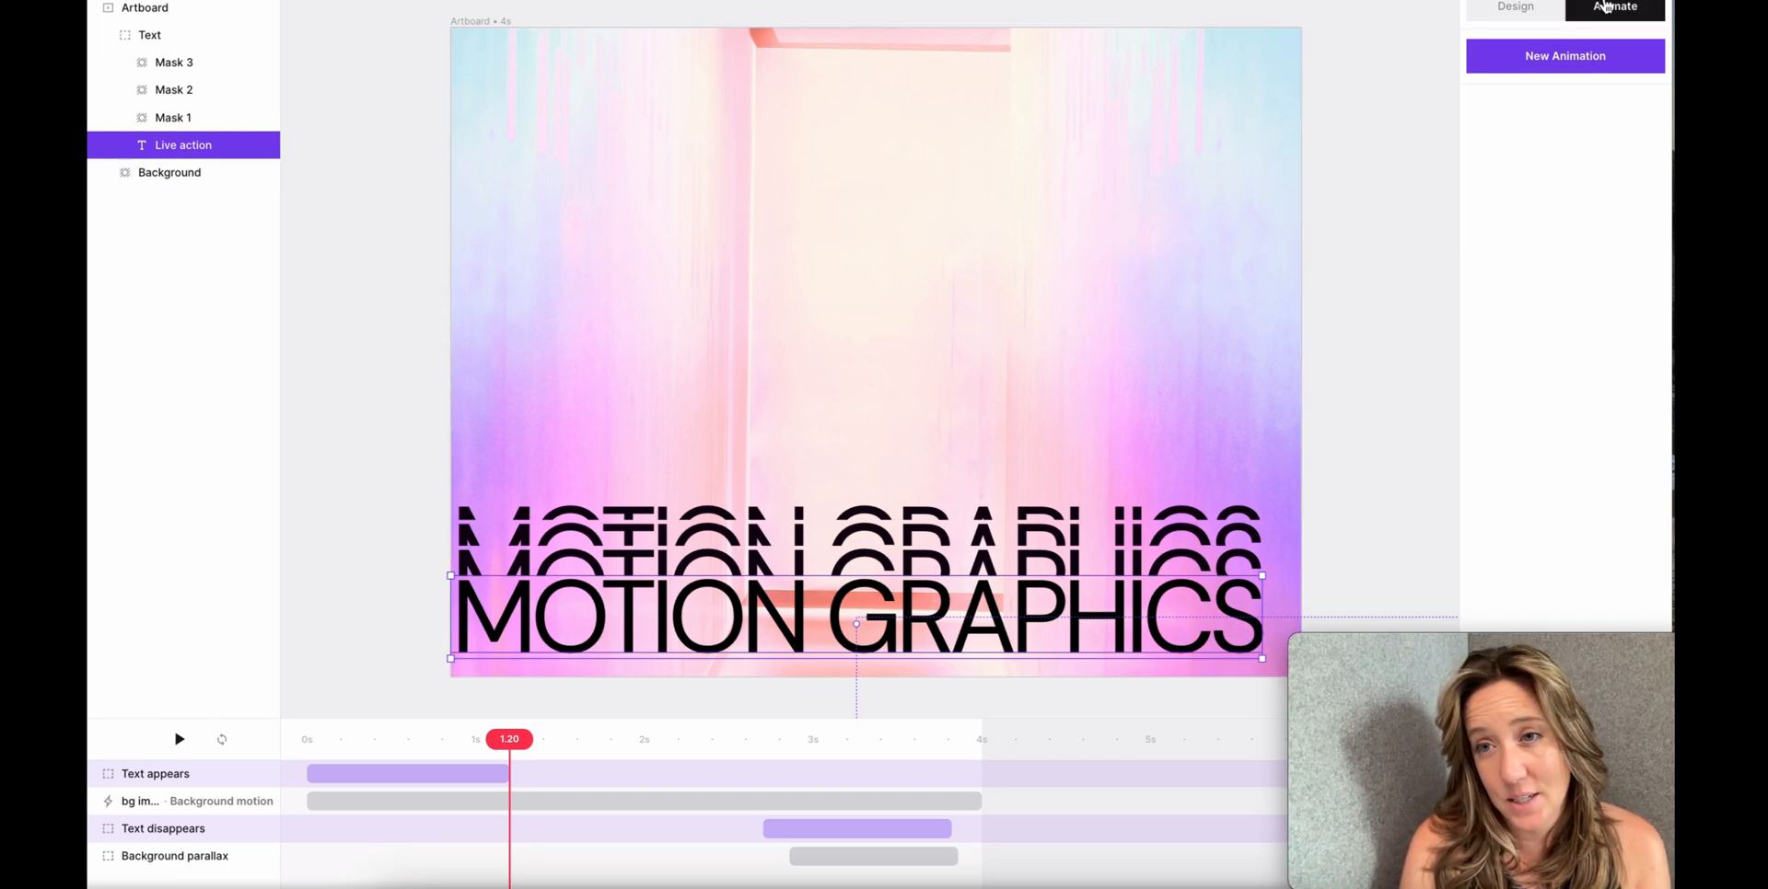
pyautogui.click(1564, 55)
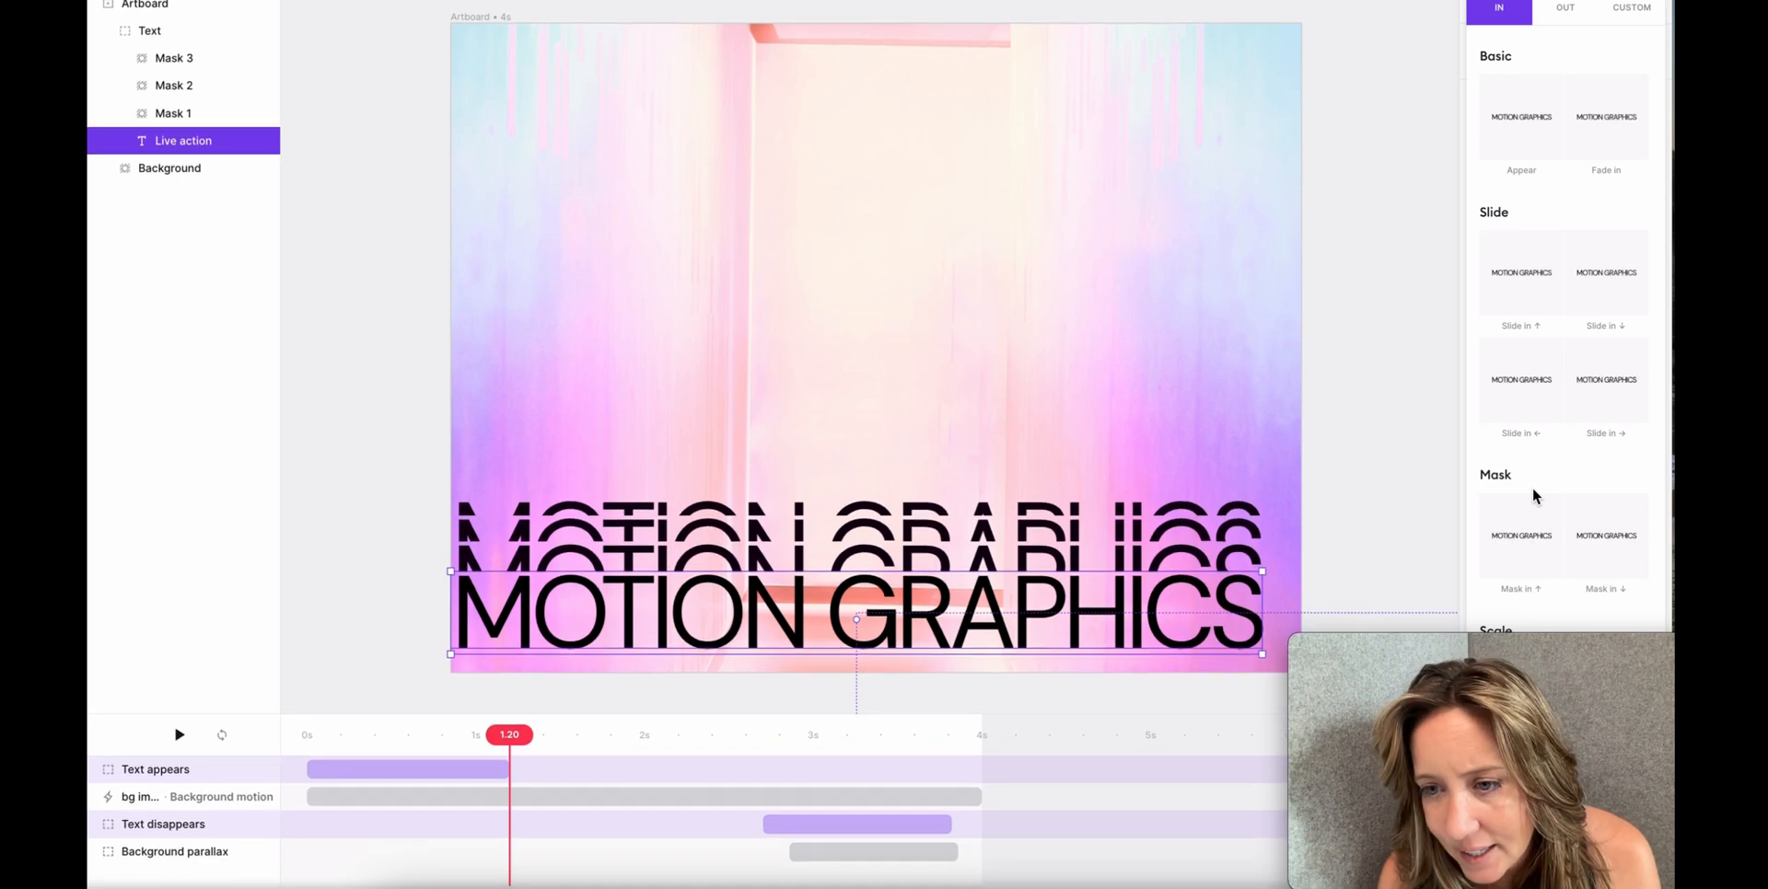
pyautogui.click(1521, 536)
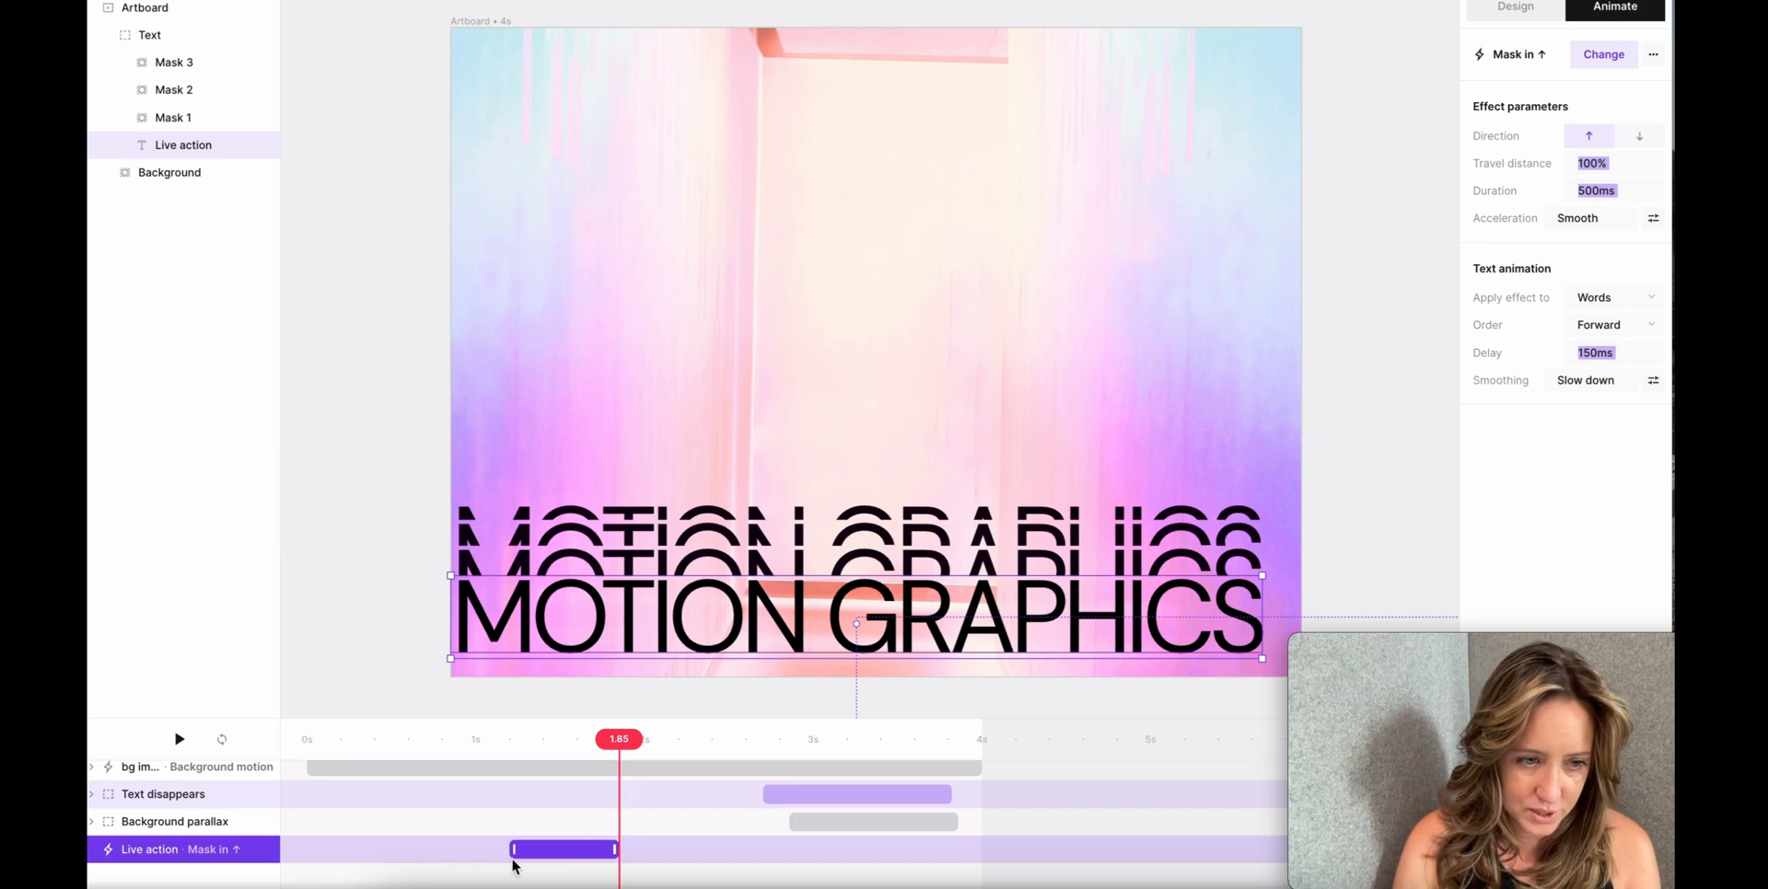
pyautogui.moveTo(353, 846)
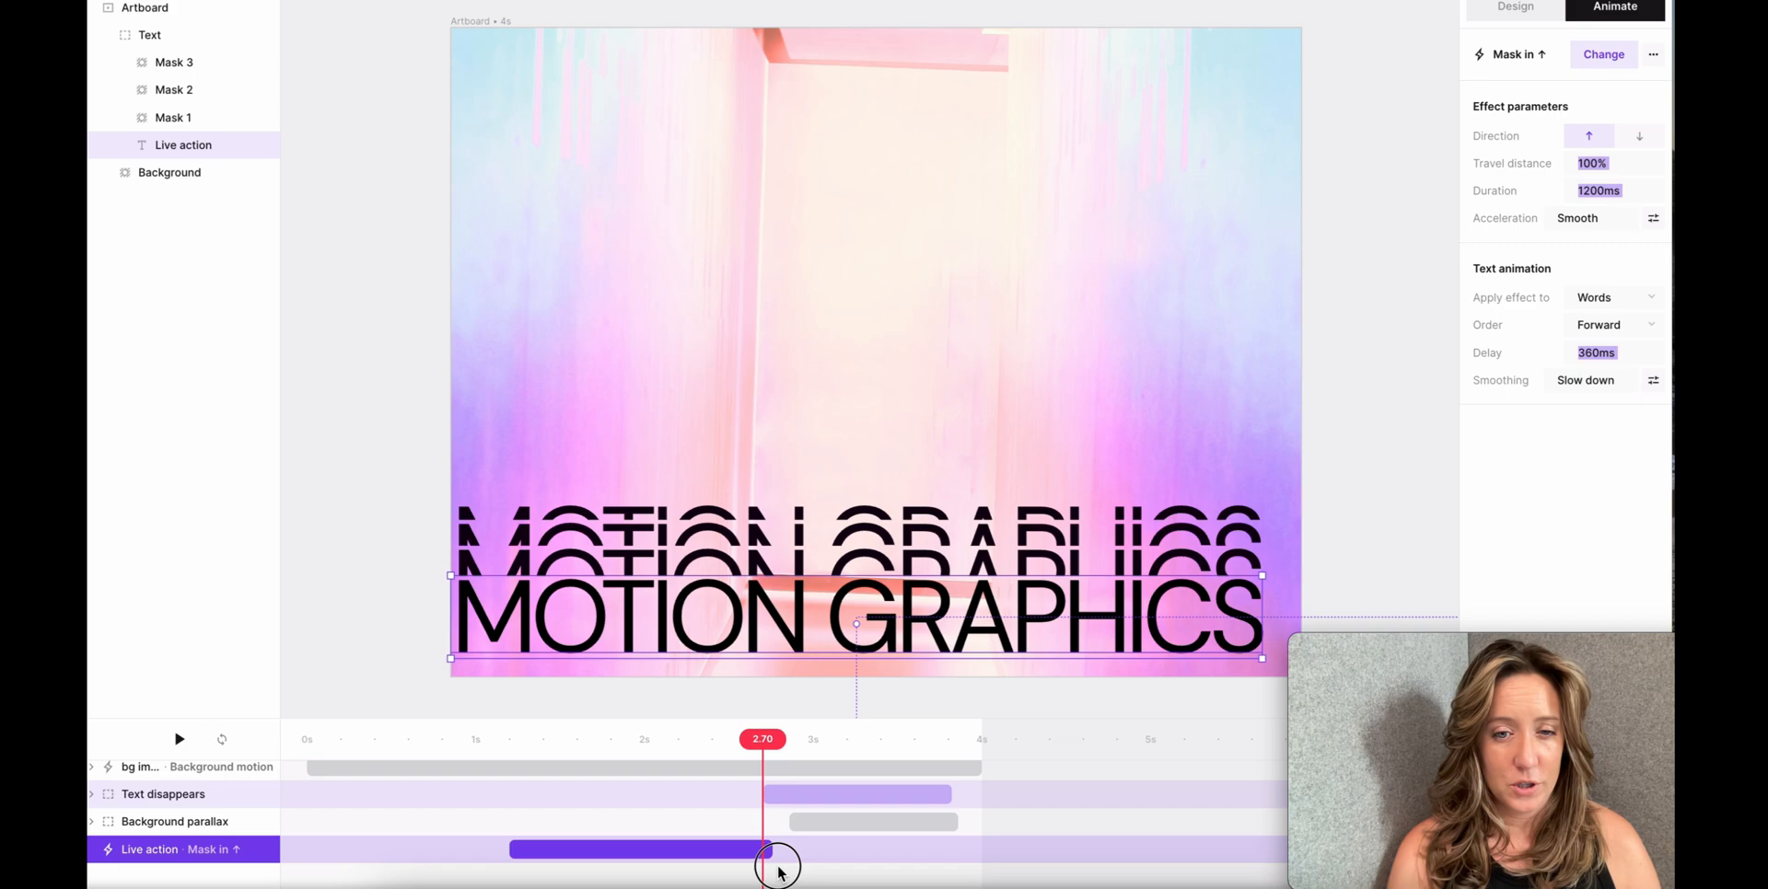
# - Drag the Mask in bar to about 531 ms duration with a 159 ms delay
pyautogui.moveTo(777, 868); pyautogui.dragTo(976, 840)
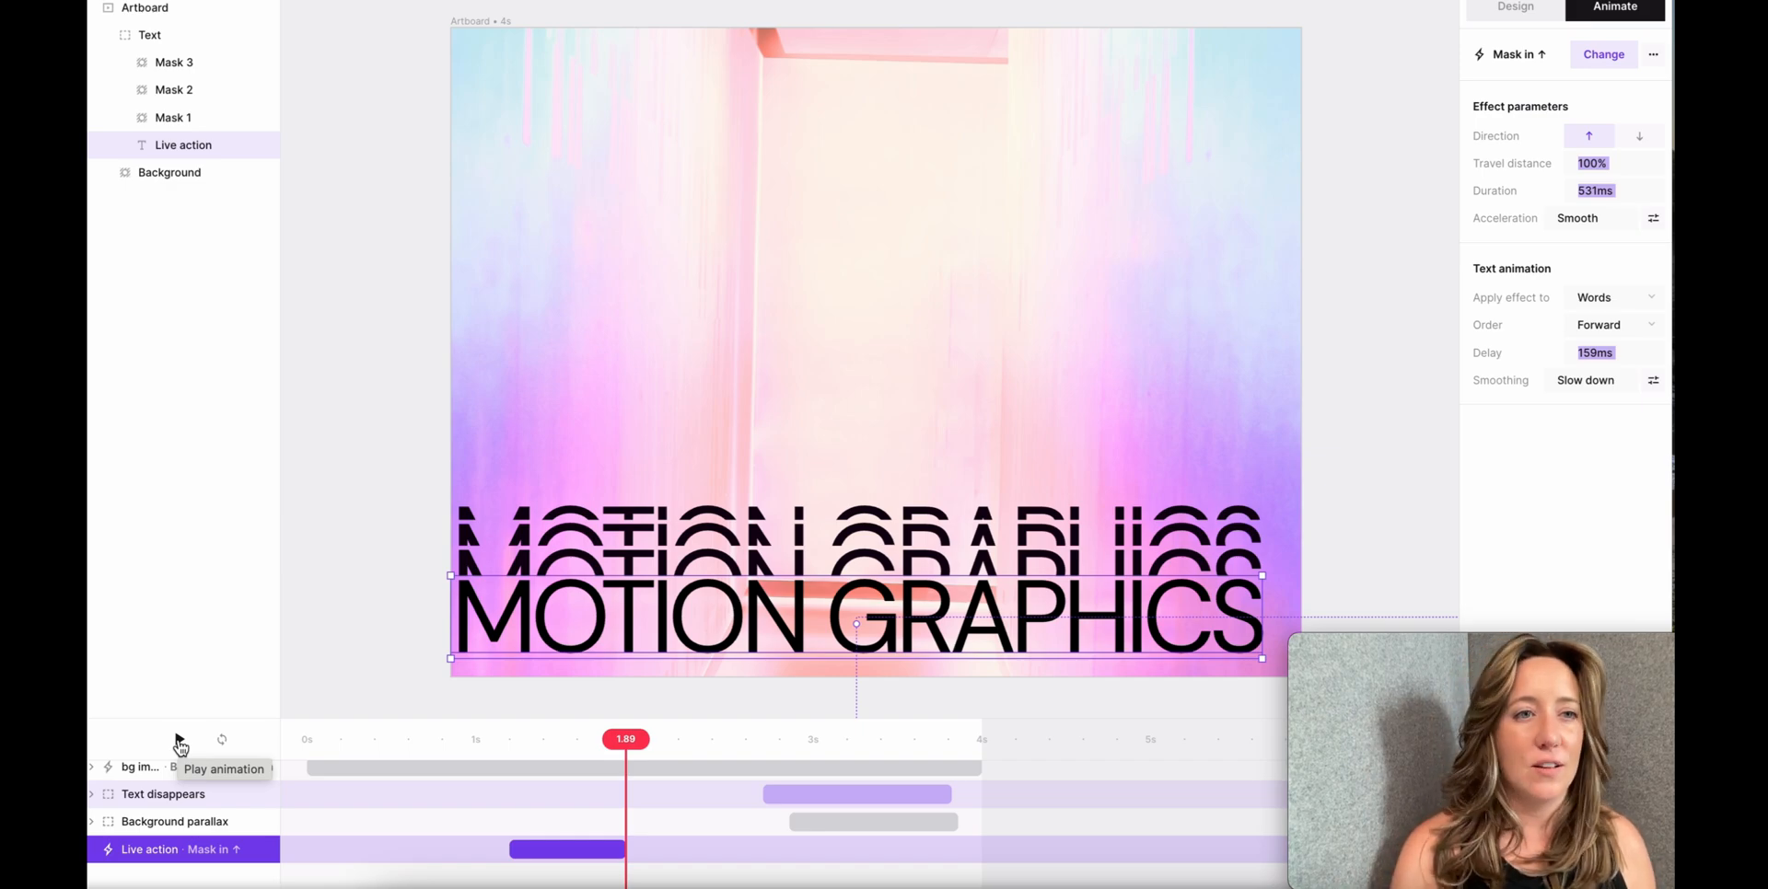
# - Browse the Showreels category and open the Animated Web Gallery template as a remix
pyautogui.click(519, 644)
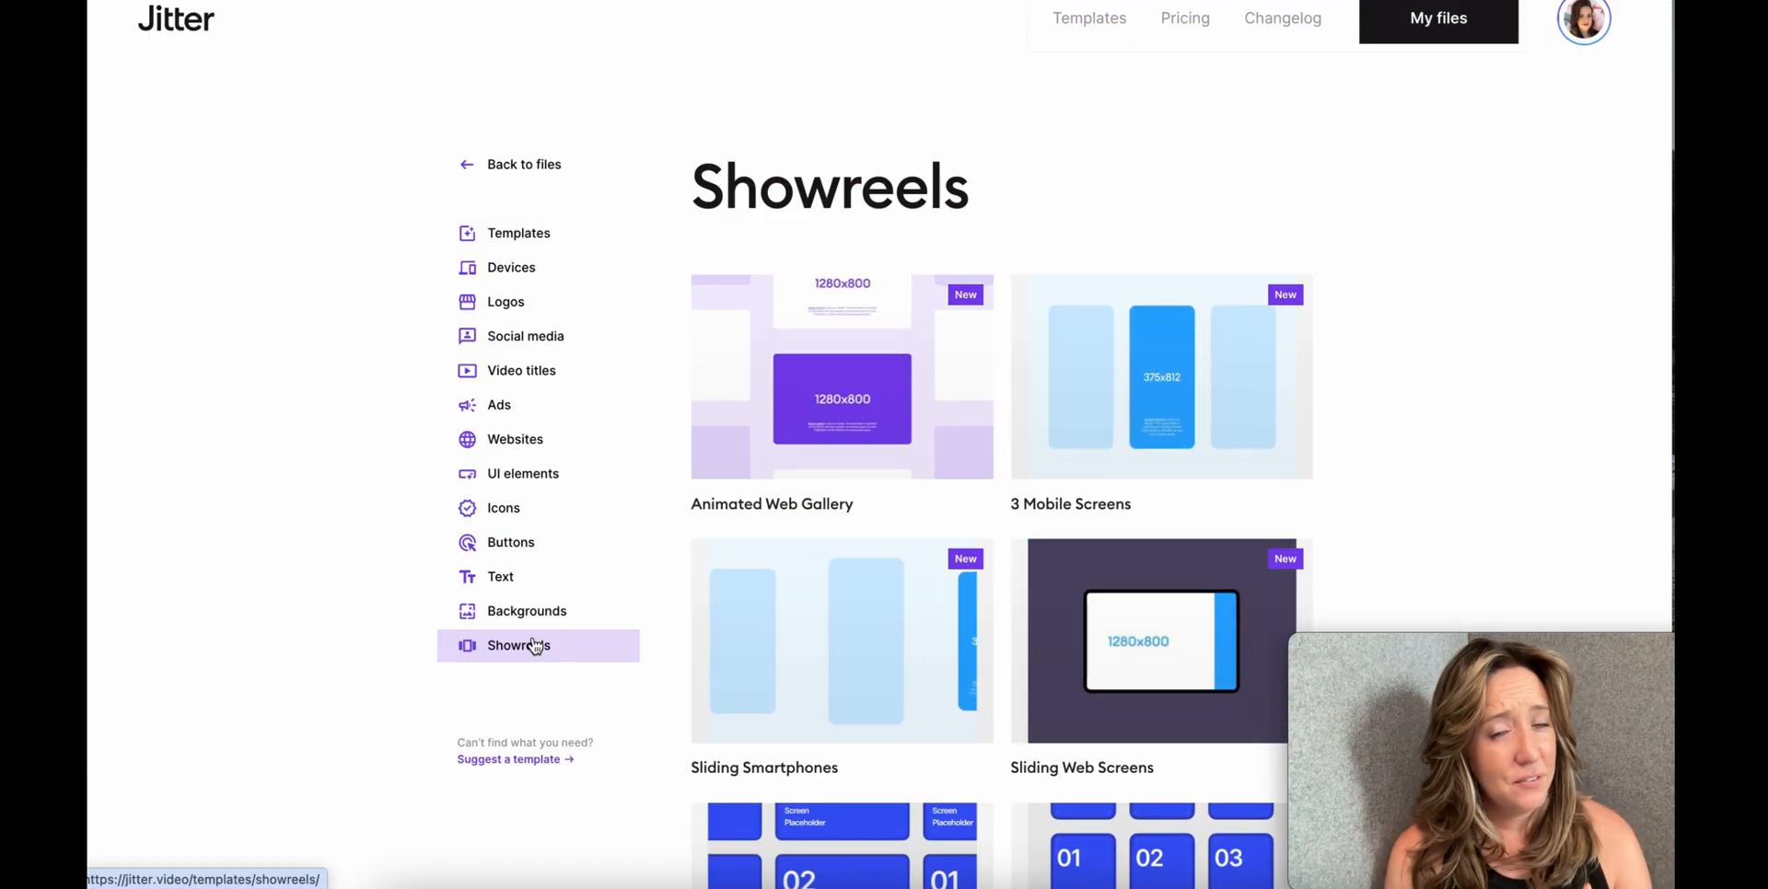
pyautogui.scroll(-3)
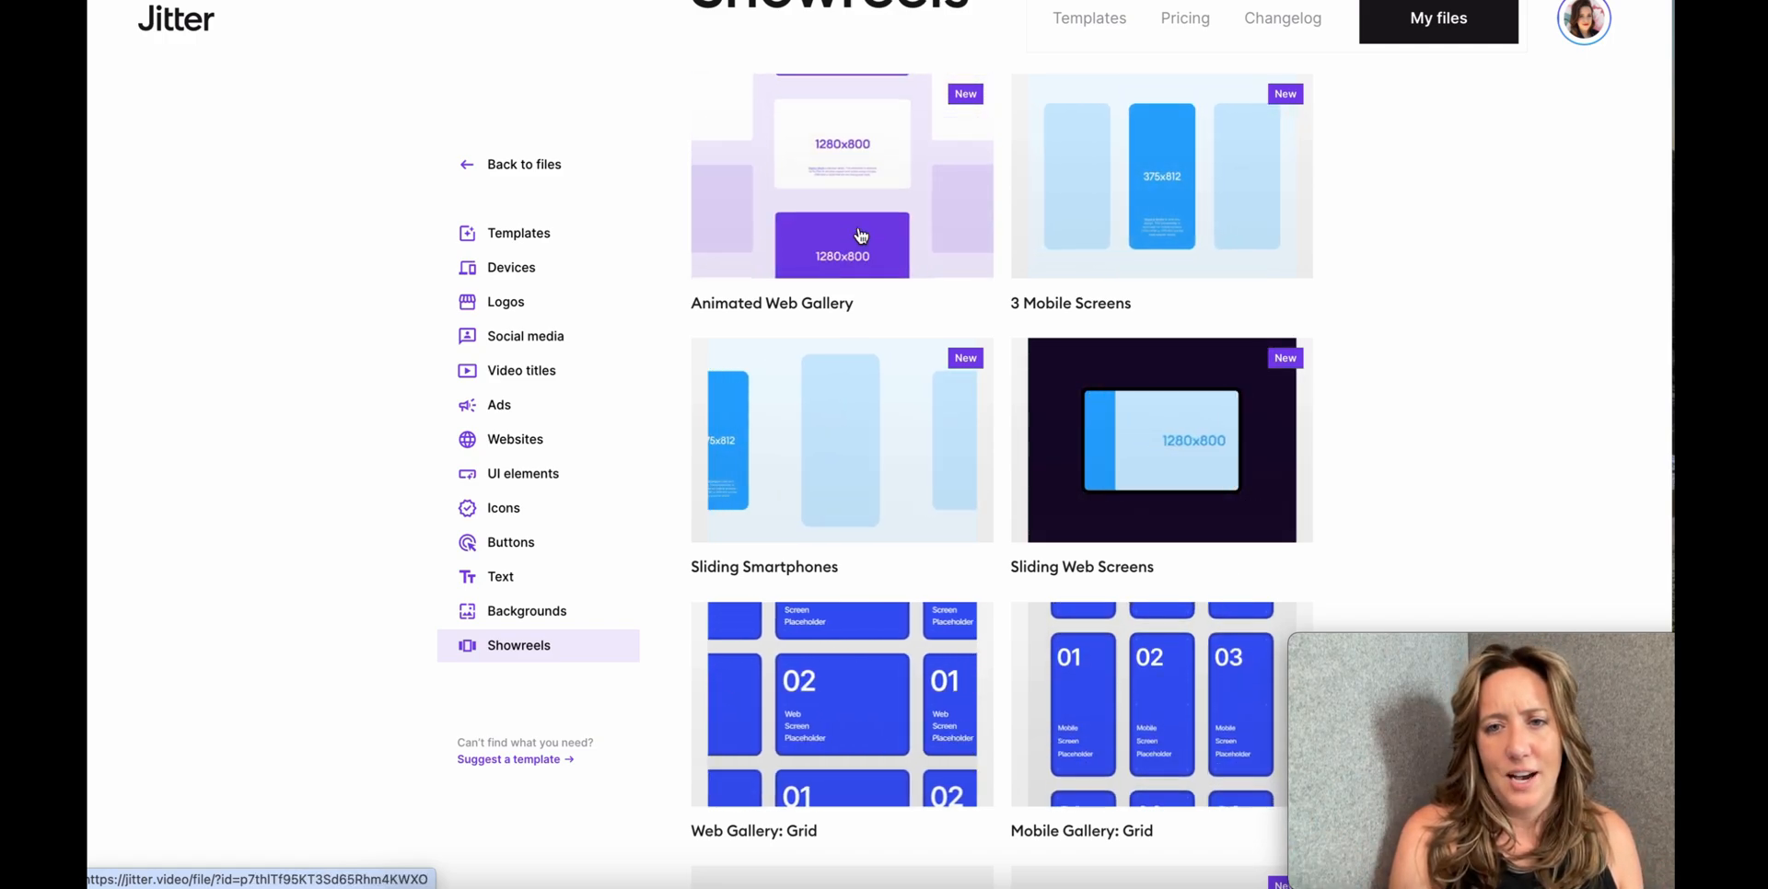
pyautogui.click(842, 177)
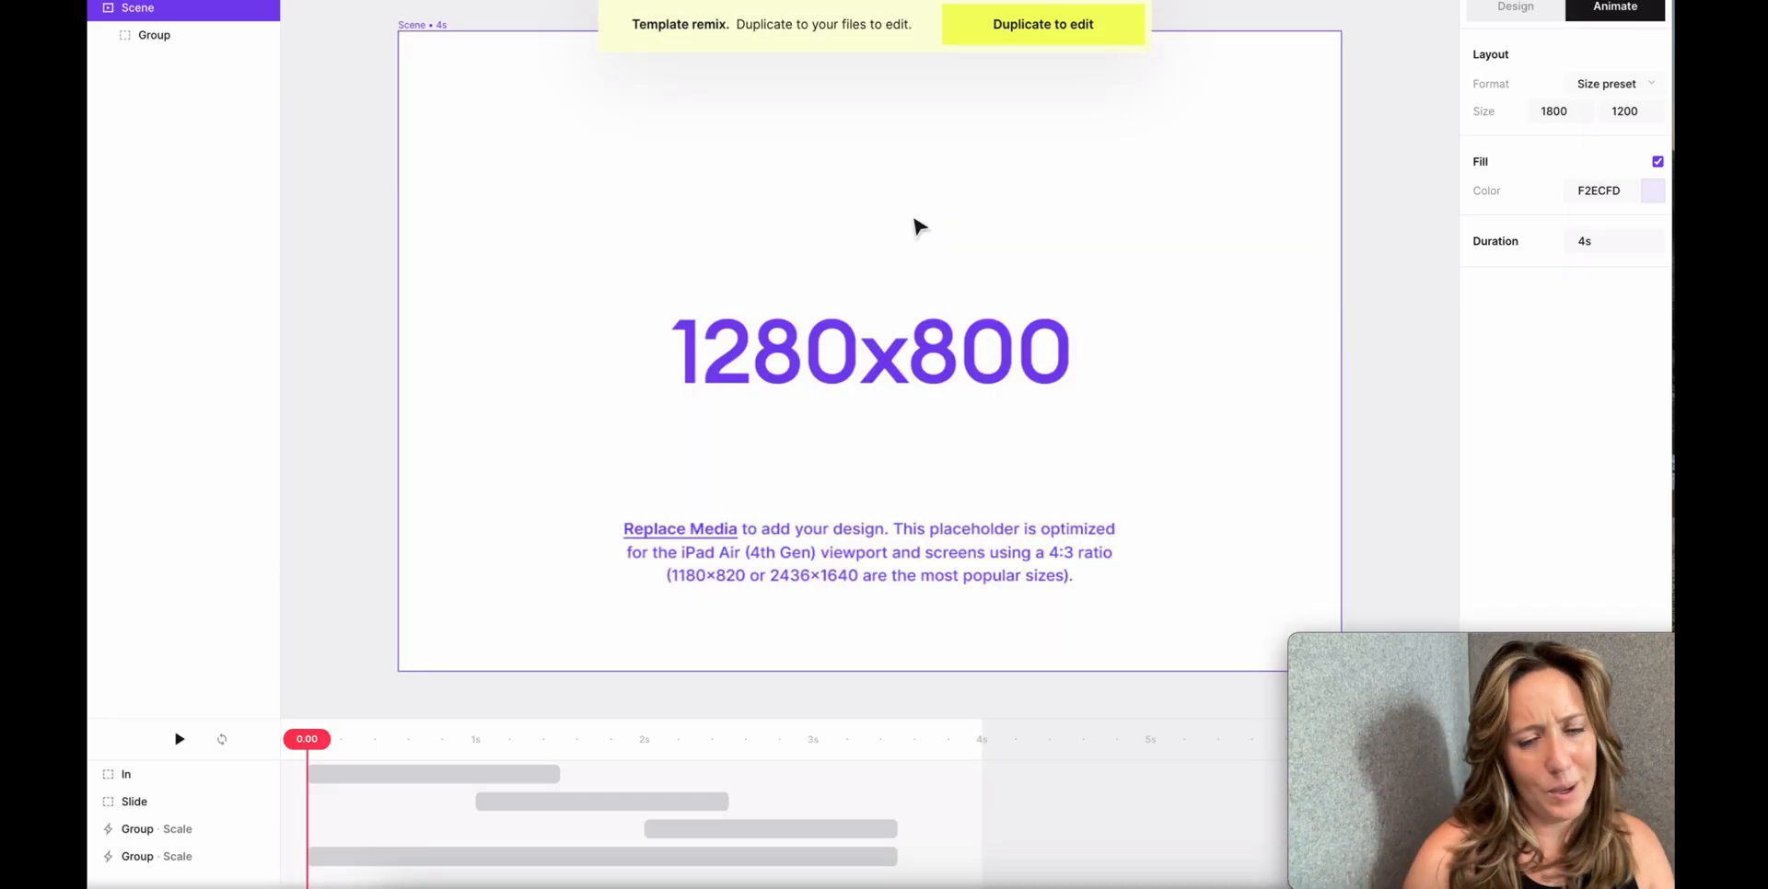
pyautogui.click(179, 740)
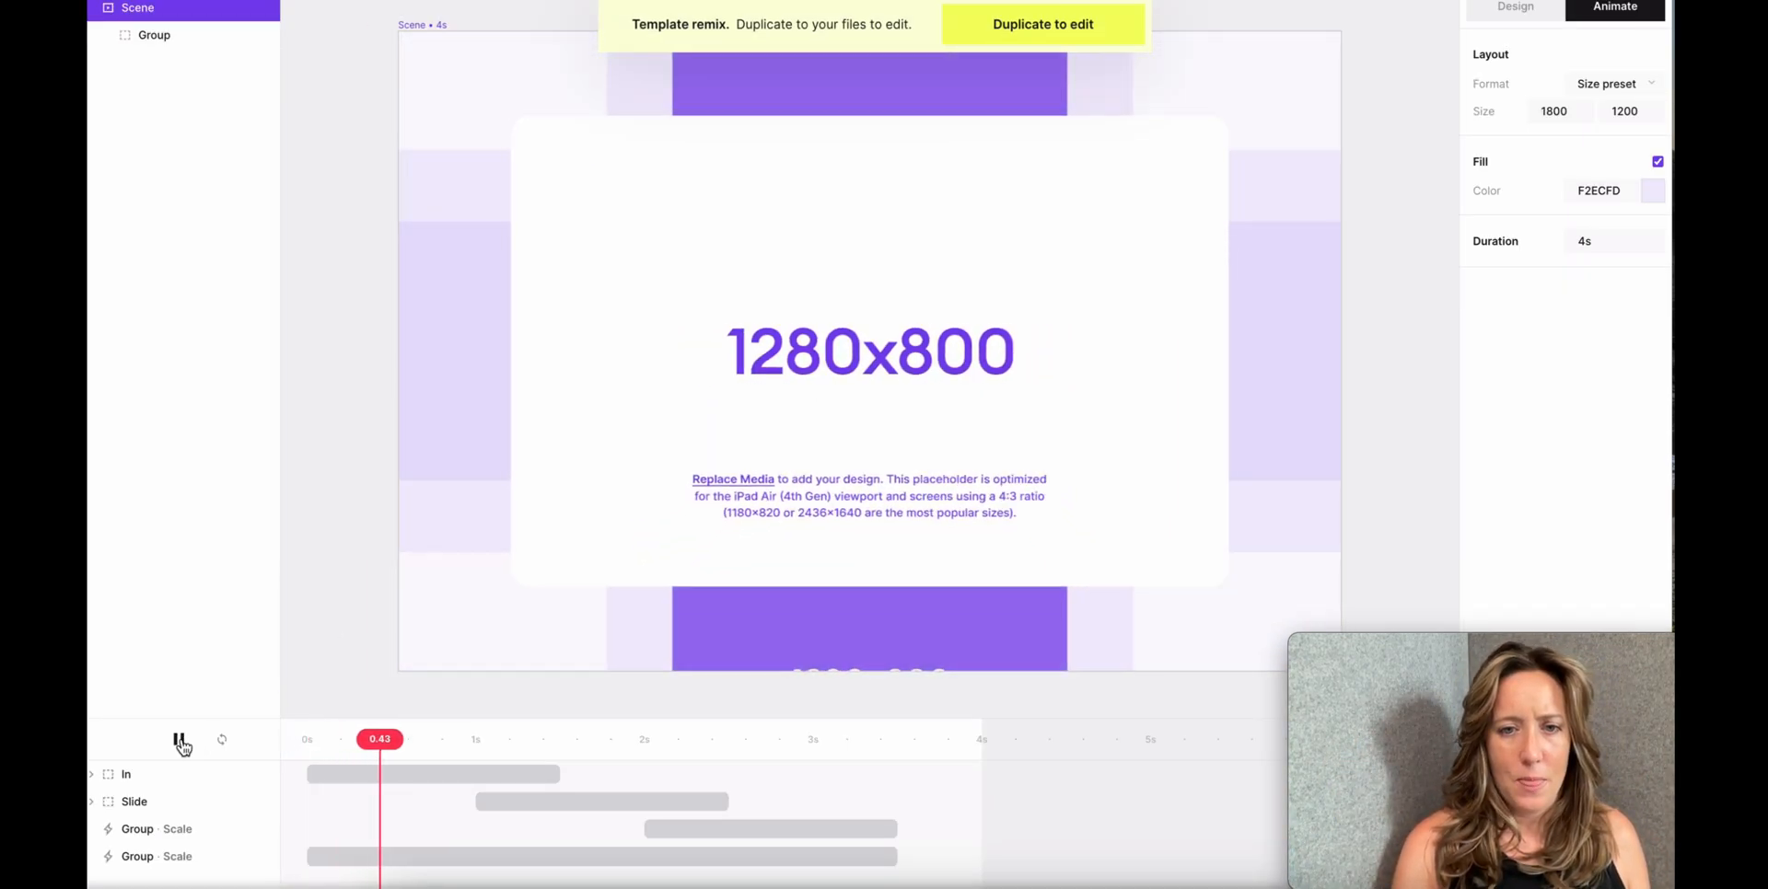
pyautogui.click(181, 740)
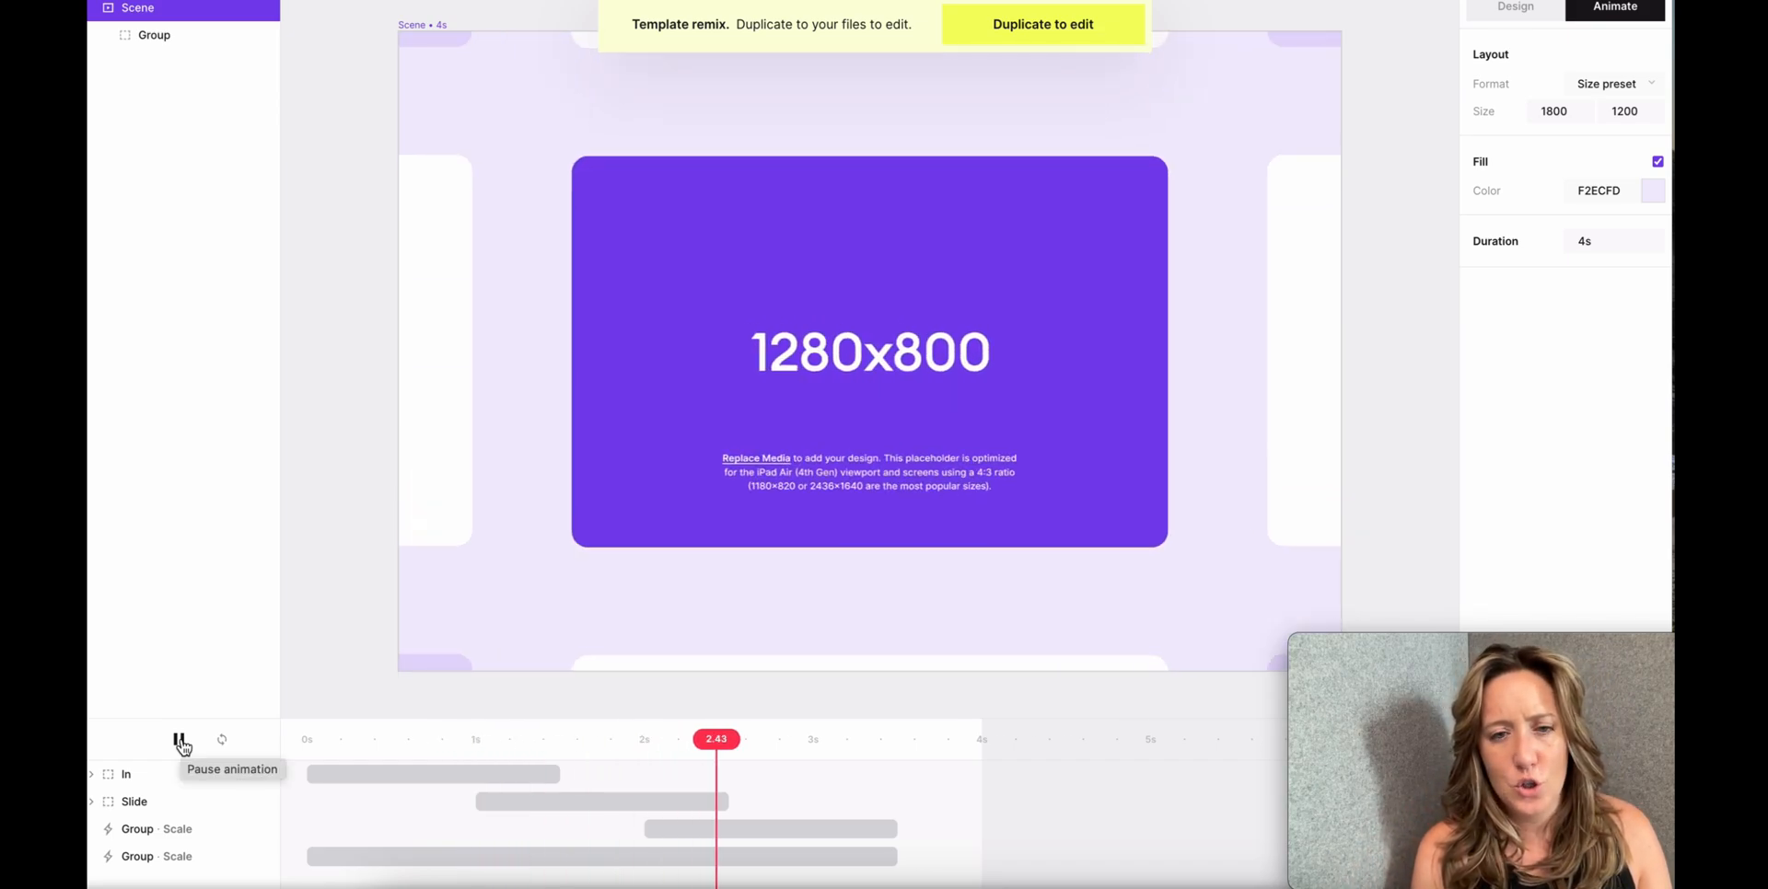
pyautogui.click(182, 740)
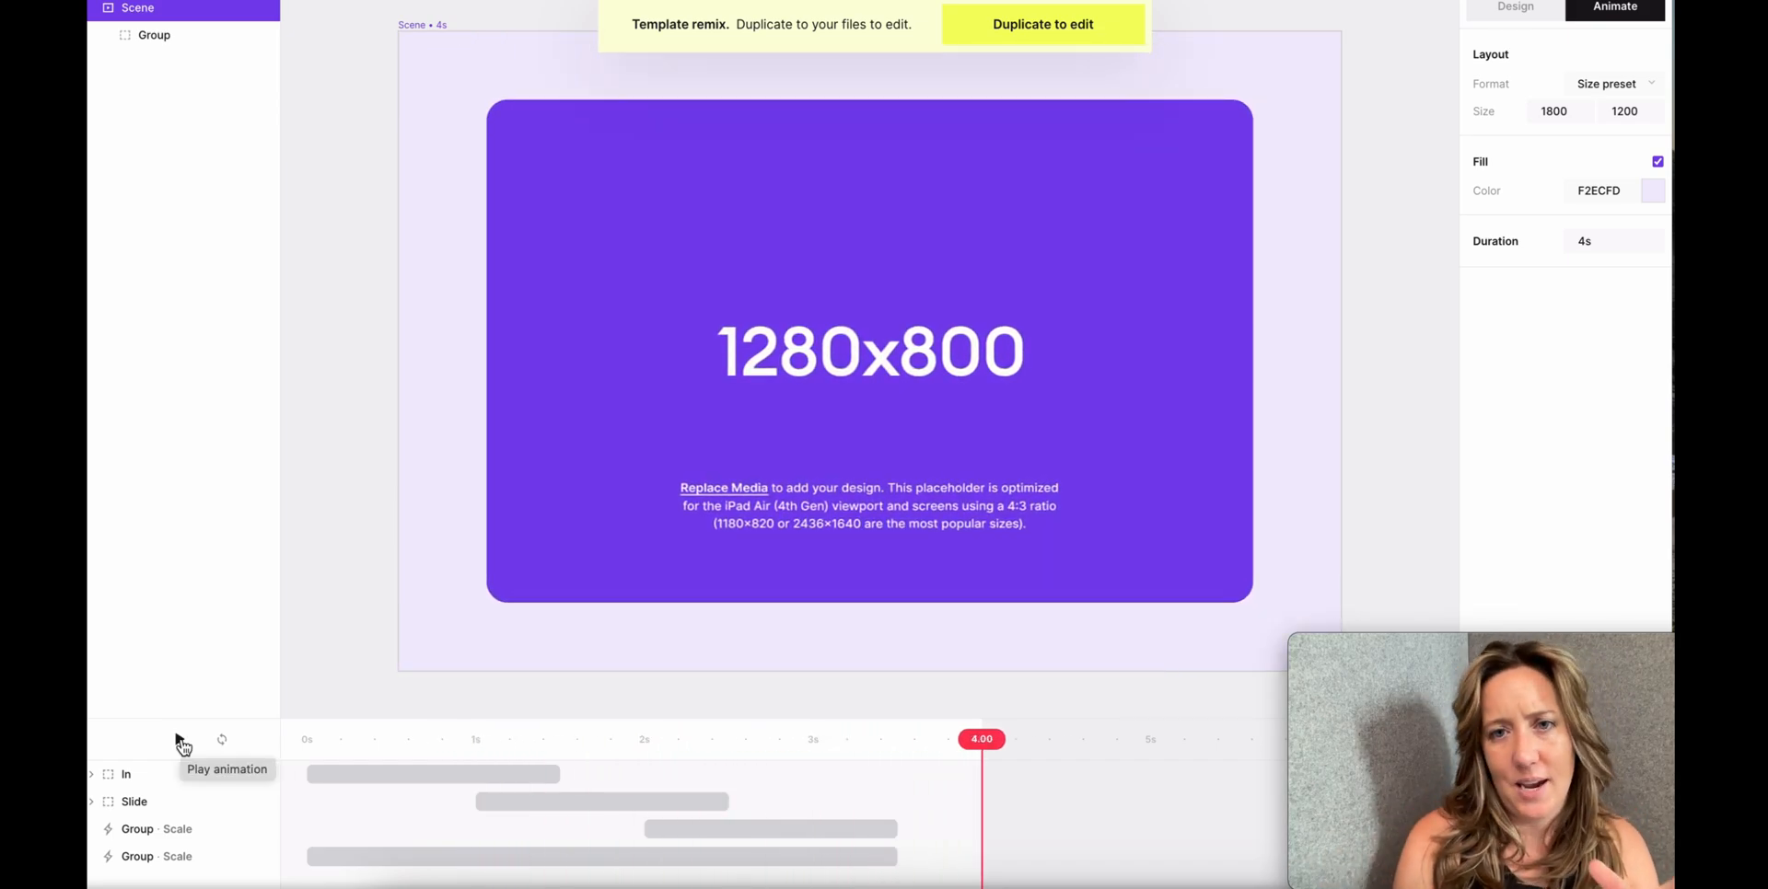